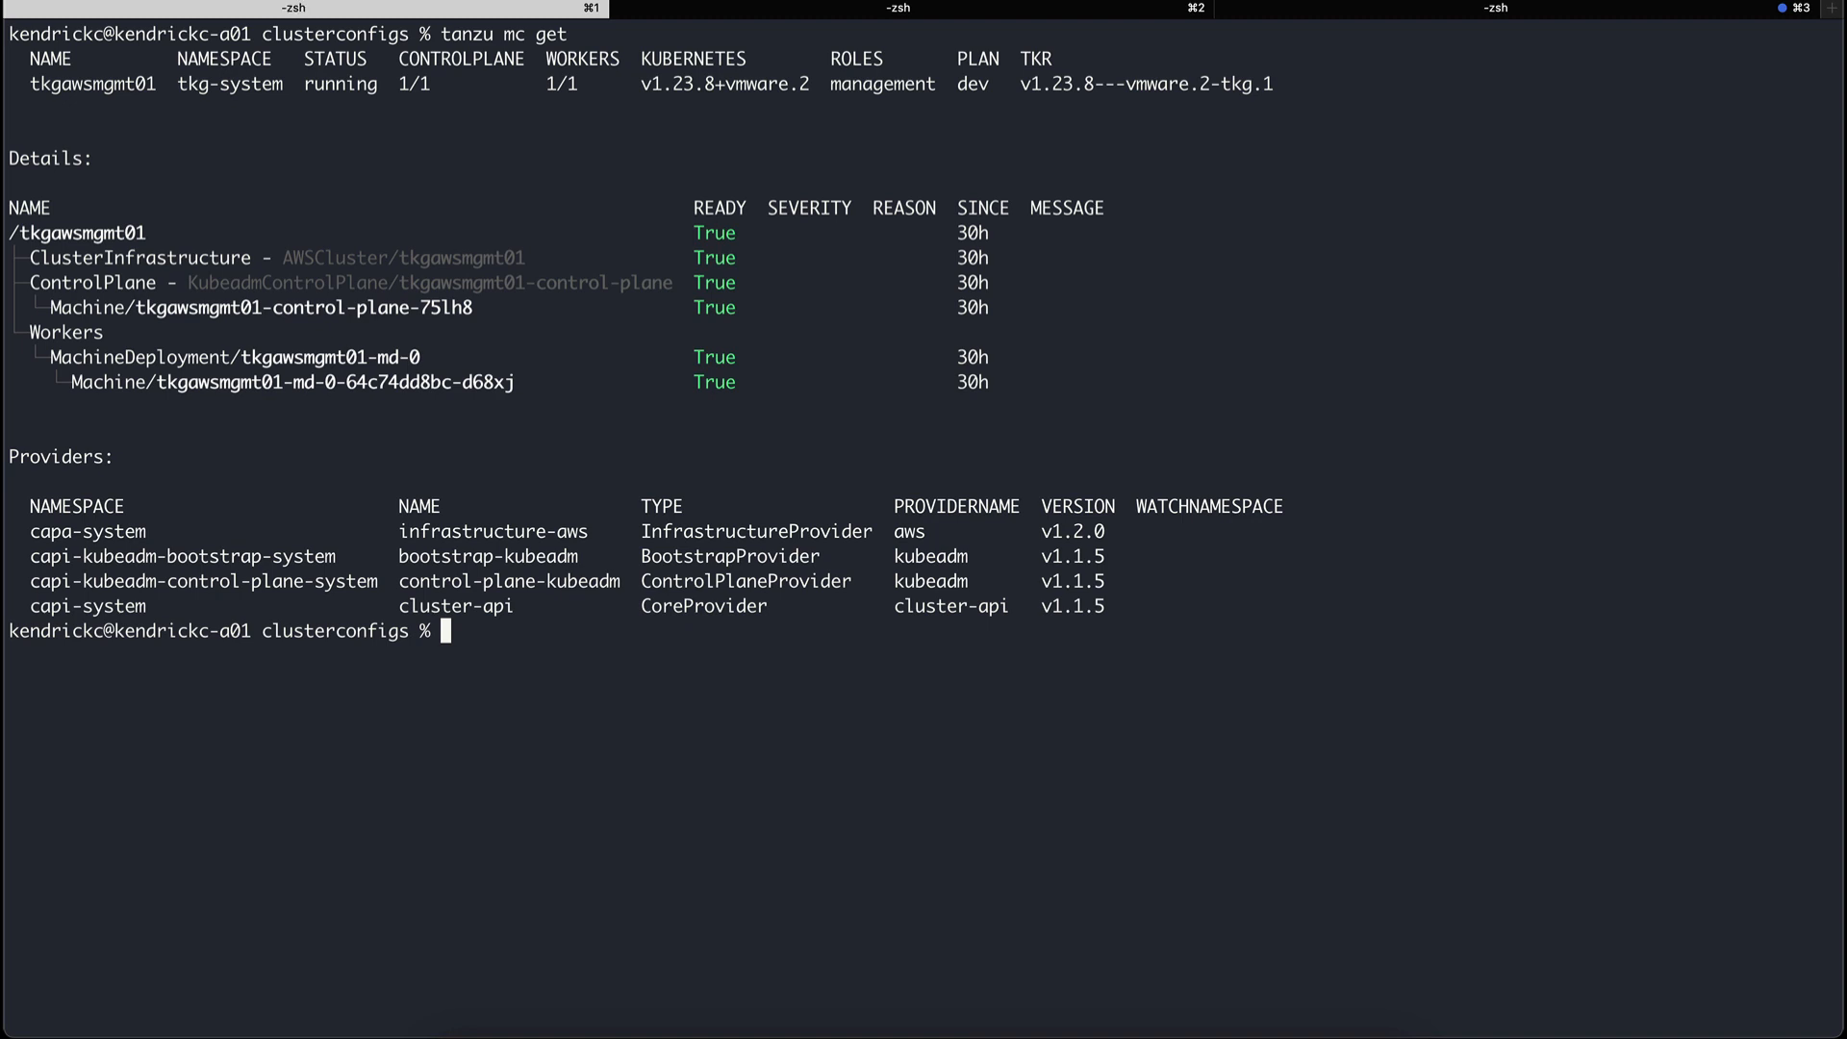
- Compare other accelerated computing instance families such as P4 and DL1 on the EC2 page
click(527, 1016)
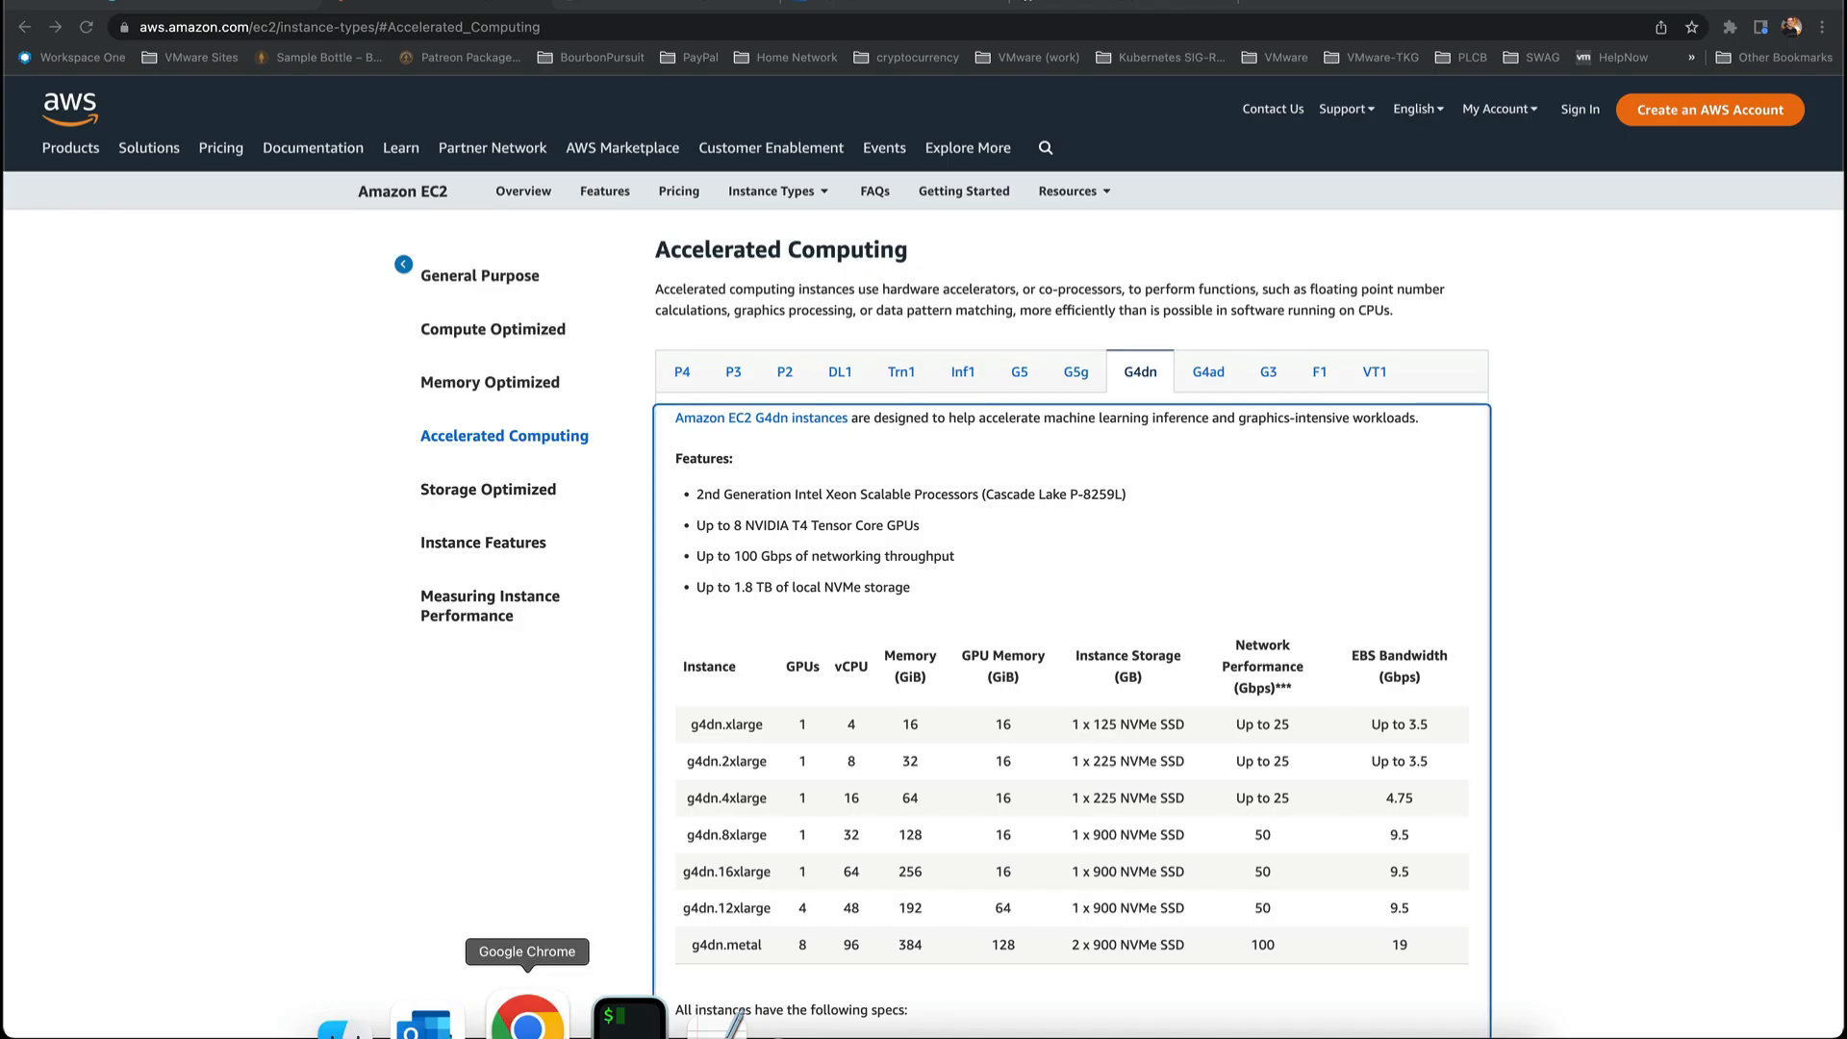
mouse_move(1028, 541)
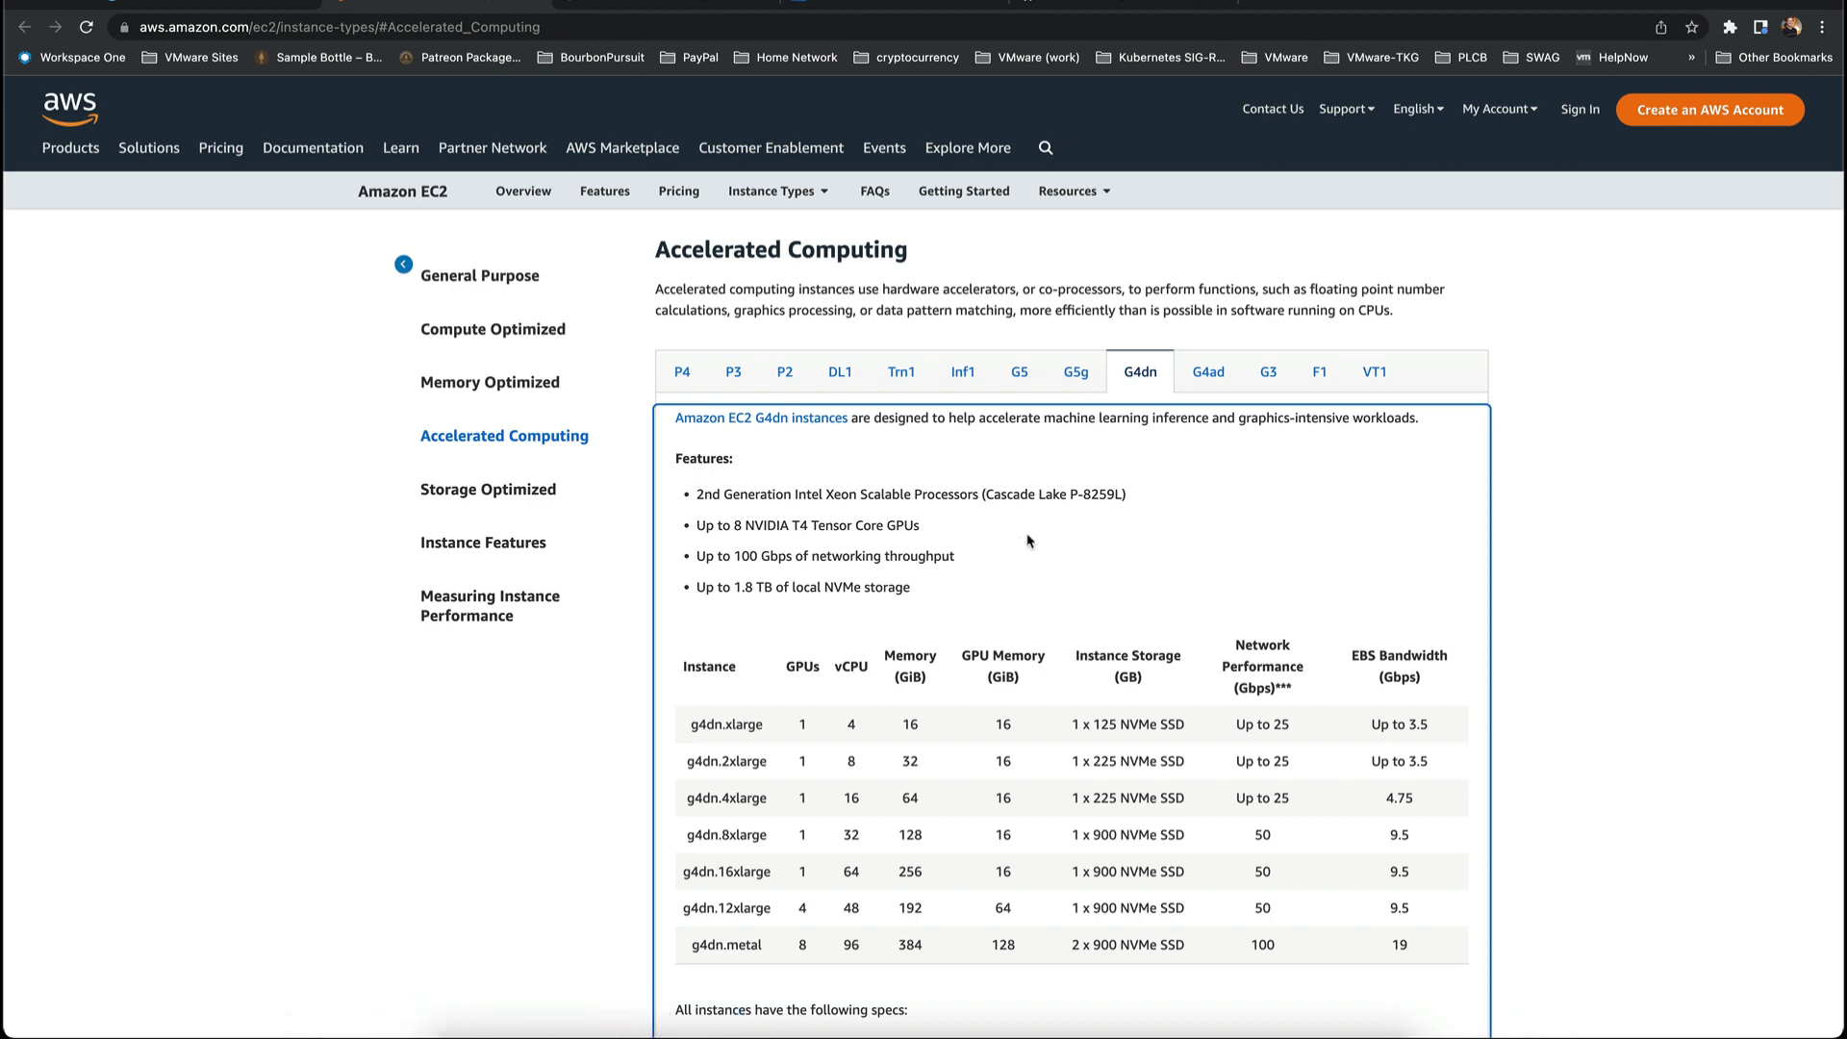
mouse_move(688, 377)
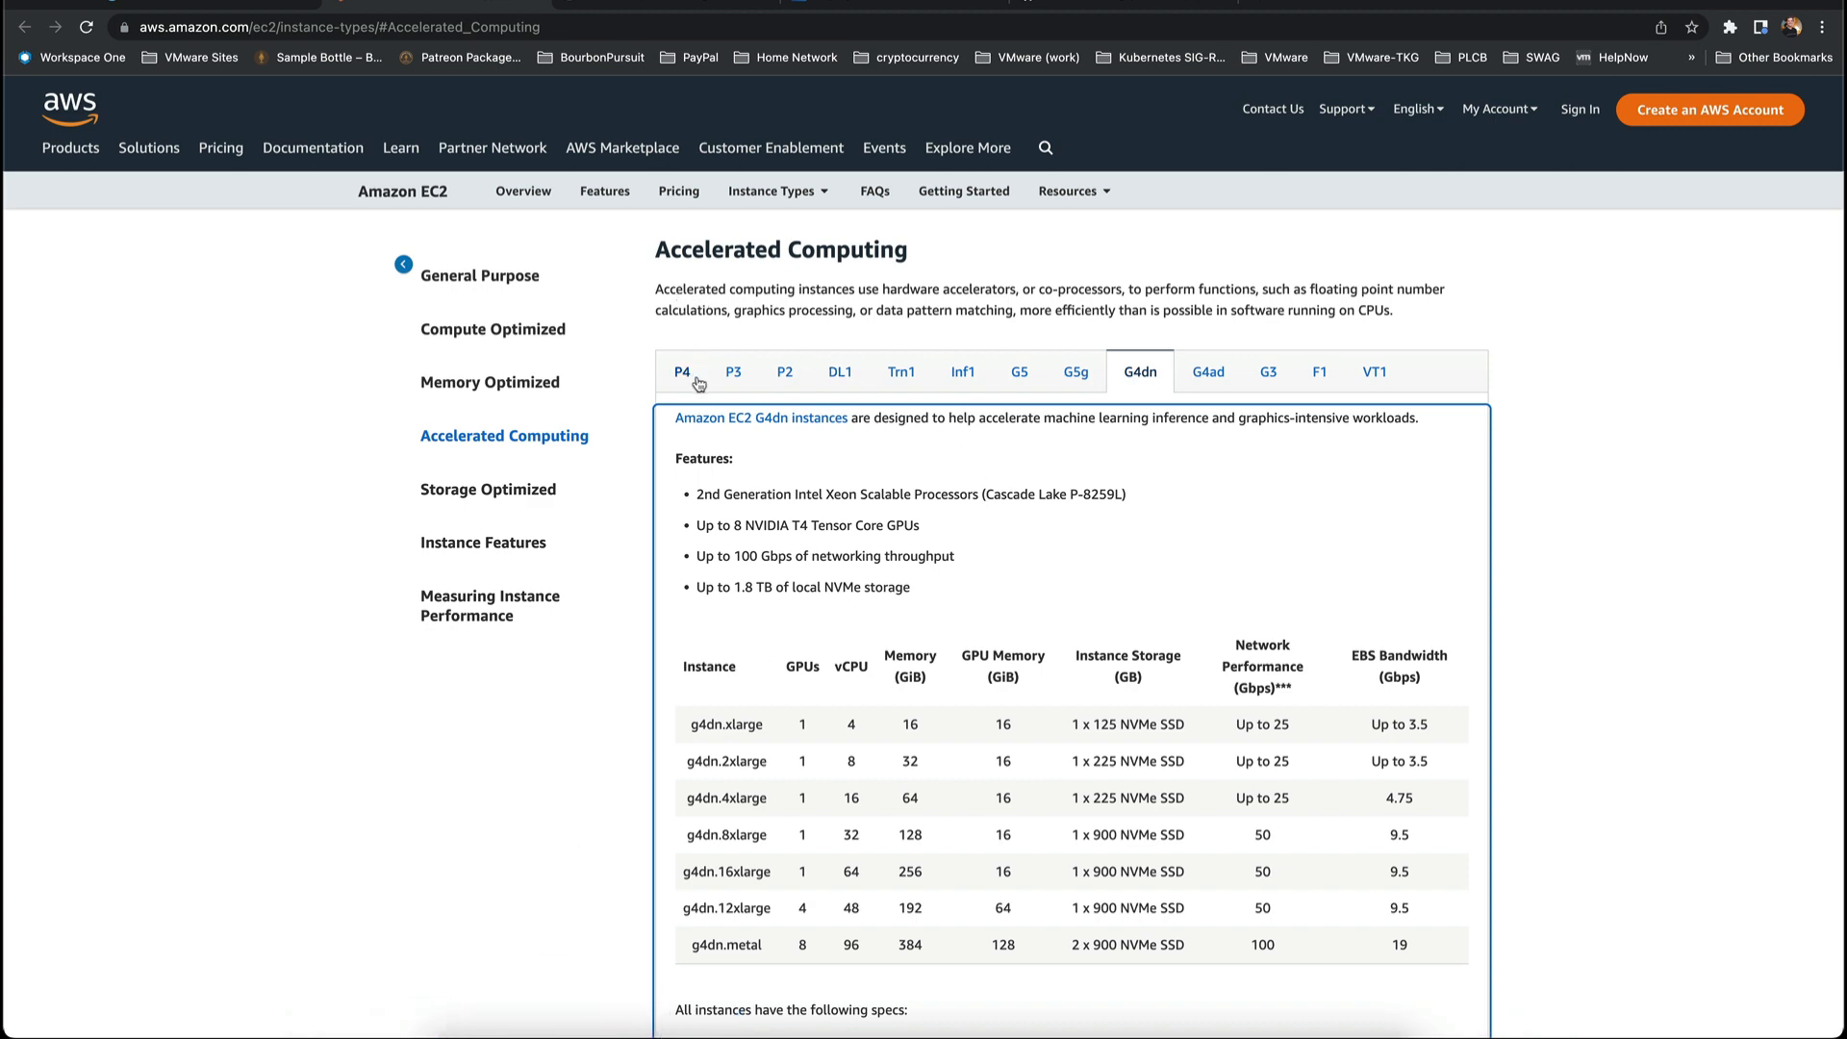
click(841, 371)
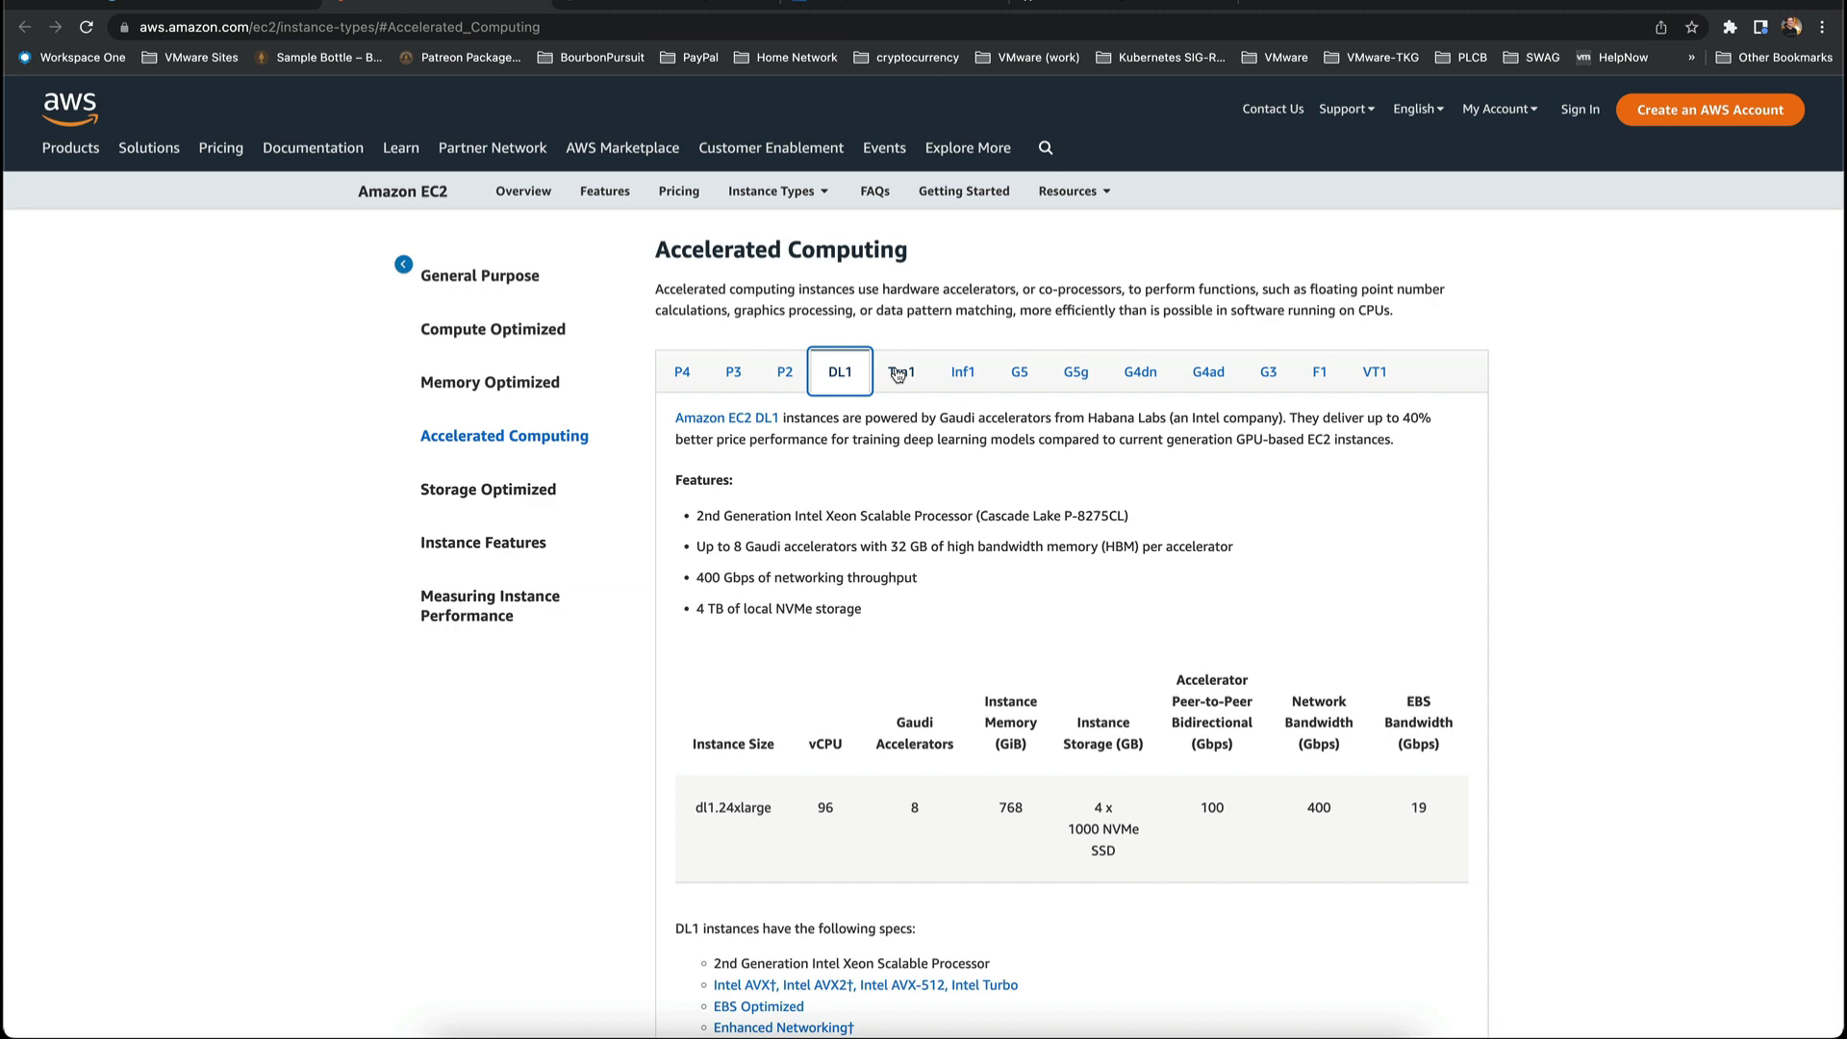
click(1137, 371)
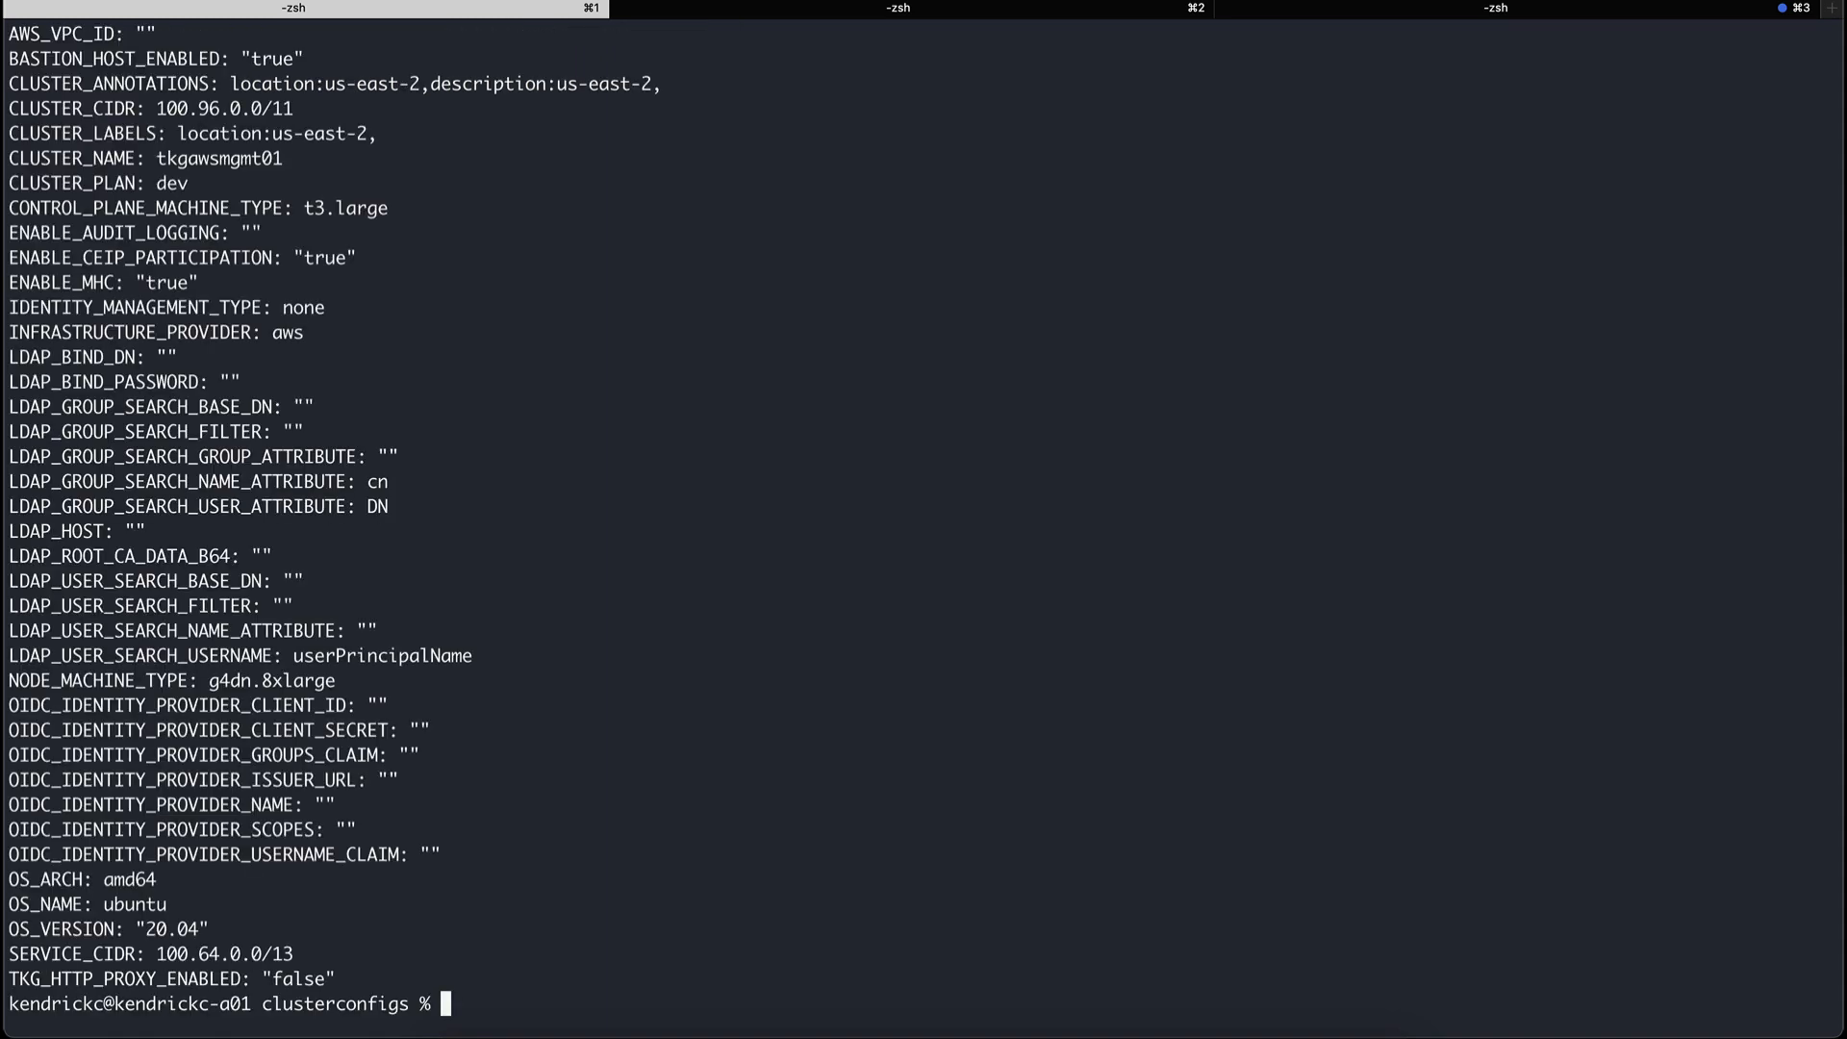
- Review NODE_MACHINE_TYPE g4dn.8xlarge in the config, then run 'tanzu cluster list'
scroll(up, 3)
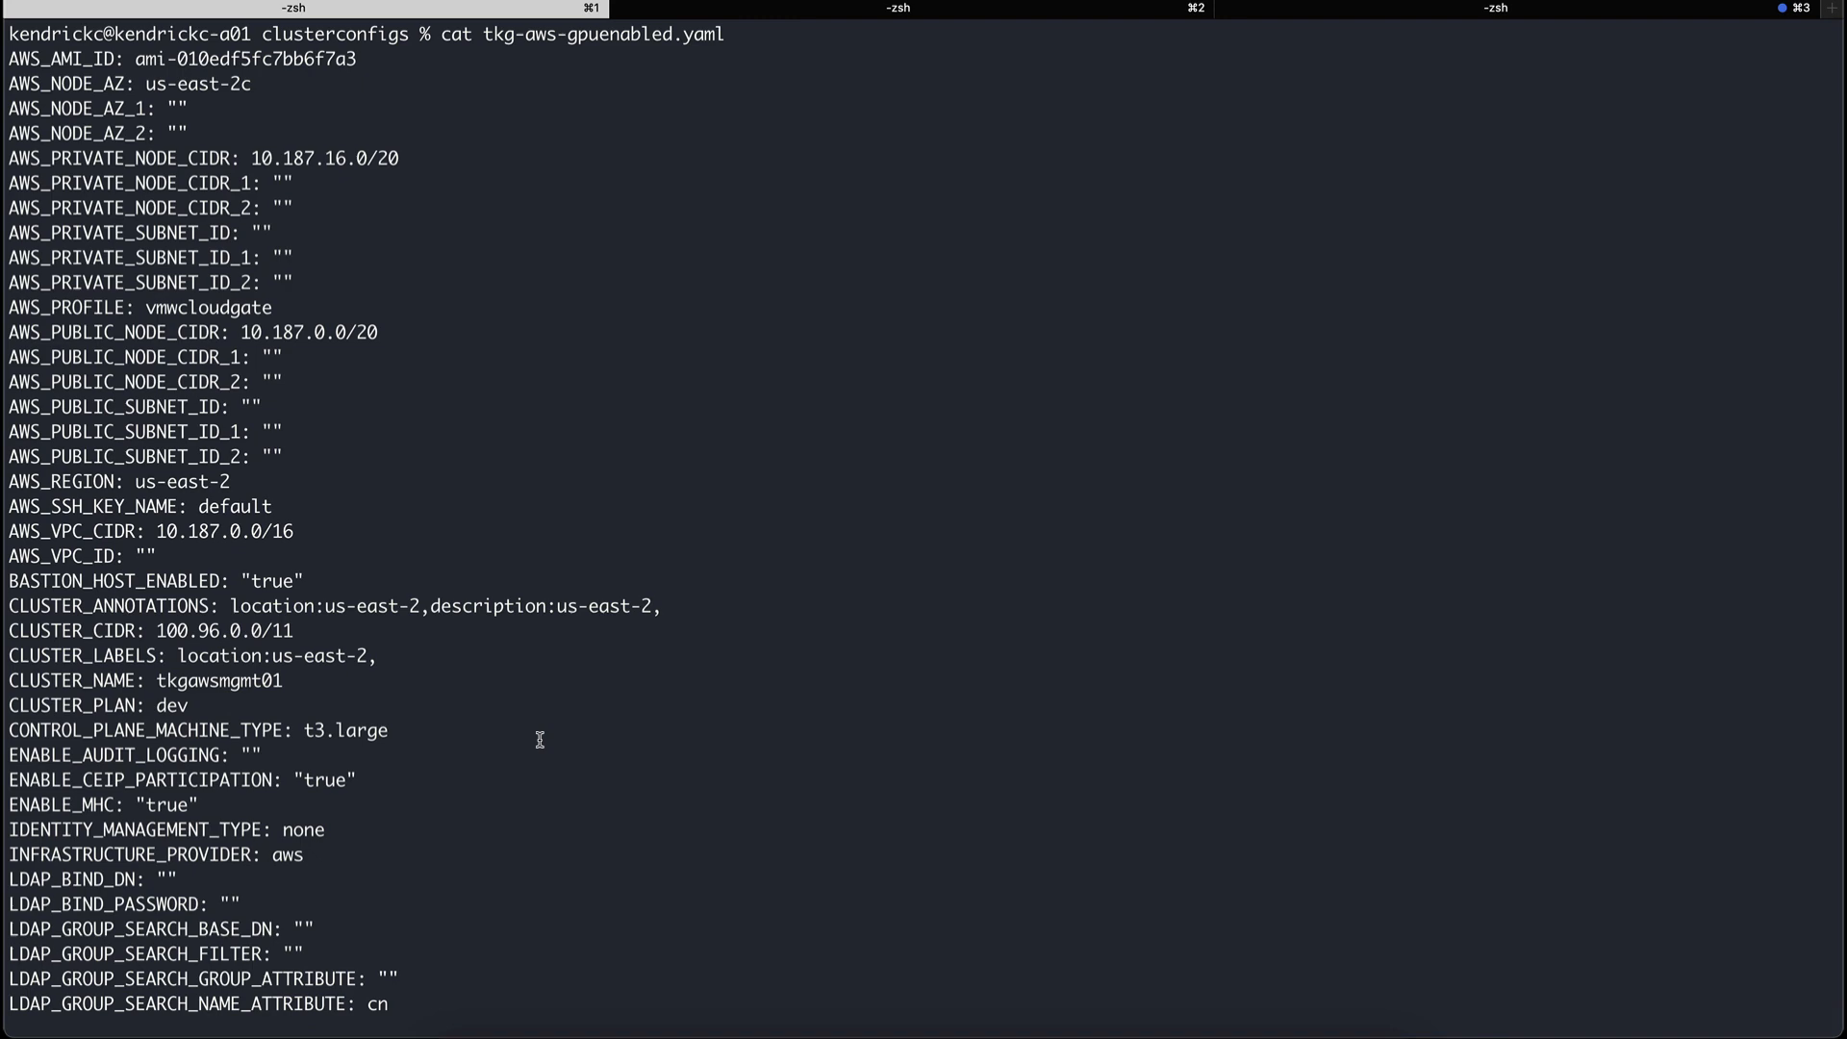
scroll(down, 3)
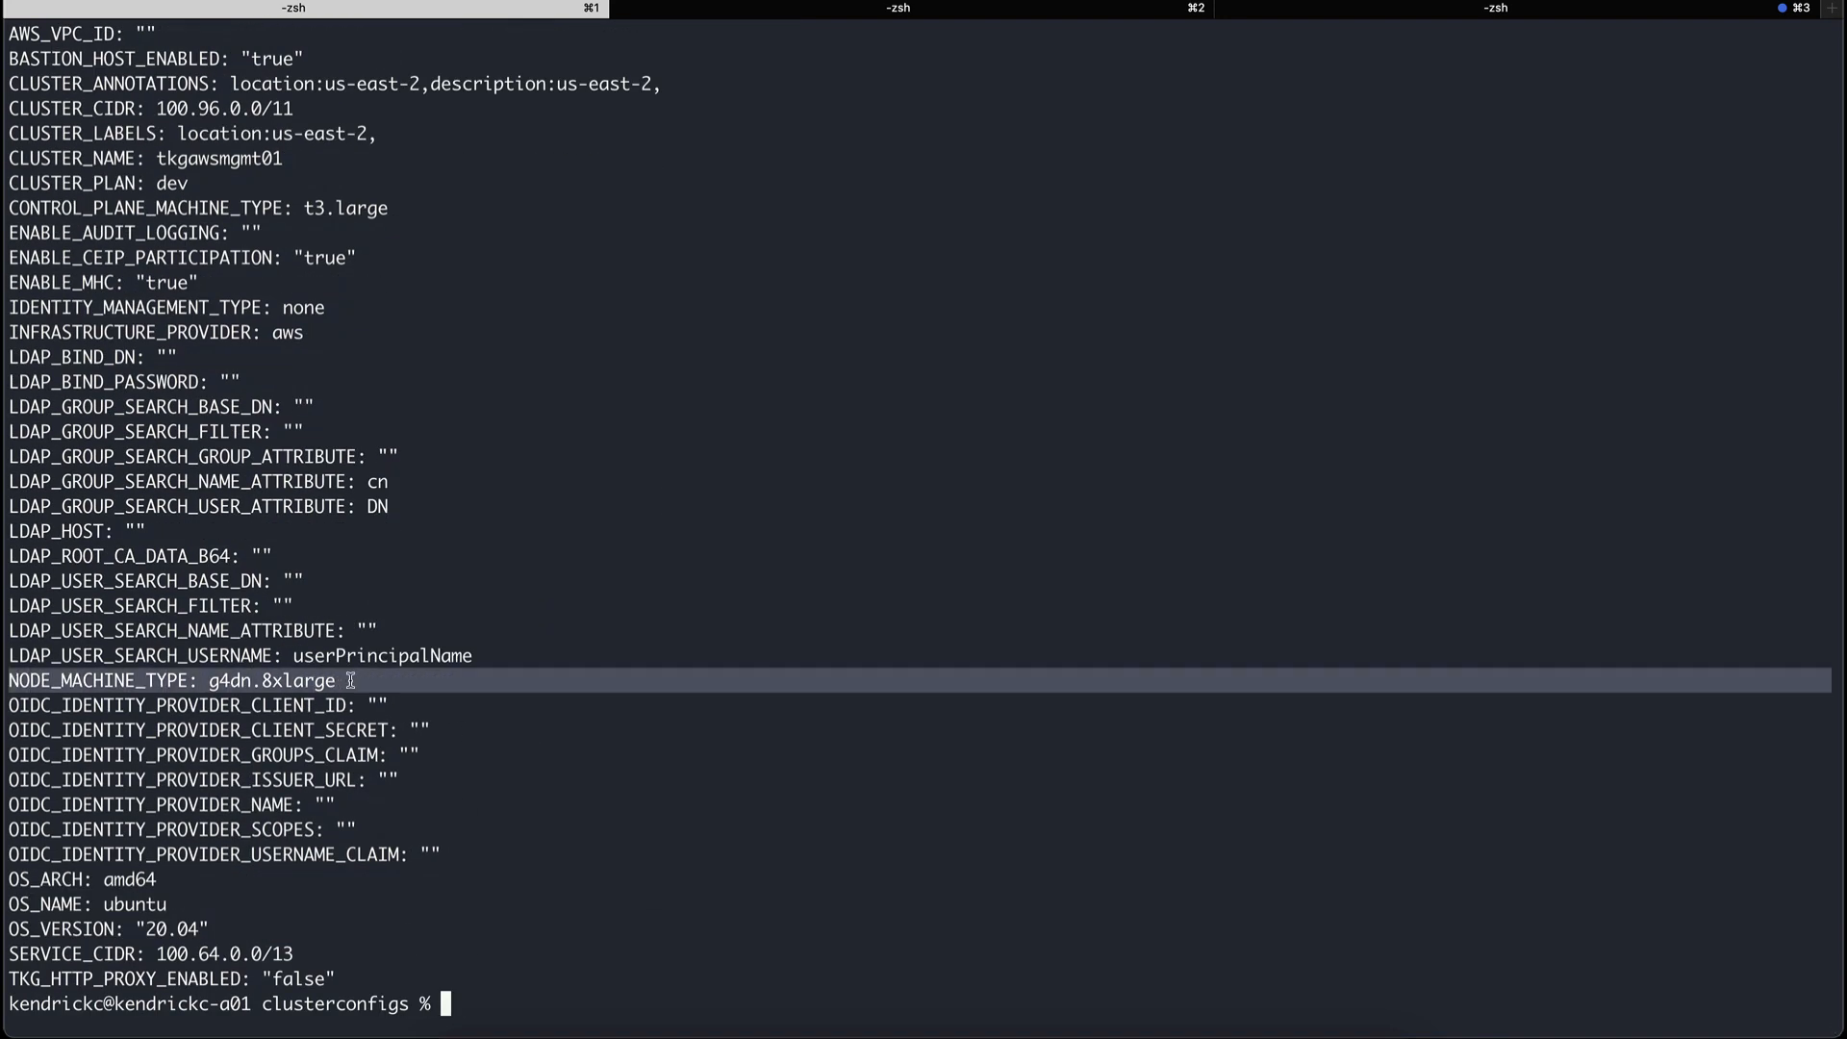
mouse_move(407, 681)
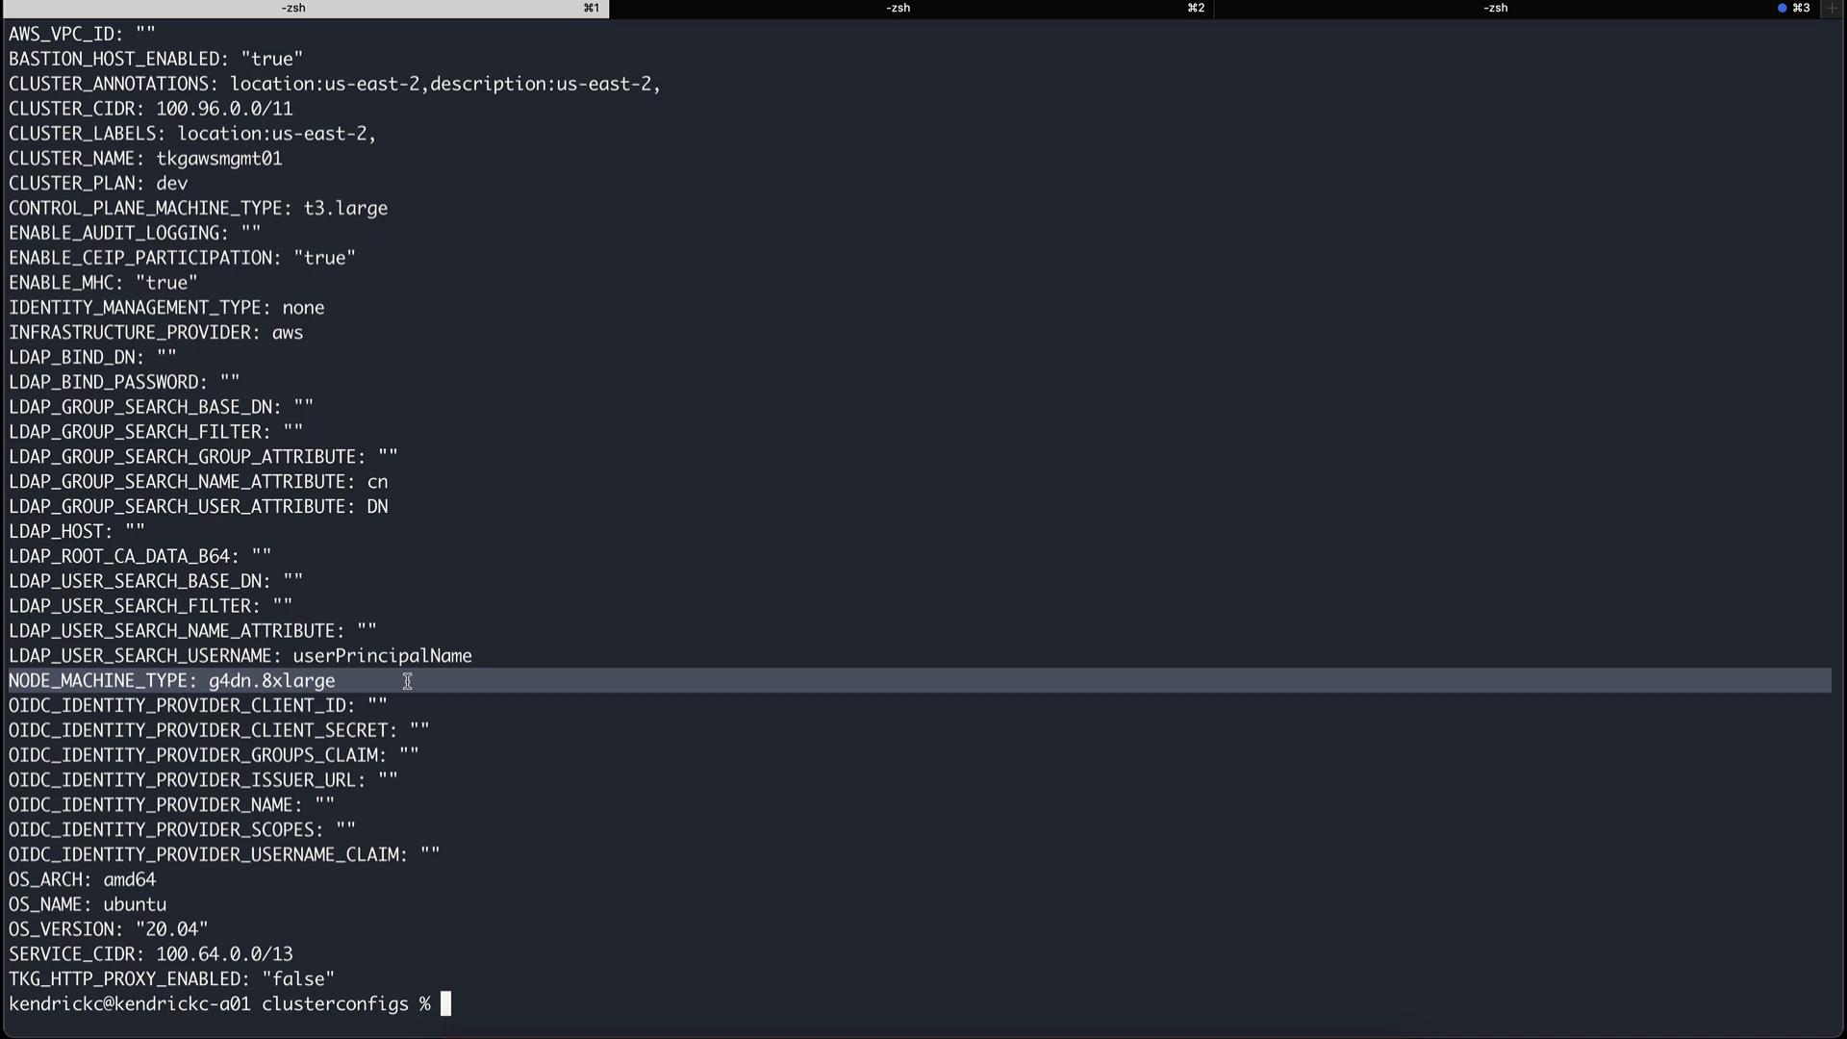
text(tanzu cluster l)
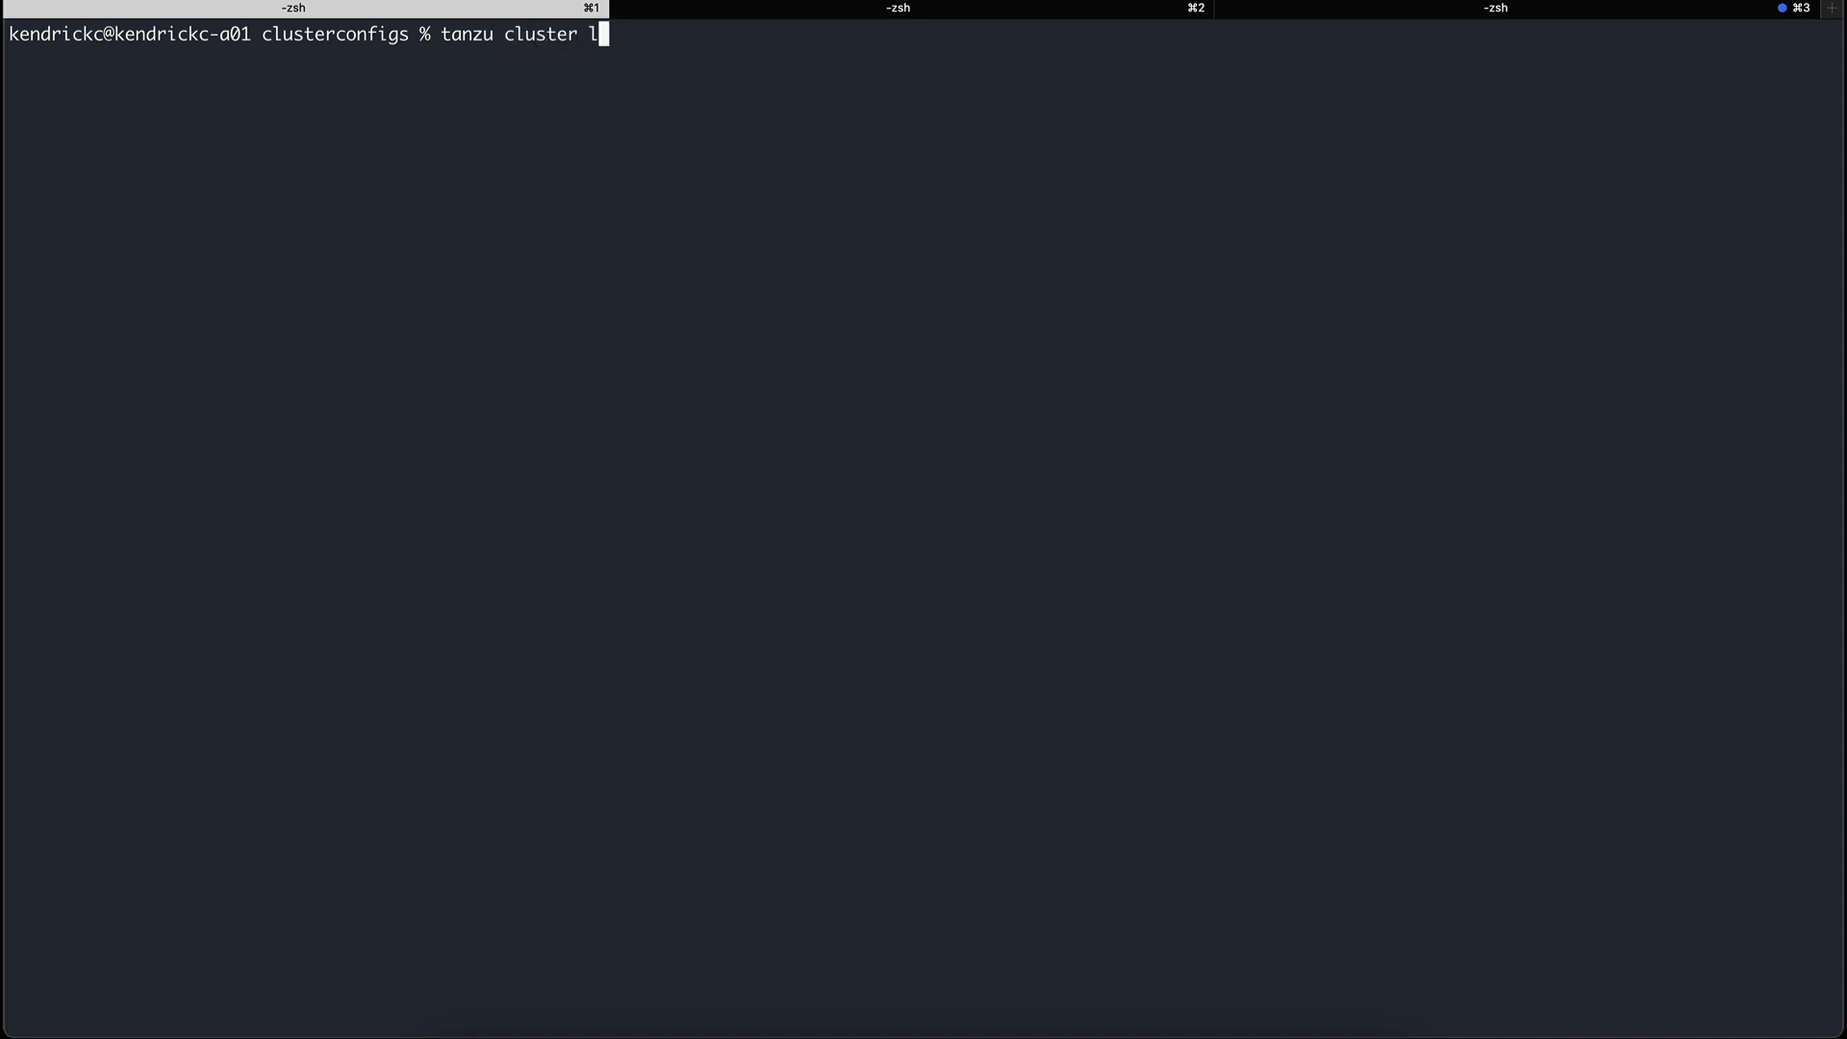
key(Return)
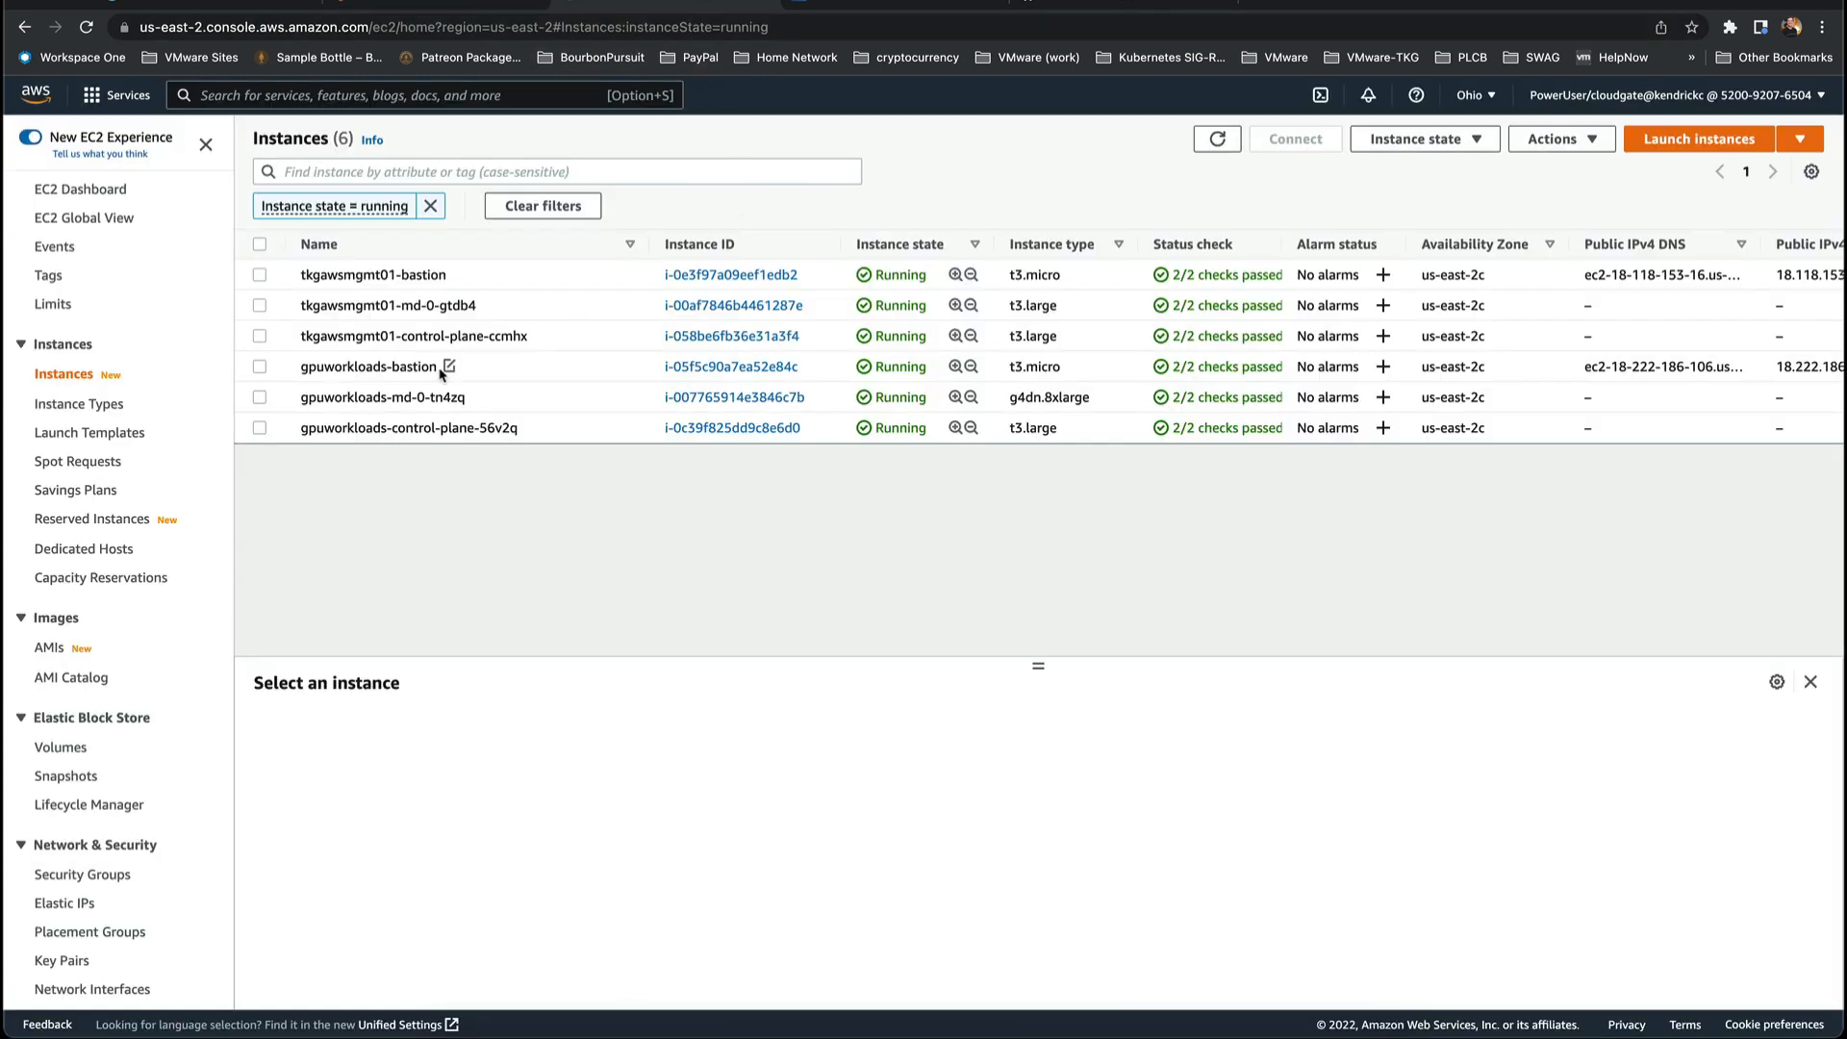
mouse_move(502, 379)
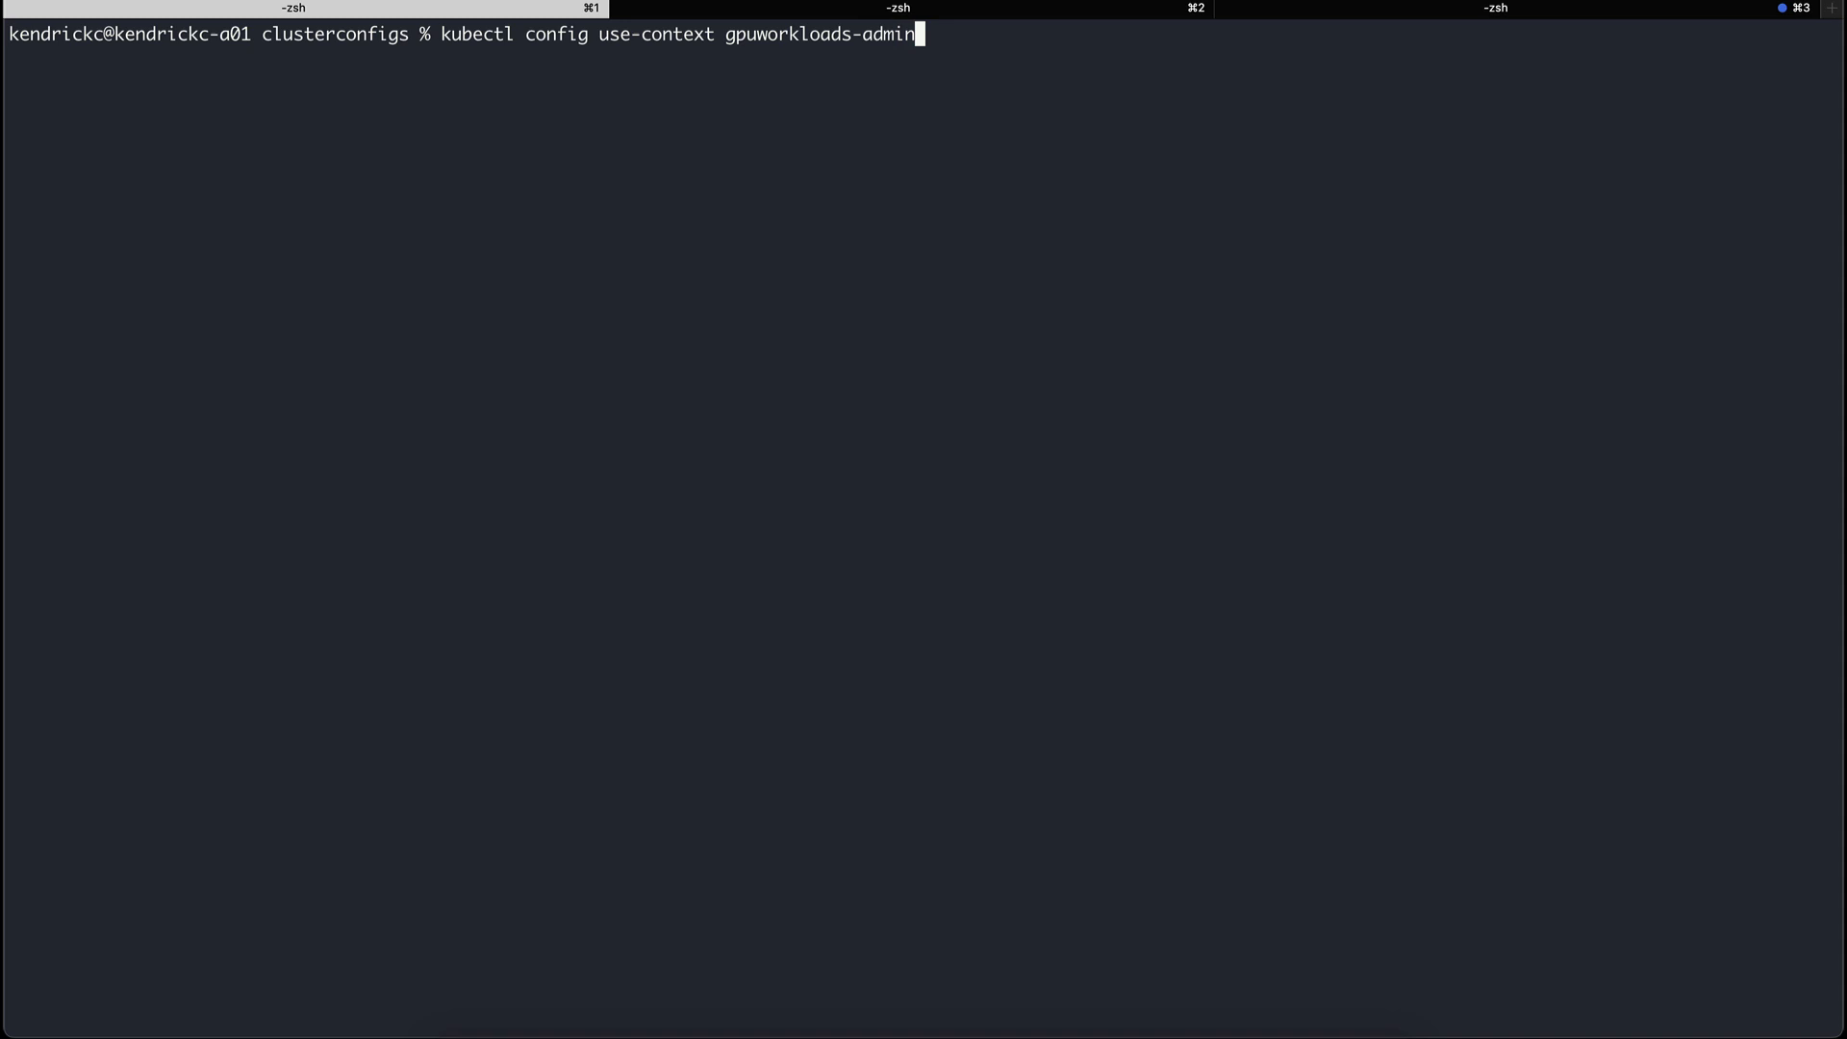
- Switch kubectl to gpuworkloads-admin@gpuworkloads and list pods across all namespaces
text(@gpuworkloads)
text(kubectl get po)
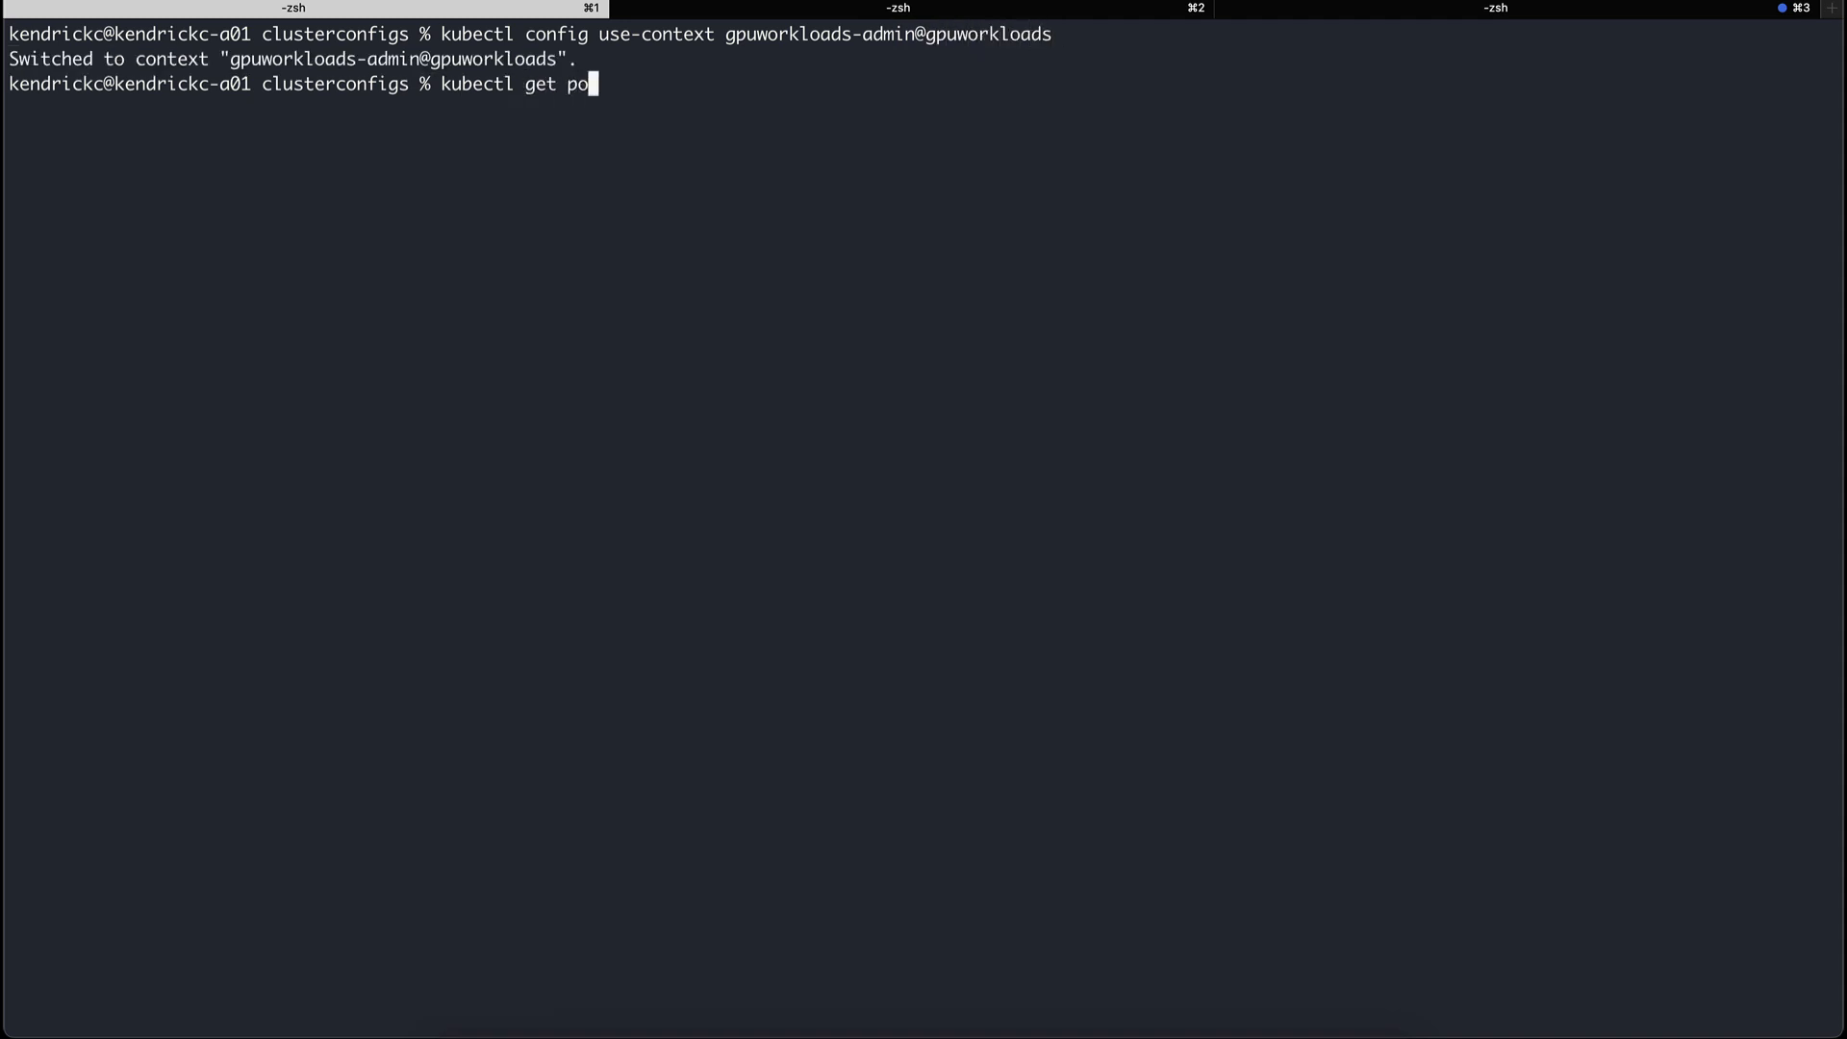
key(Return)
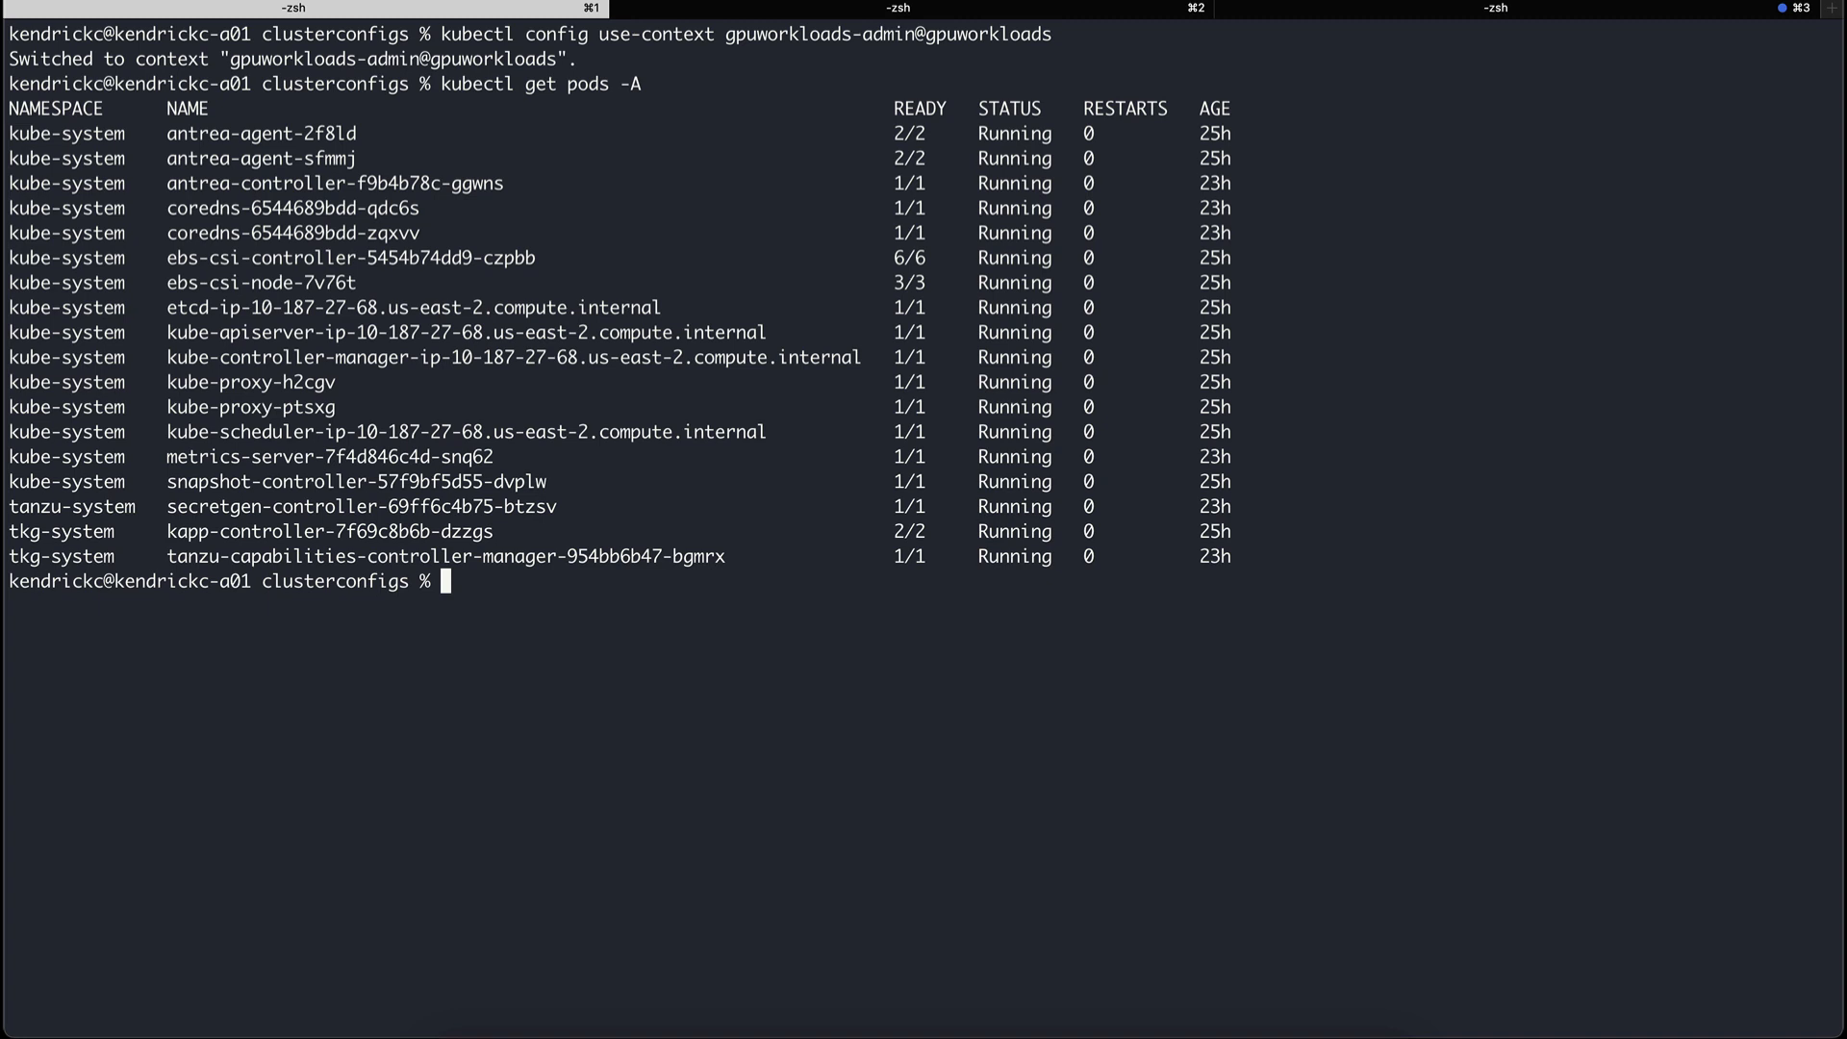
text(clear)
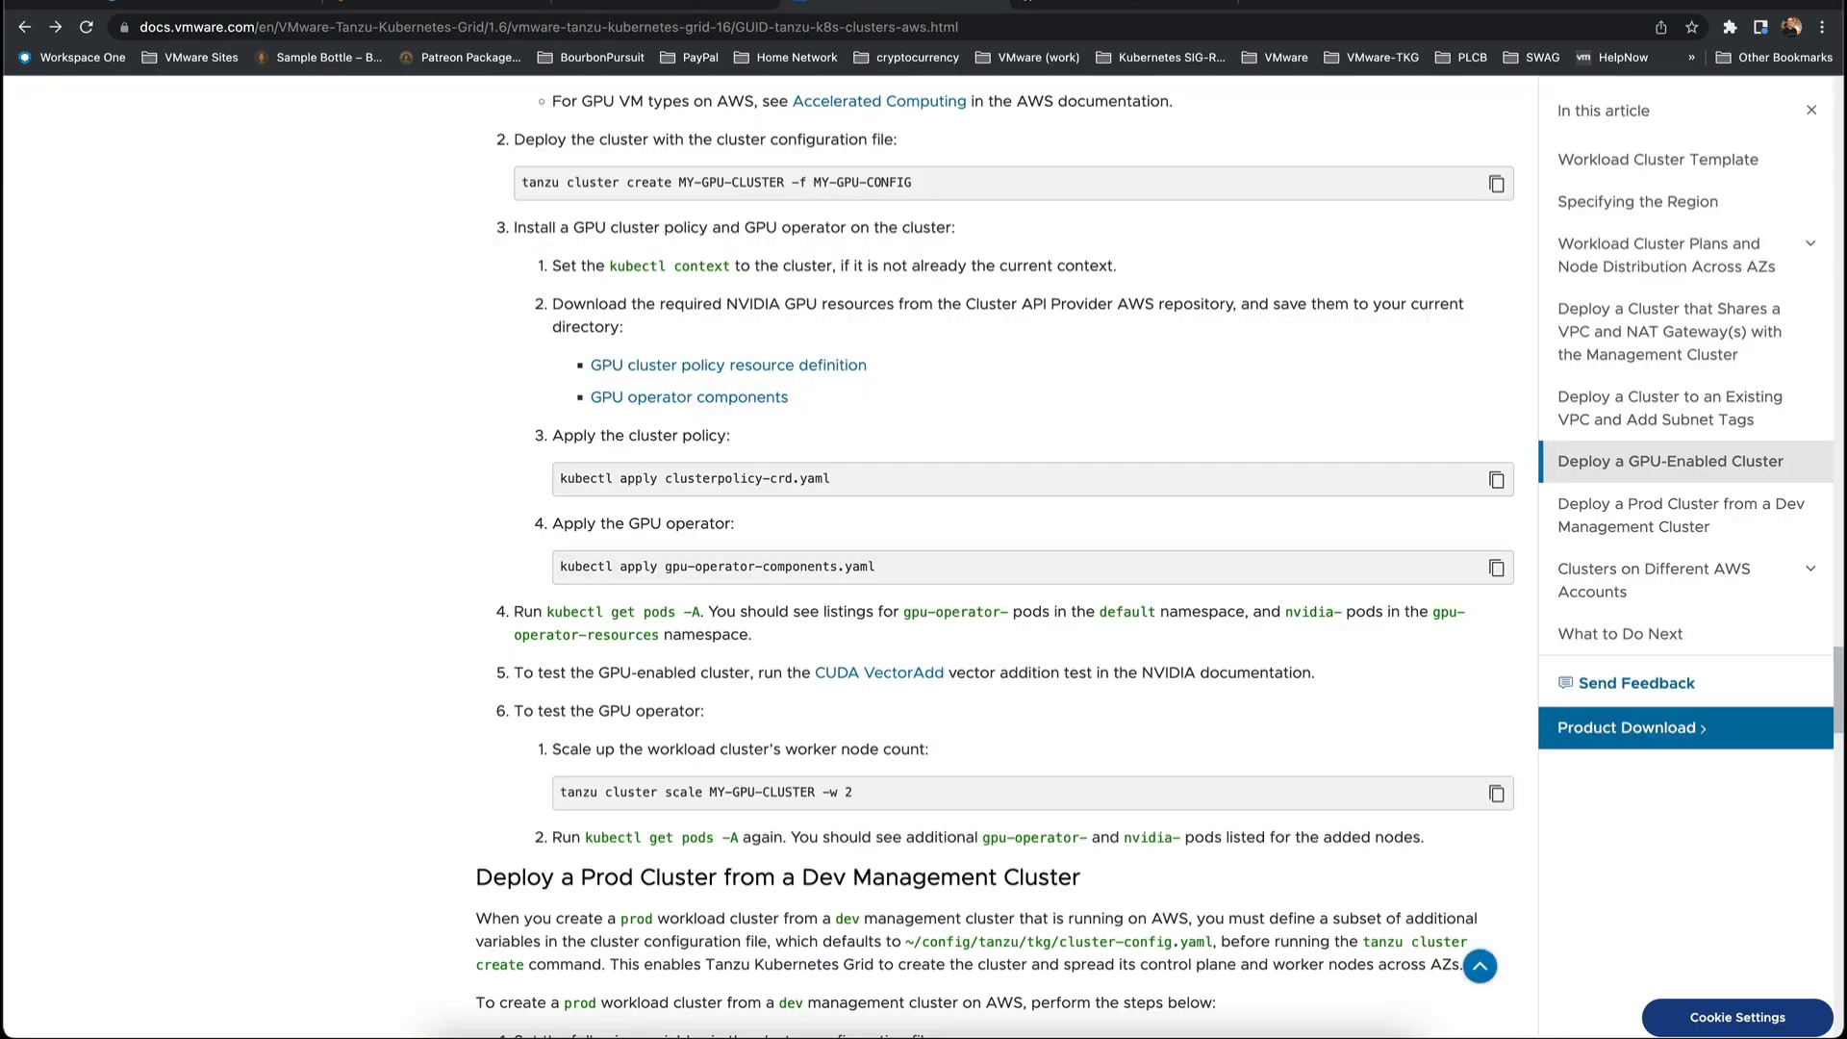
- Follow the 'GPU cluster policy resource definition' link under Deploy a GPU-Enabled Cluster
scroll(up, 3)
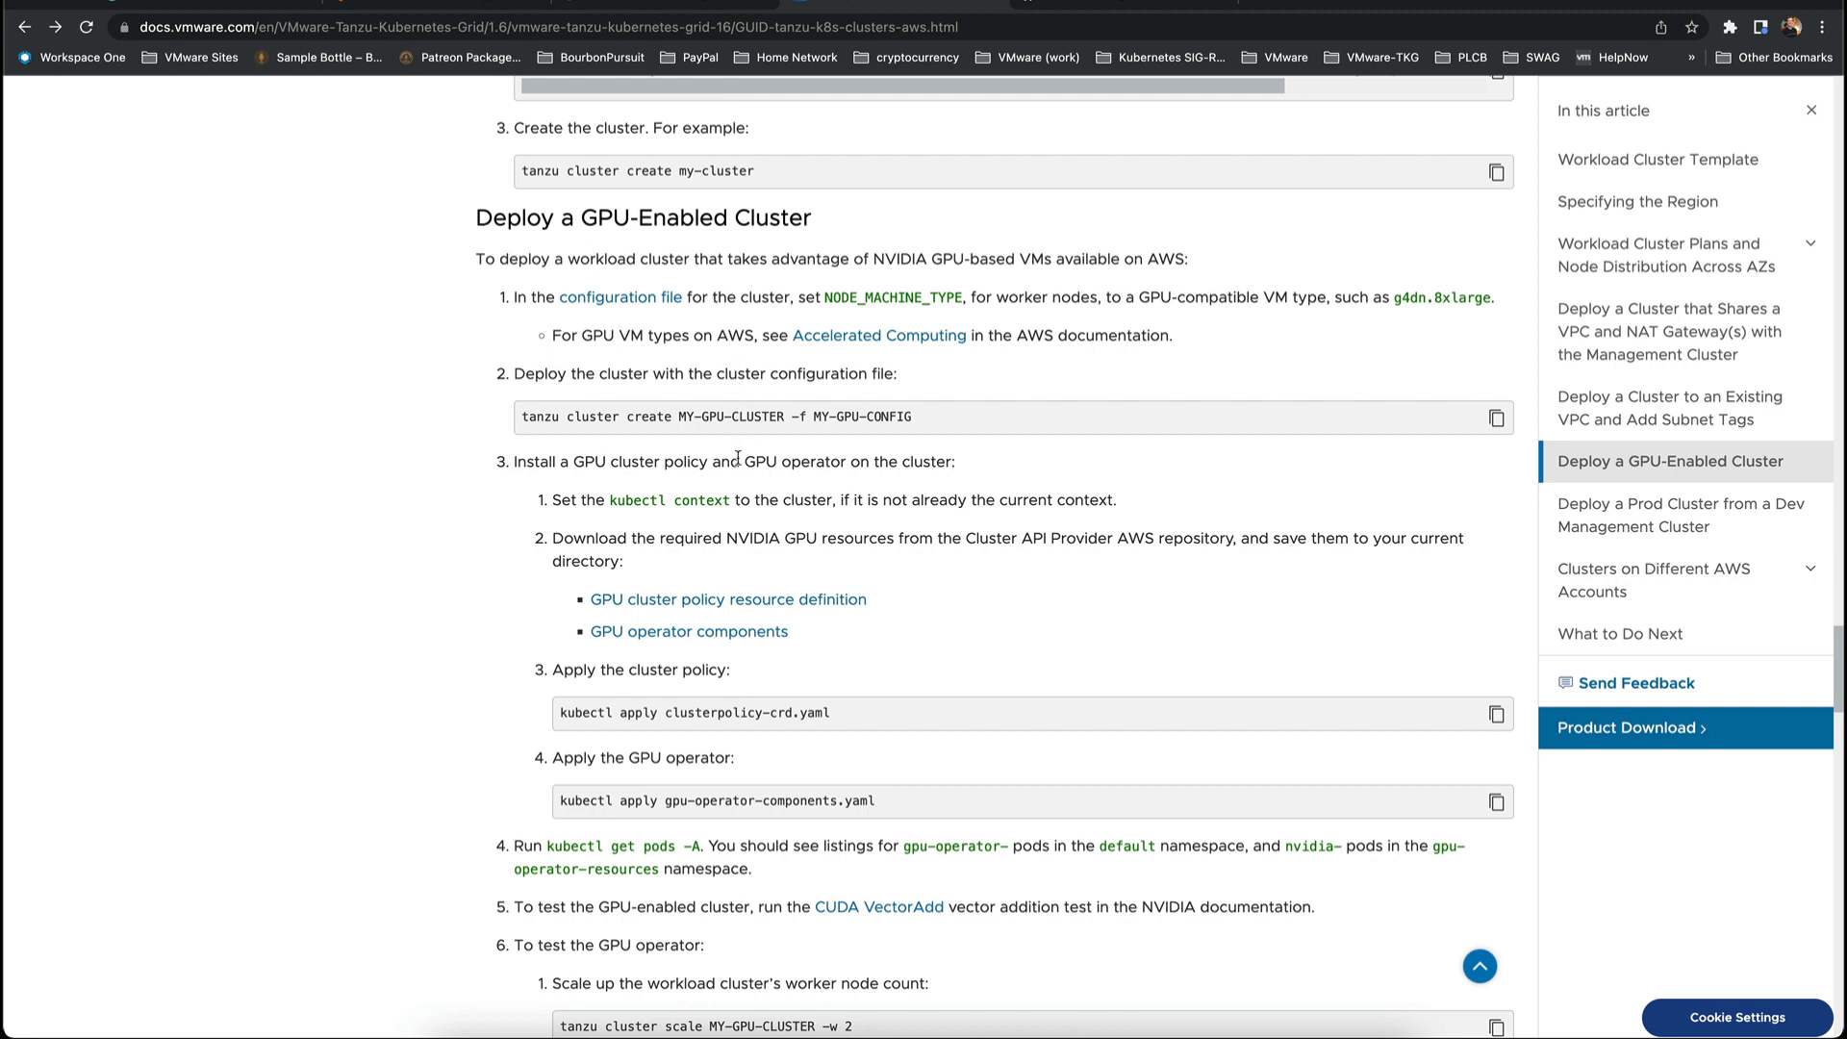
scroll(down, 3)
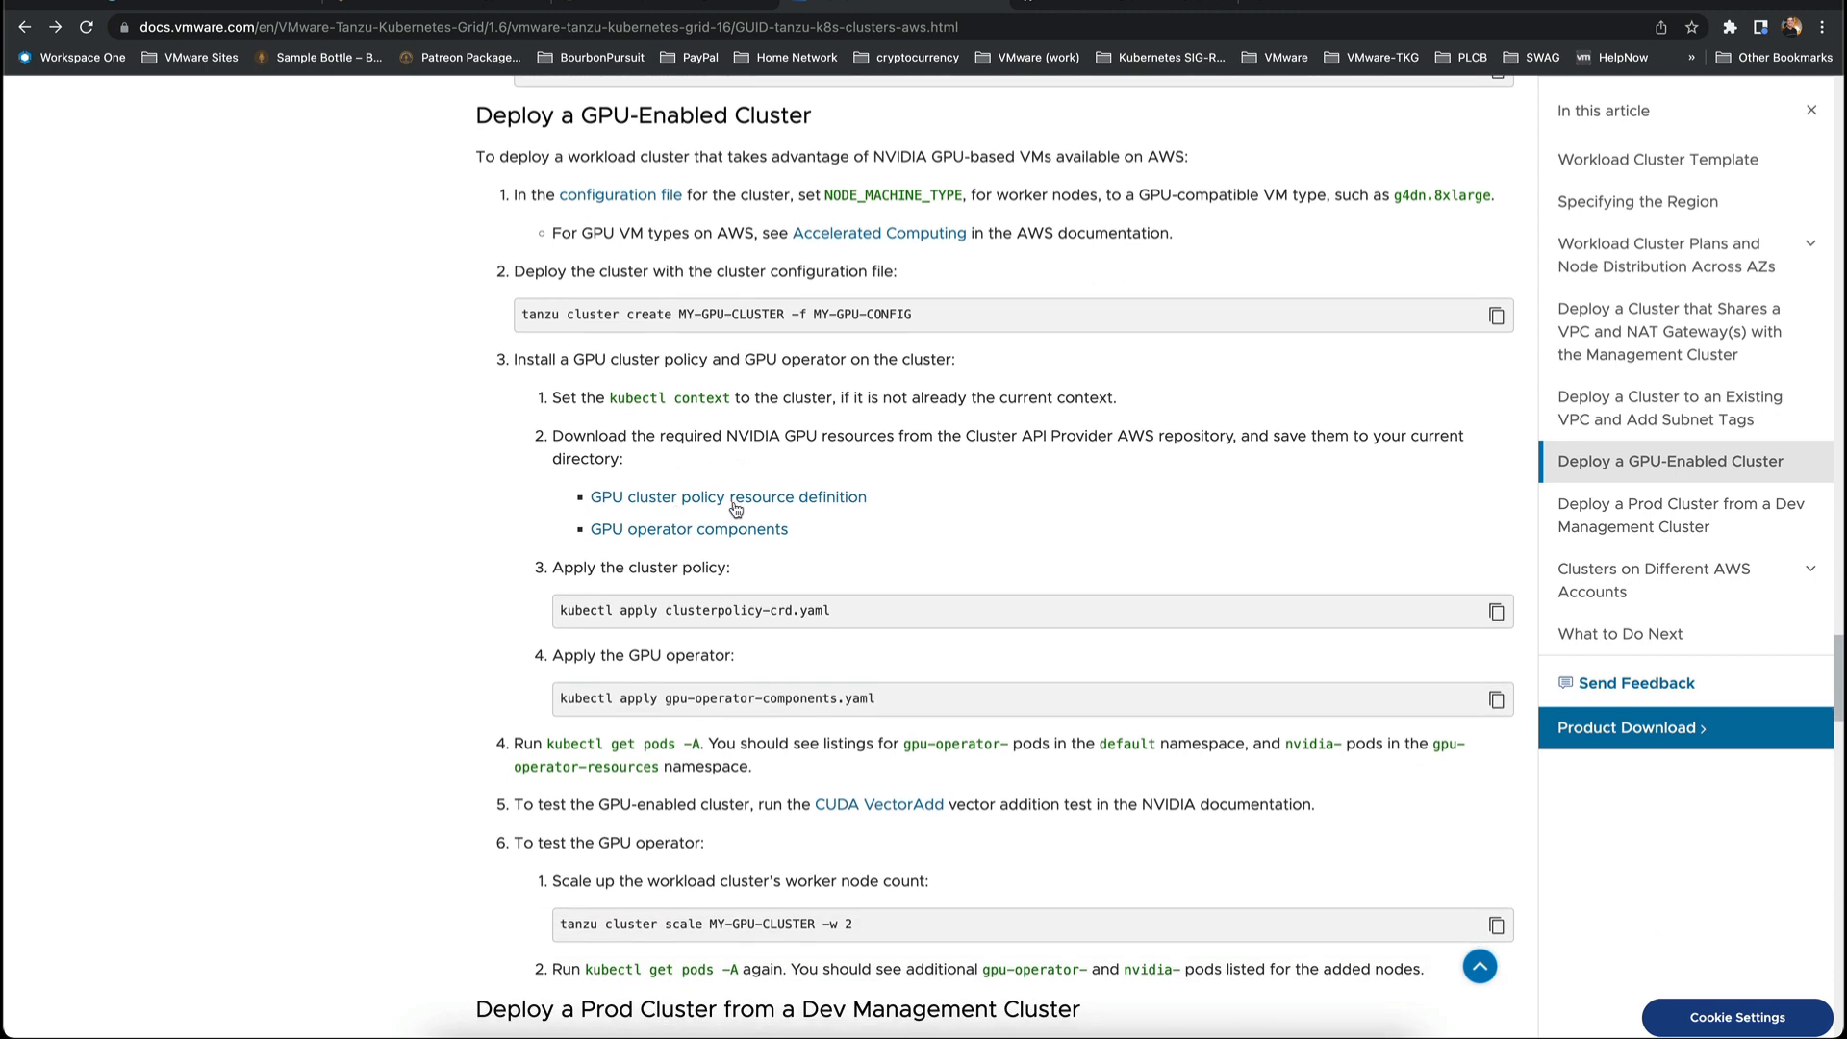
mouse_move(735, 496)
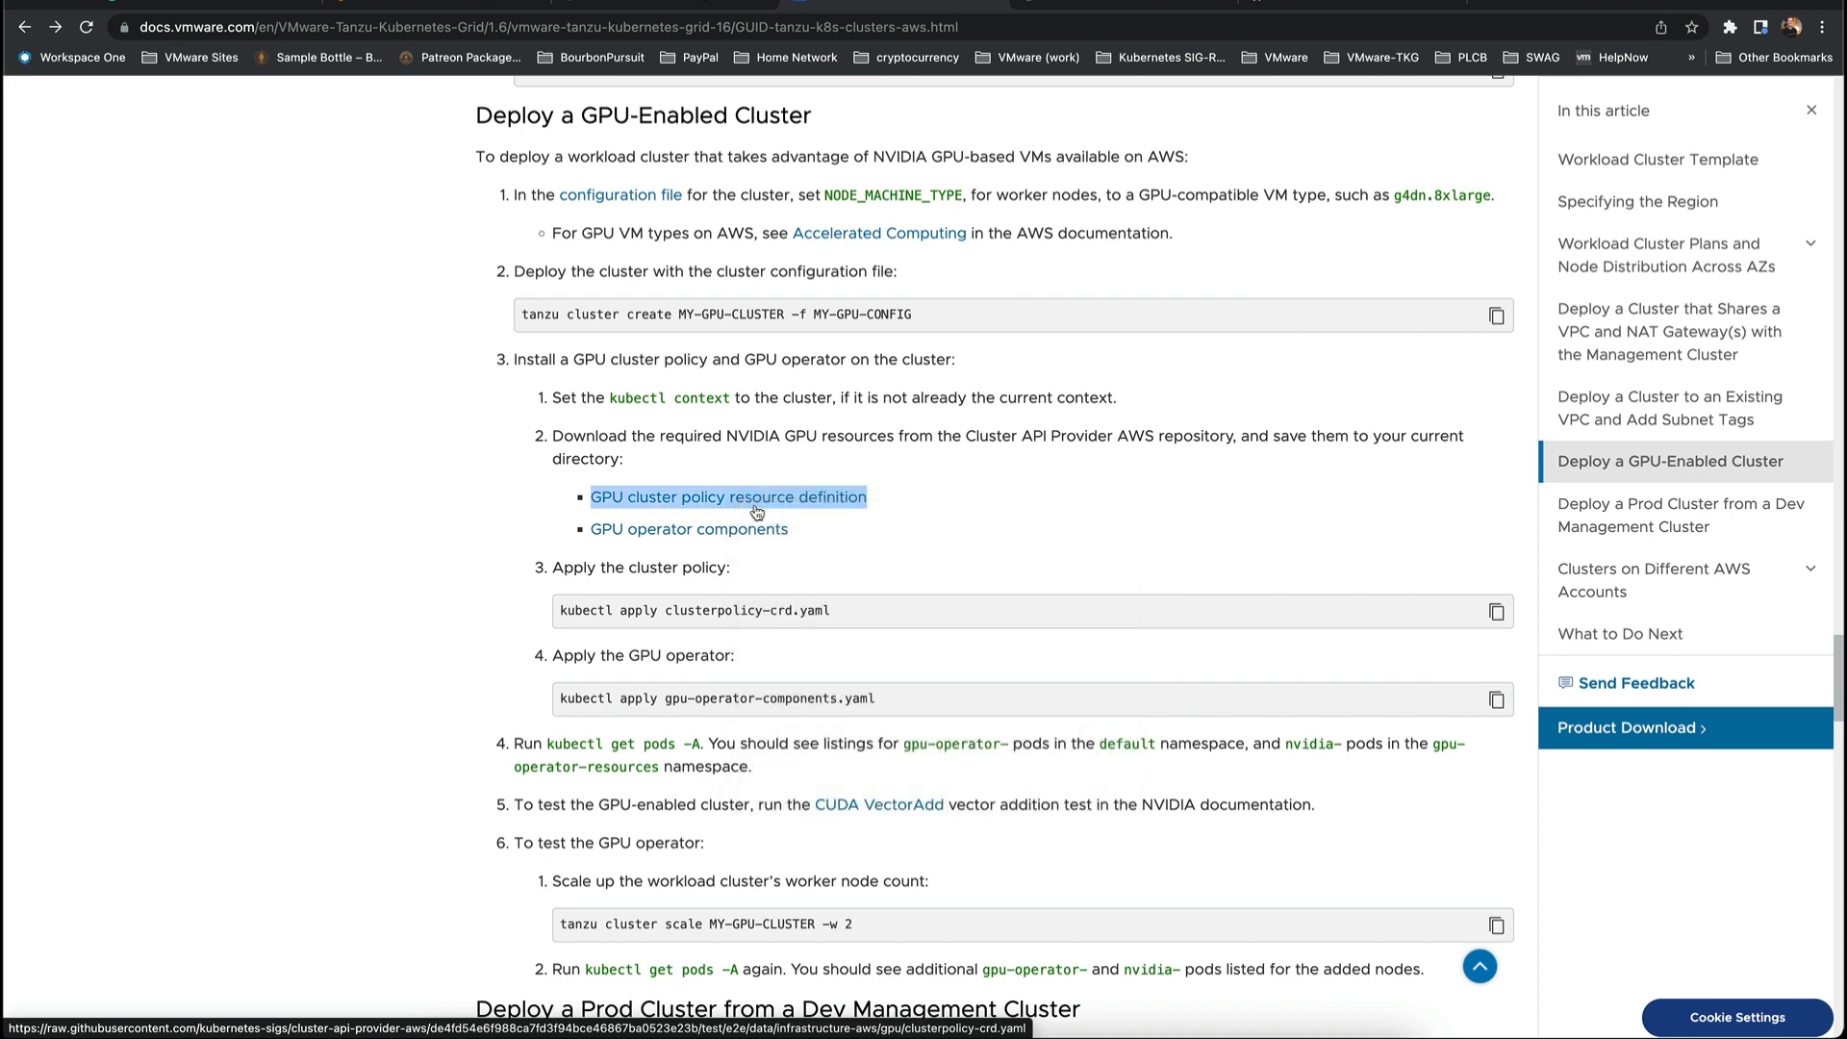
click(727, 497)
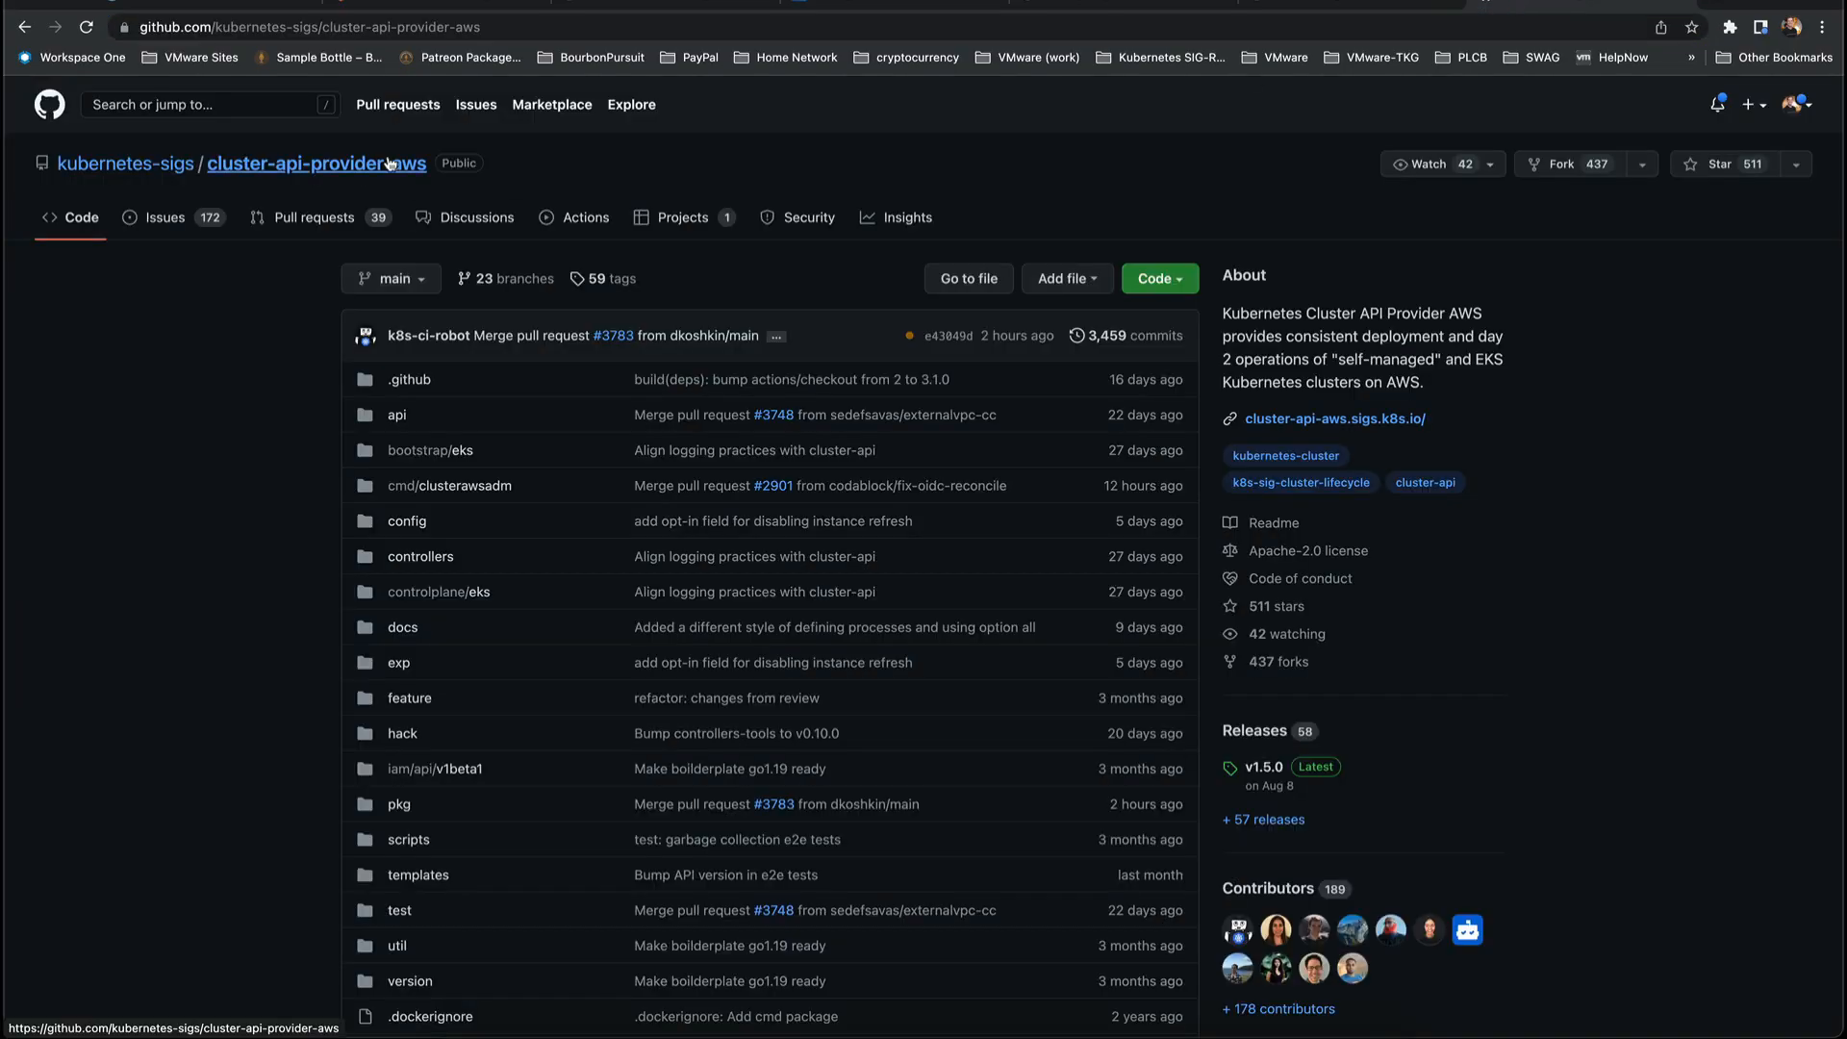
- Browse the cluster-api-provider-aws repository at release tag v1.5.0
click(612, 278)
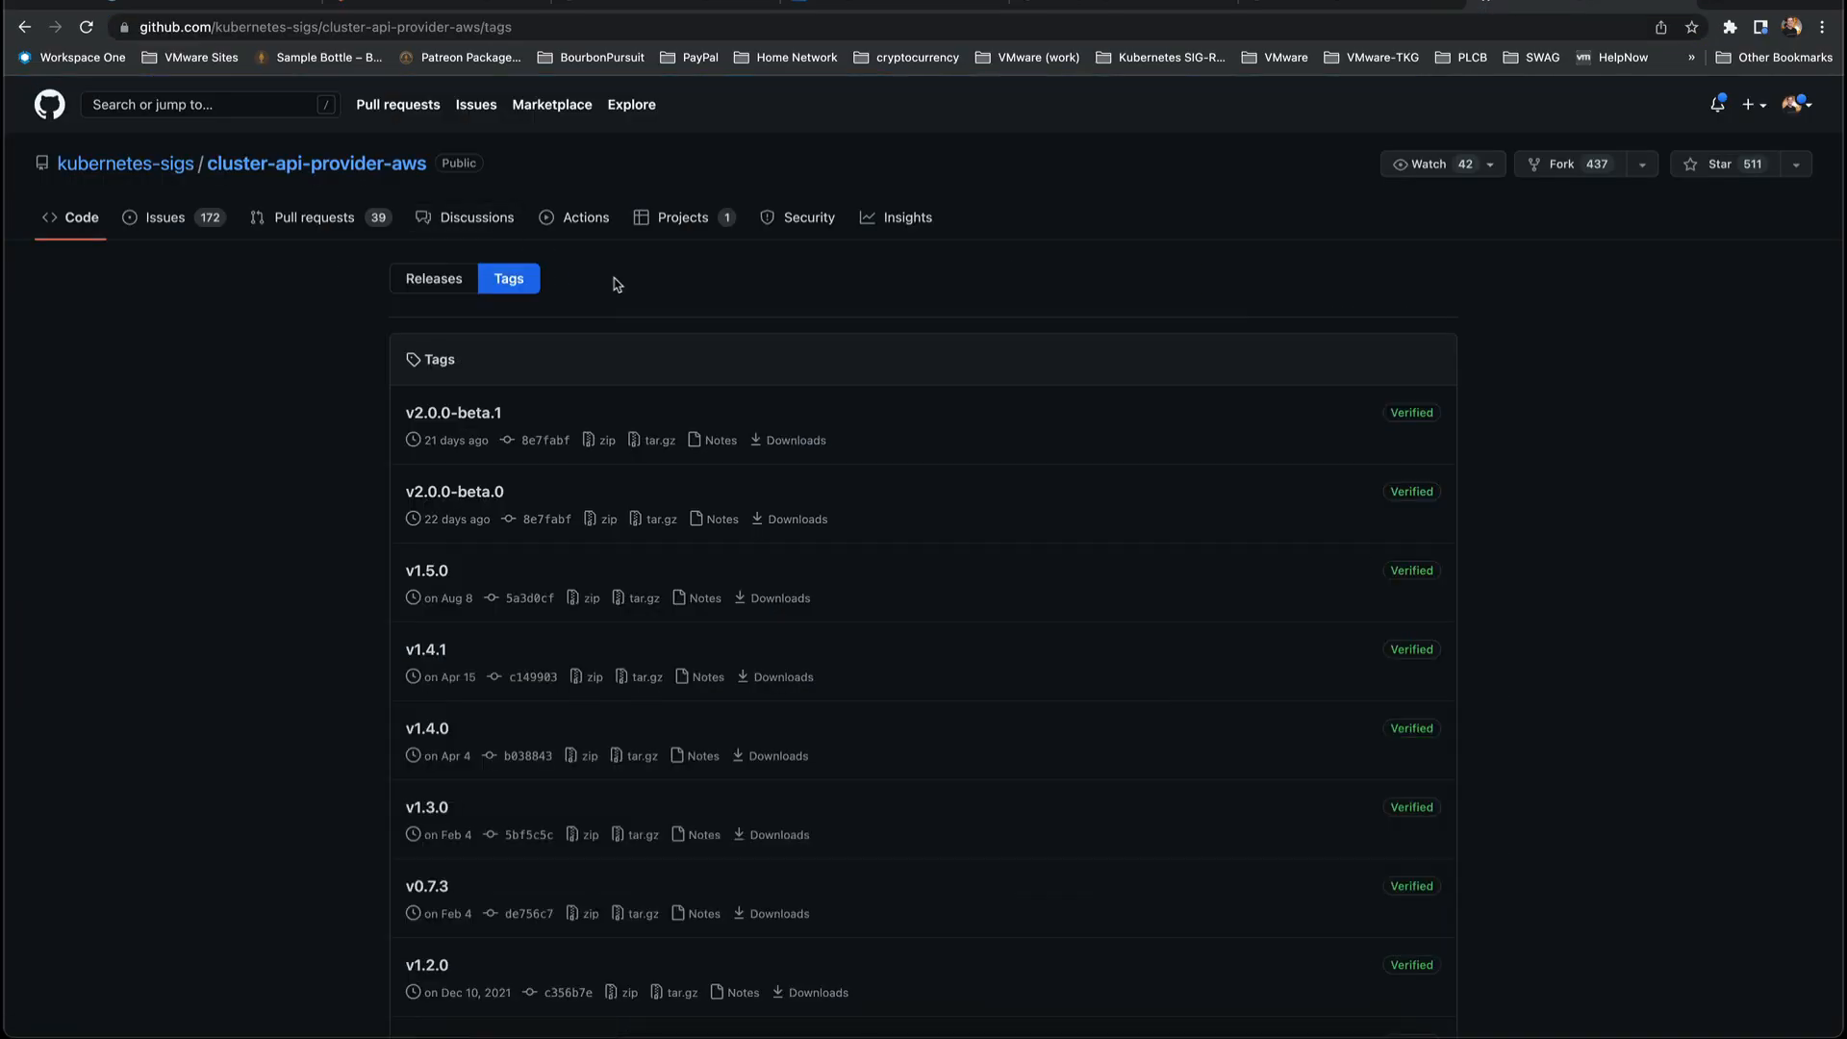
scroll(down, 3)
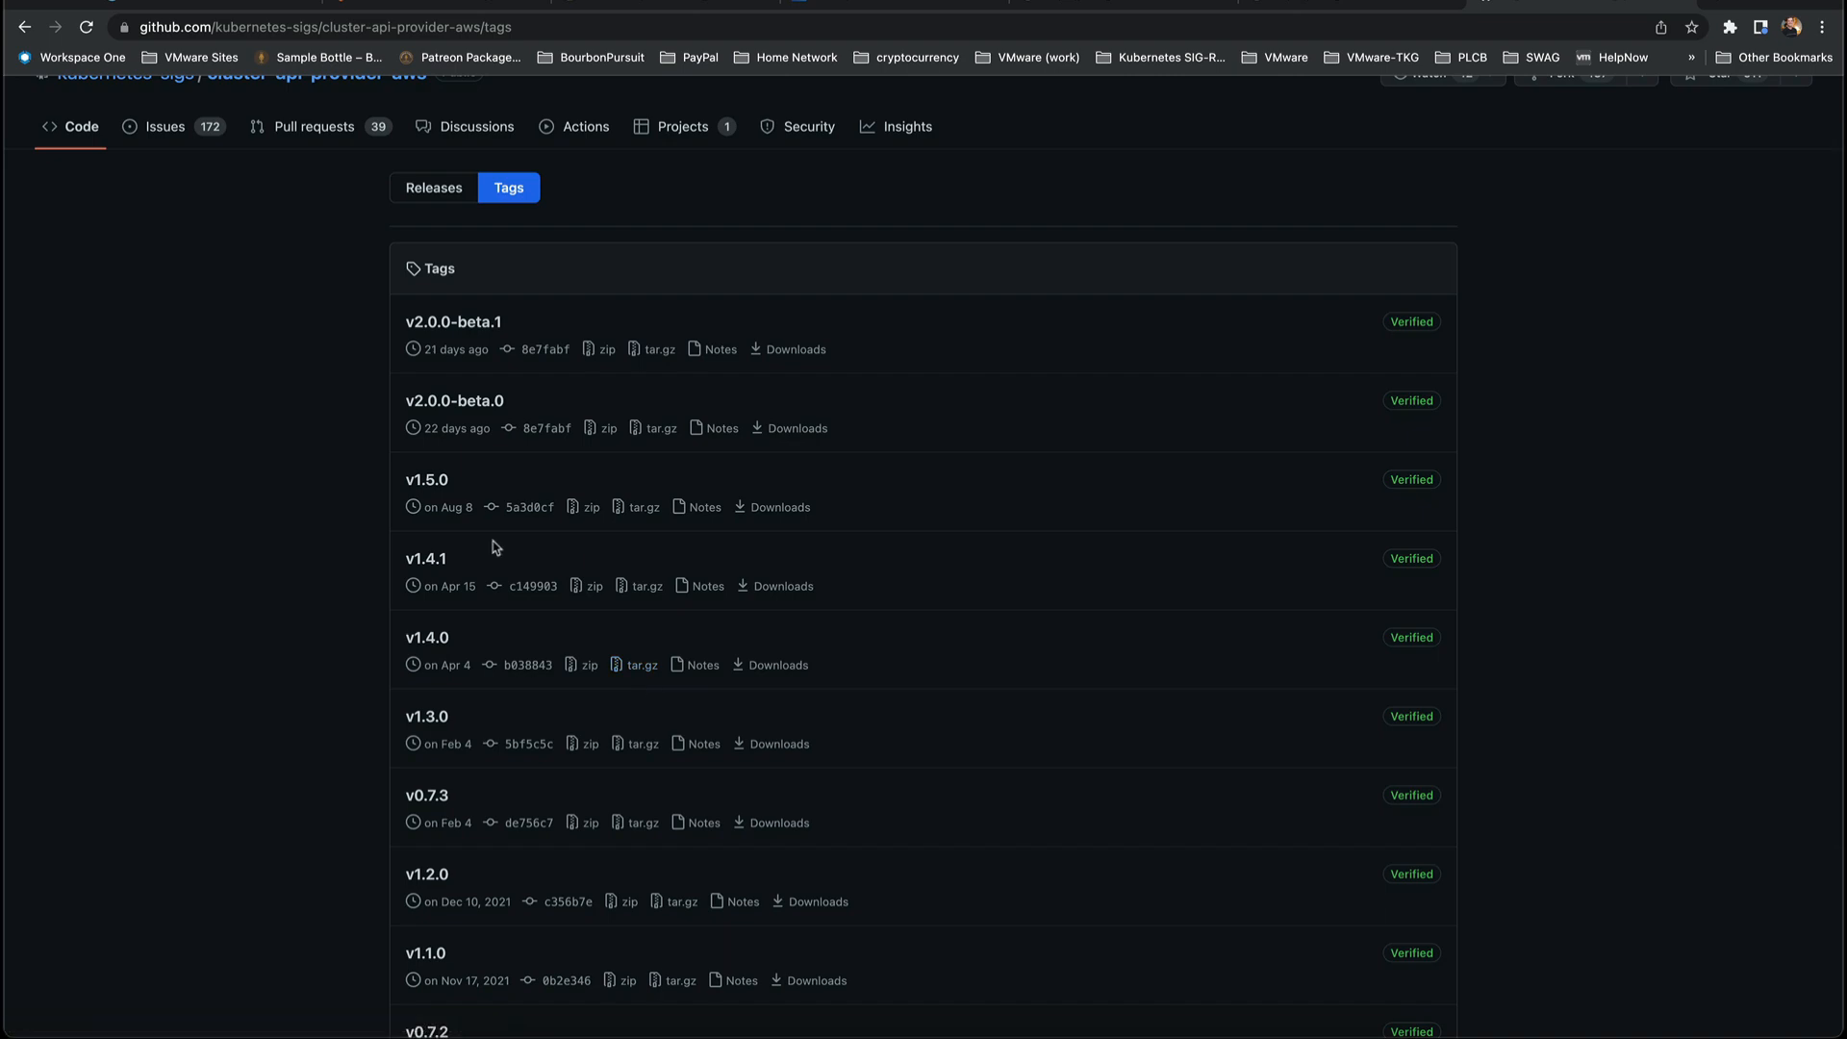
click(427, 479)
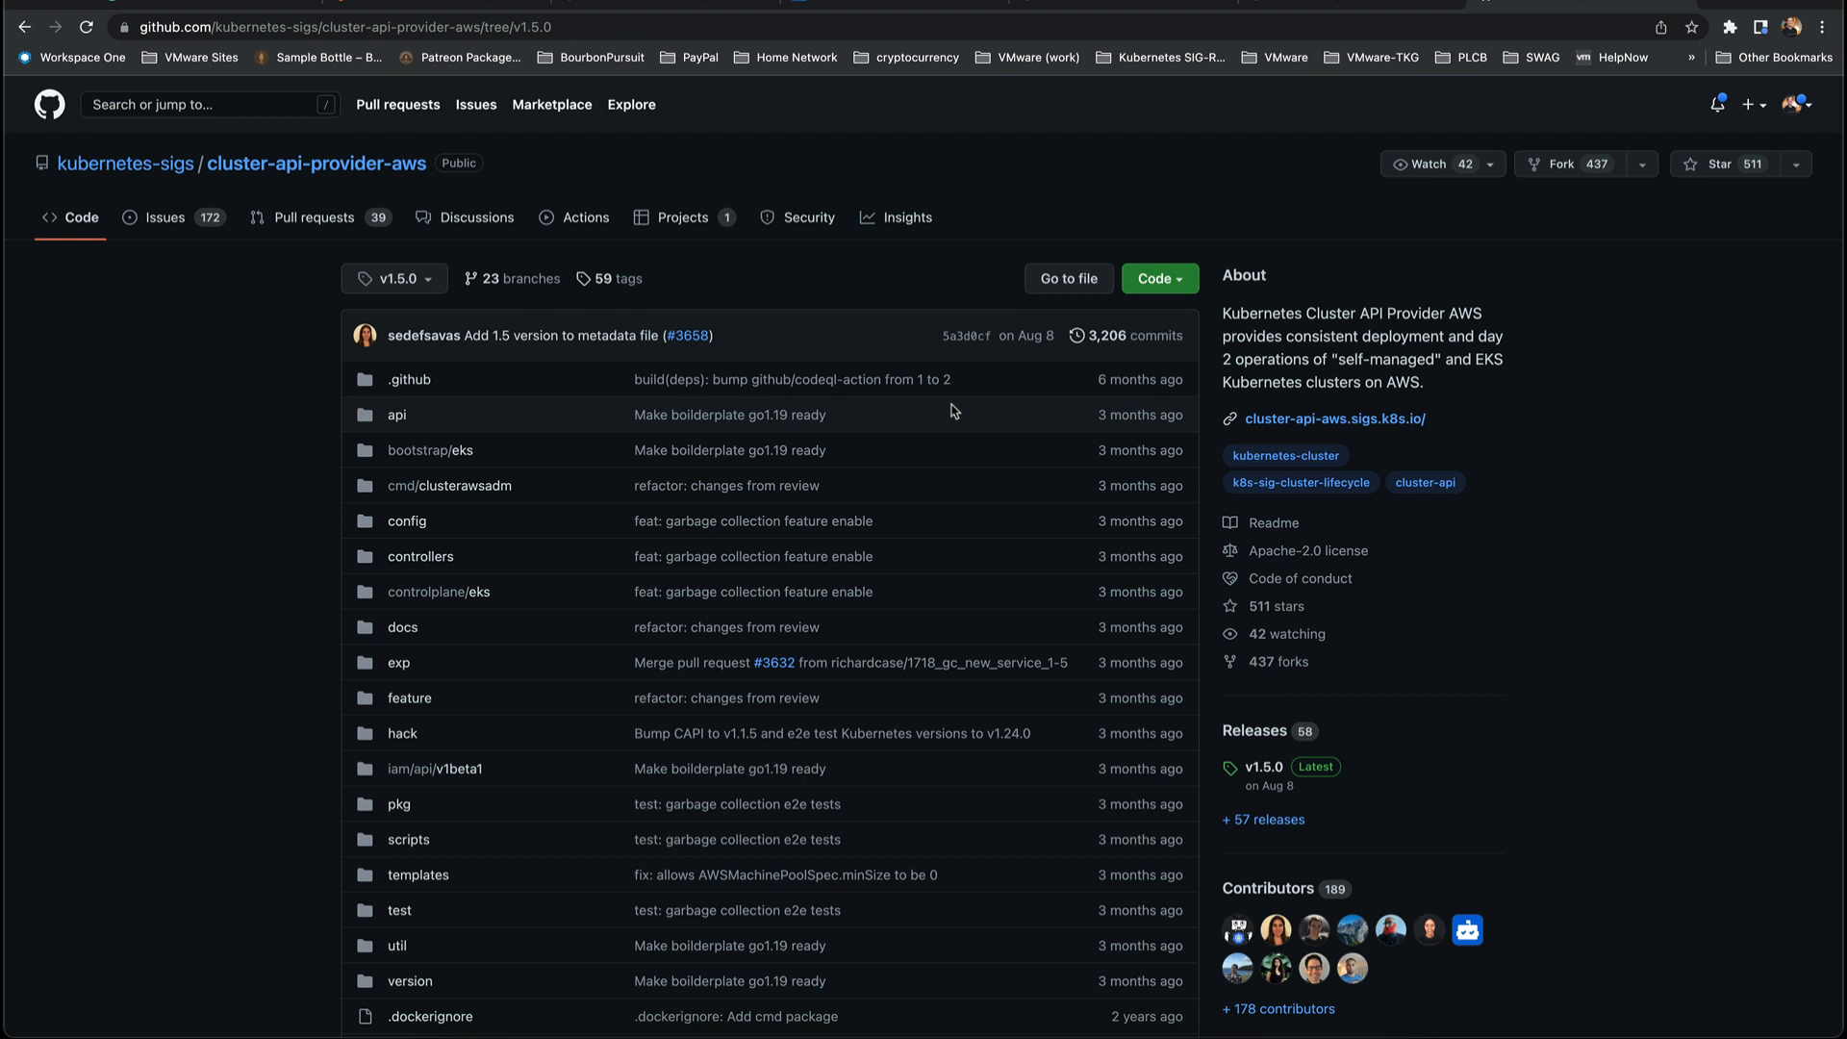
- Navigate test/e2e/data/infrastructure-aws/kustomize_sources/gpu and get the gpu-operator-components.yaml link
click(400, 910)
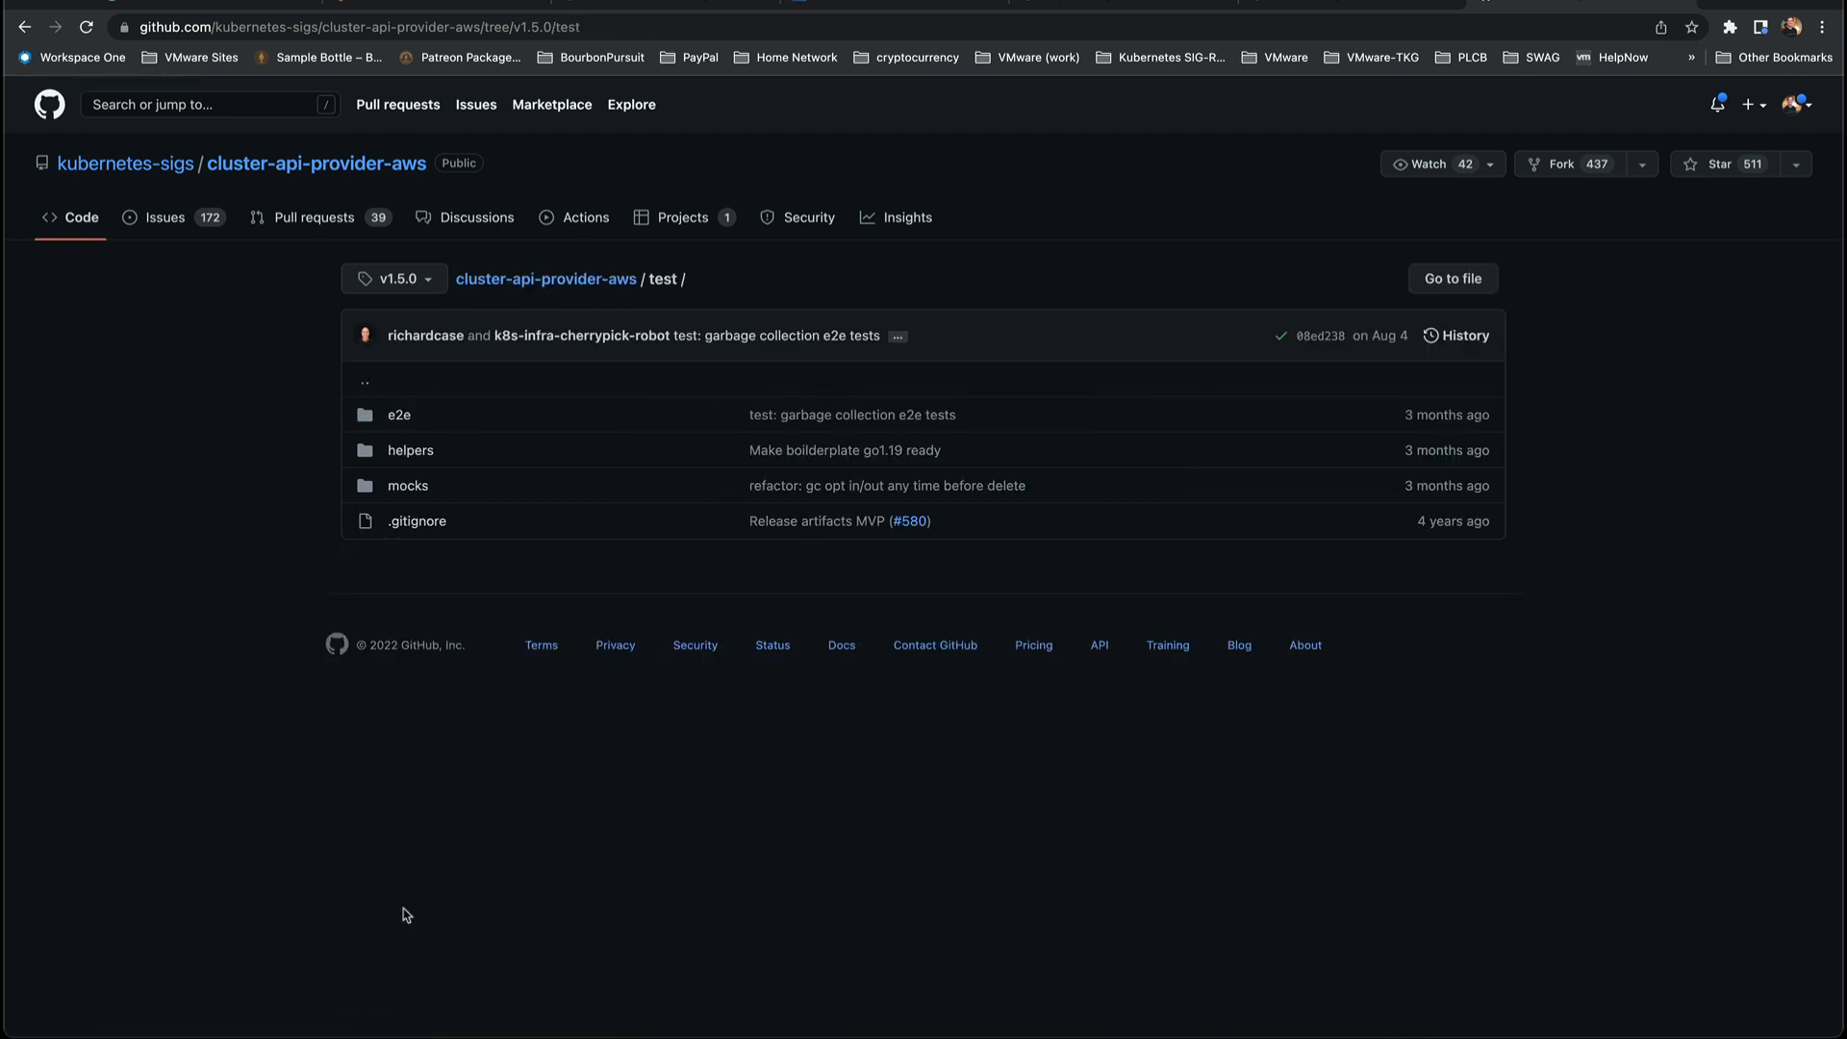
click(398, 413)
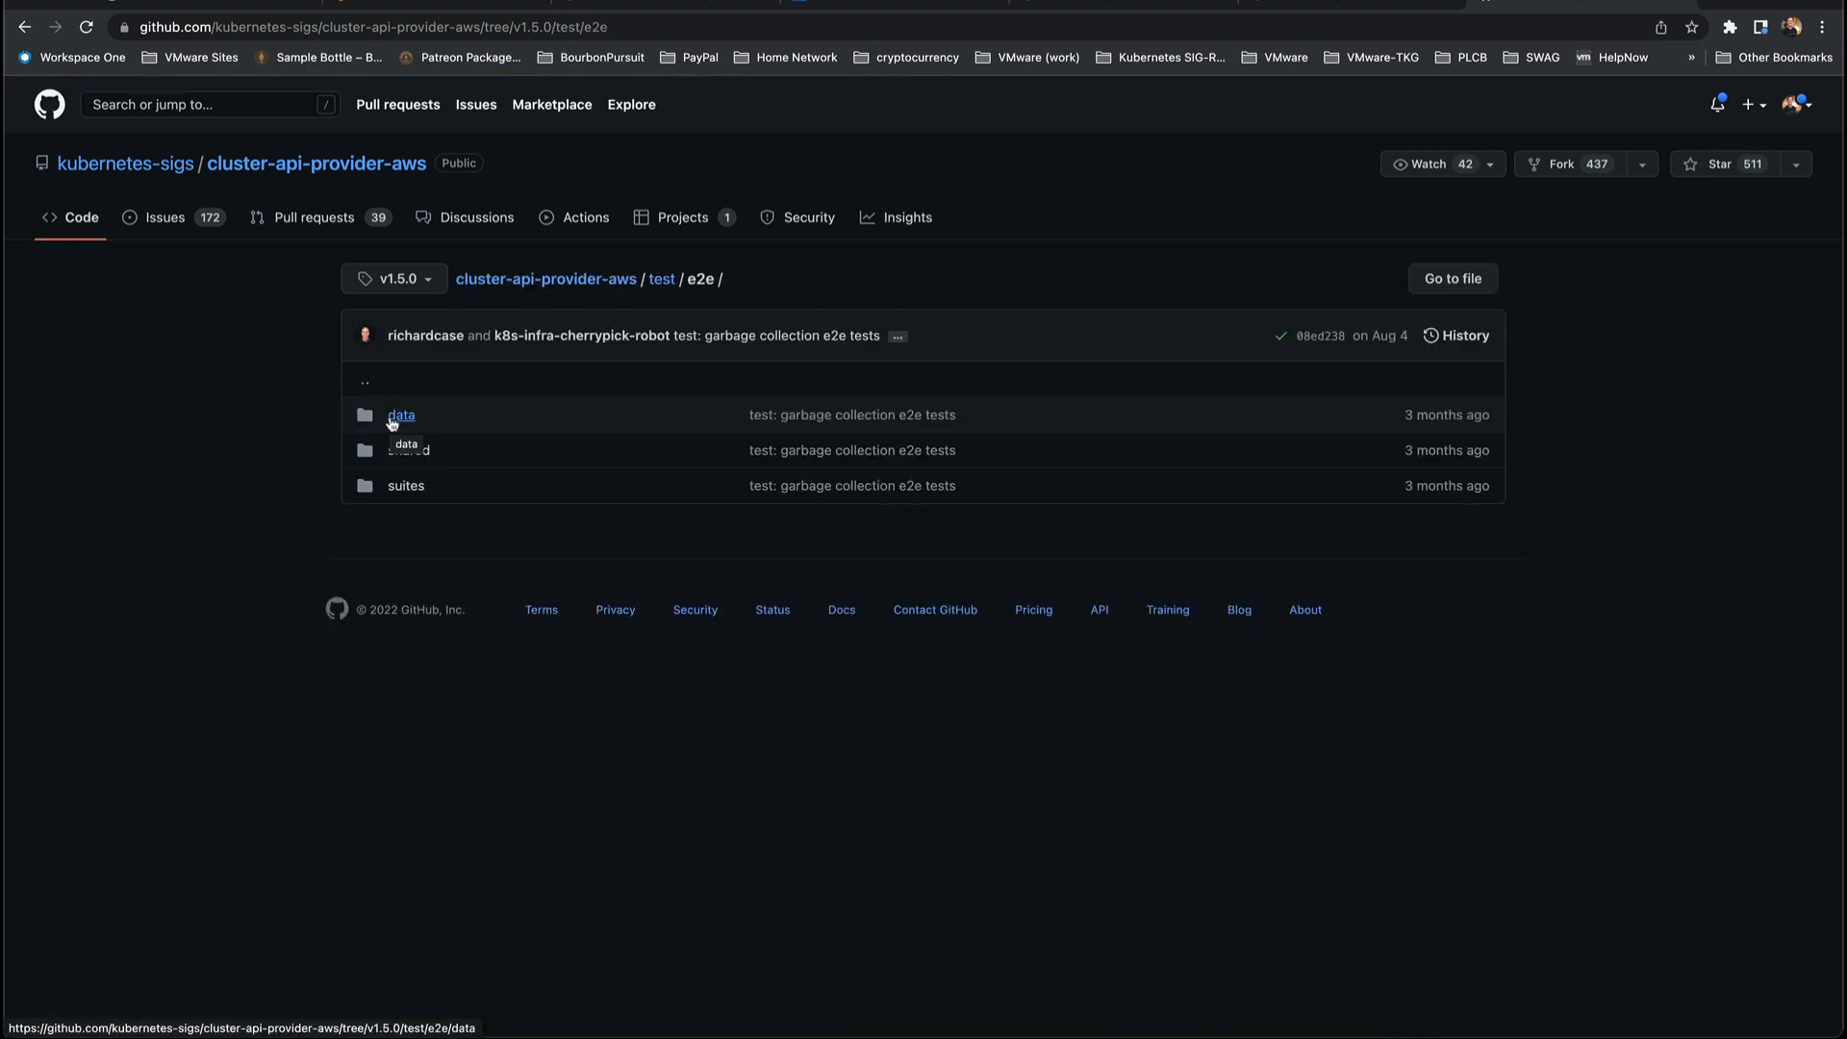
click(400, 415)
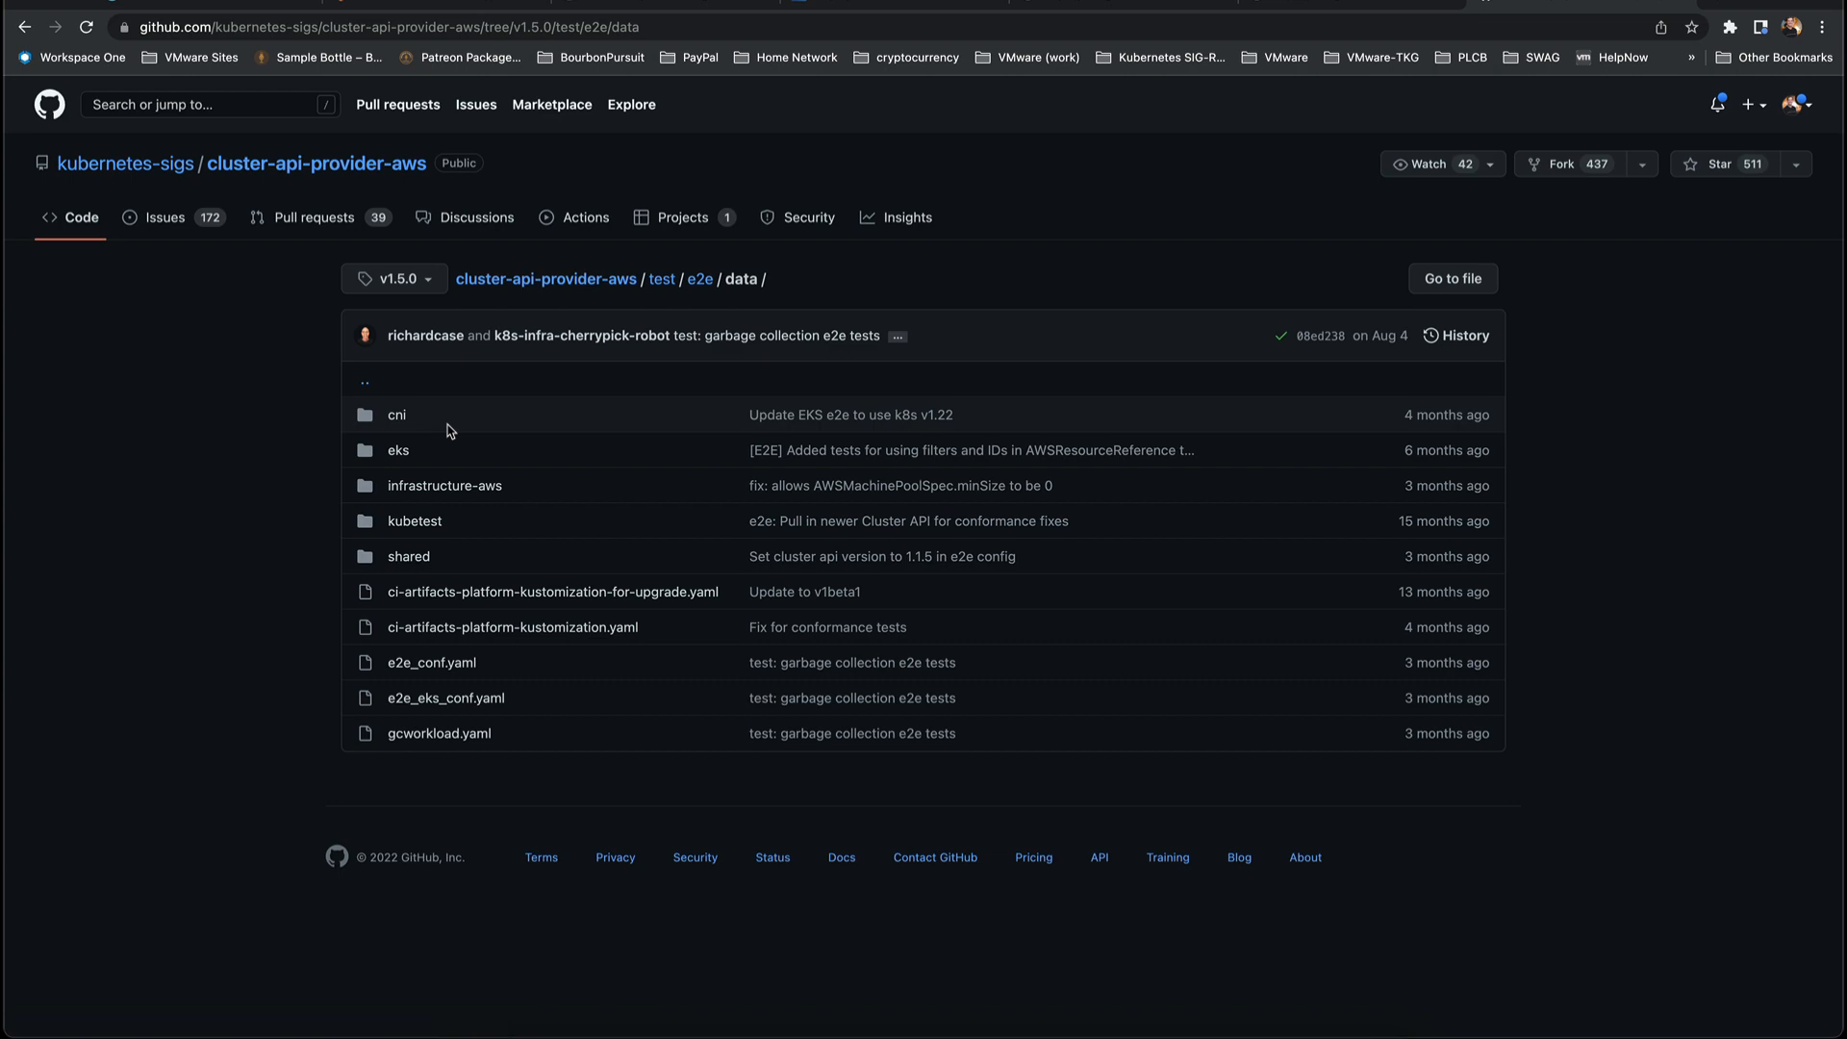
click(444, 485)
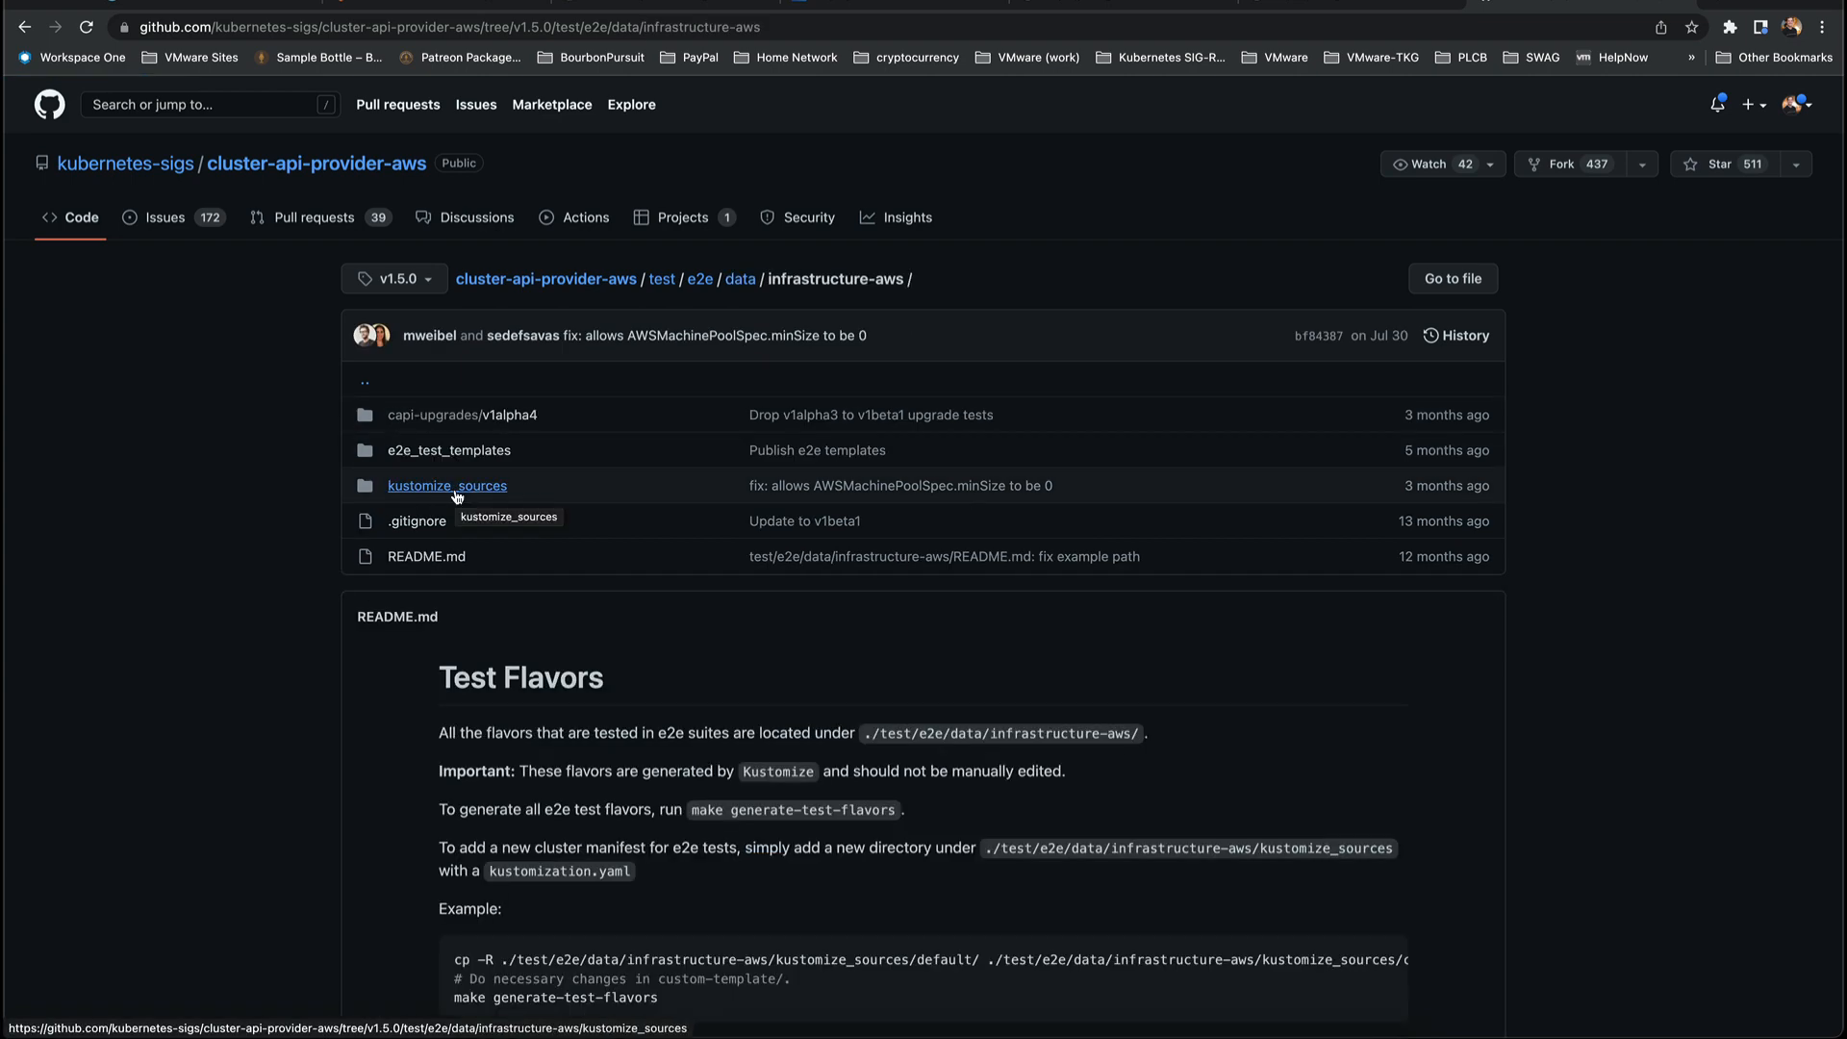
click(446, 485)
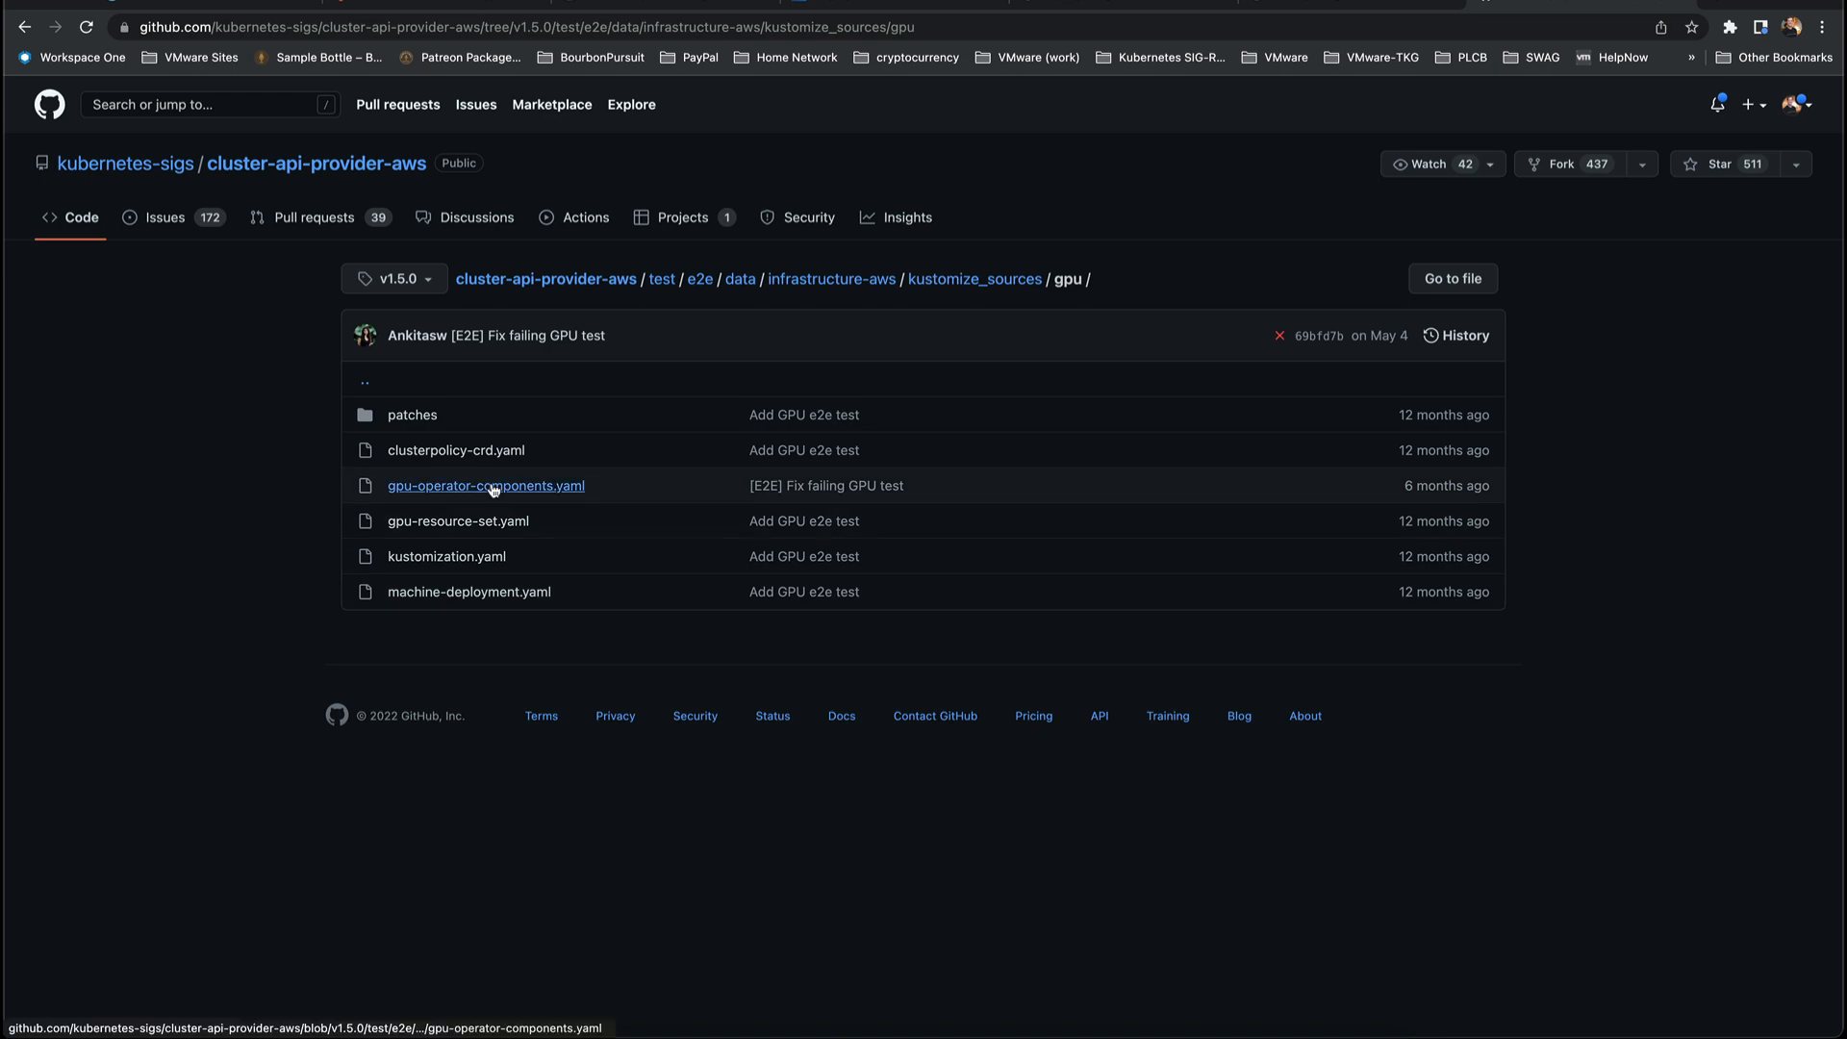
right_click(456, 450)
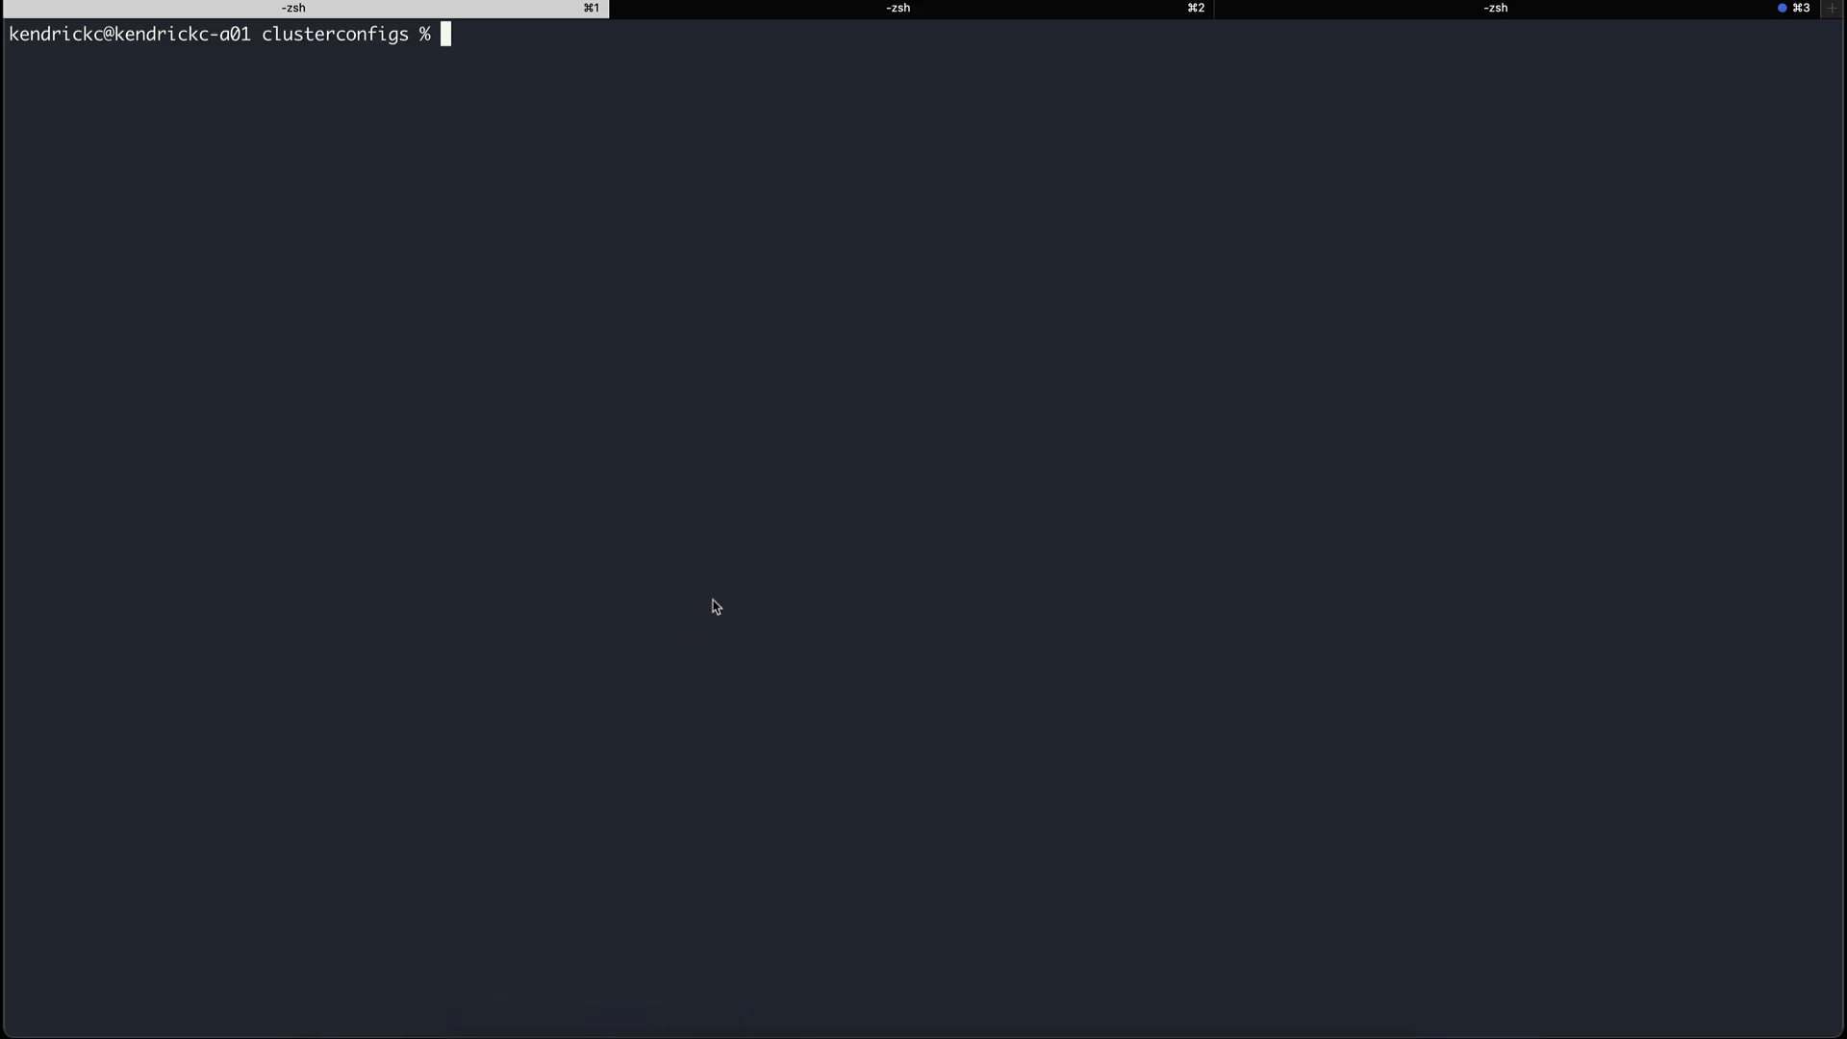
- Apply clusterpolicy-crd.yaml and the operator components so gpu-operator and nvidia pods run
text(kubectl a)
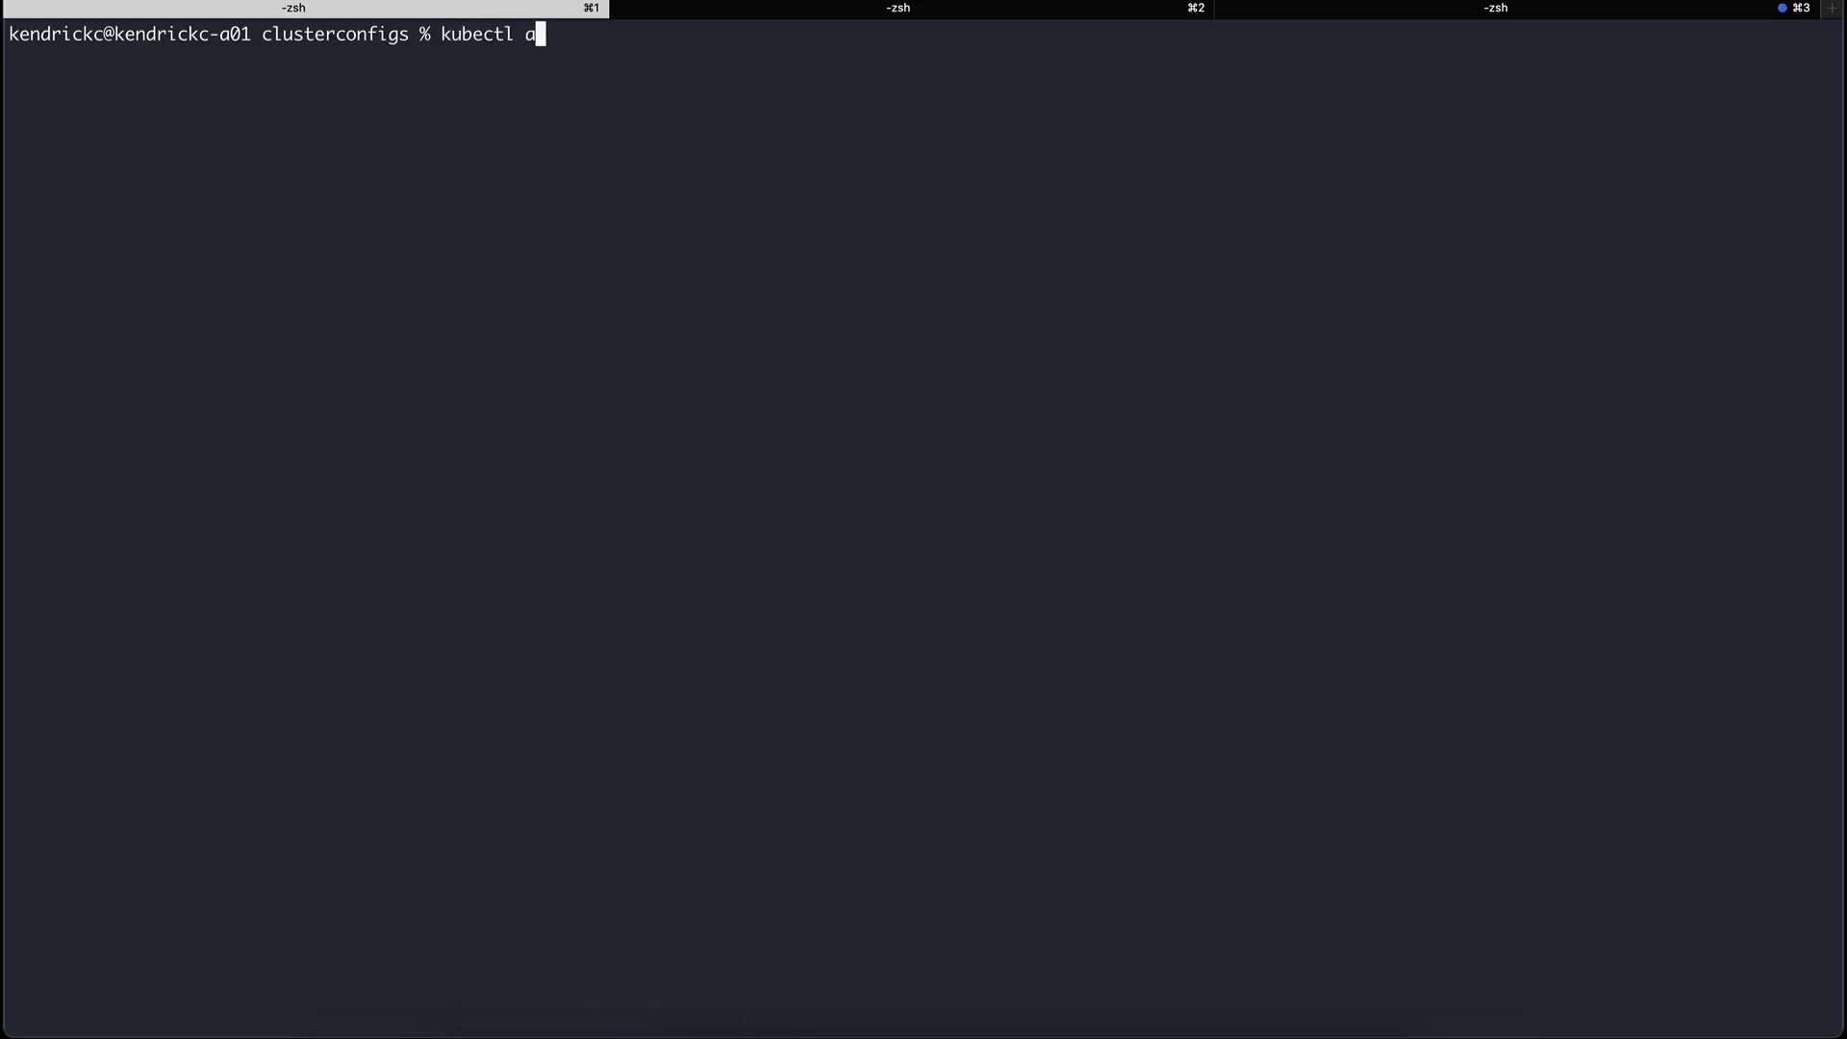
text(pply -f clusterpolicy-crd.yaml)
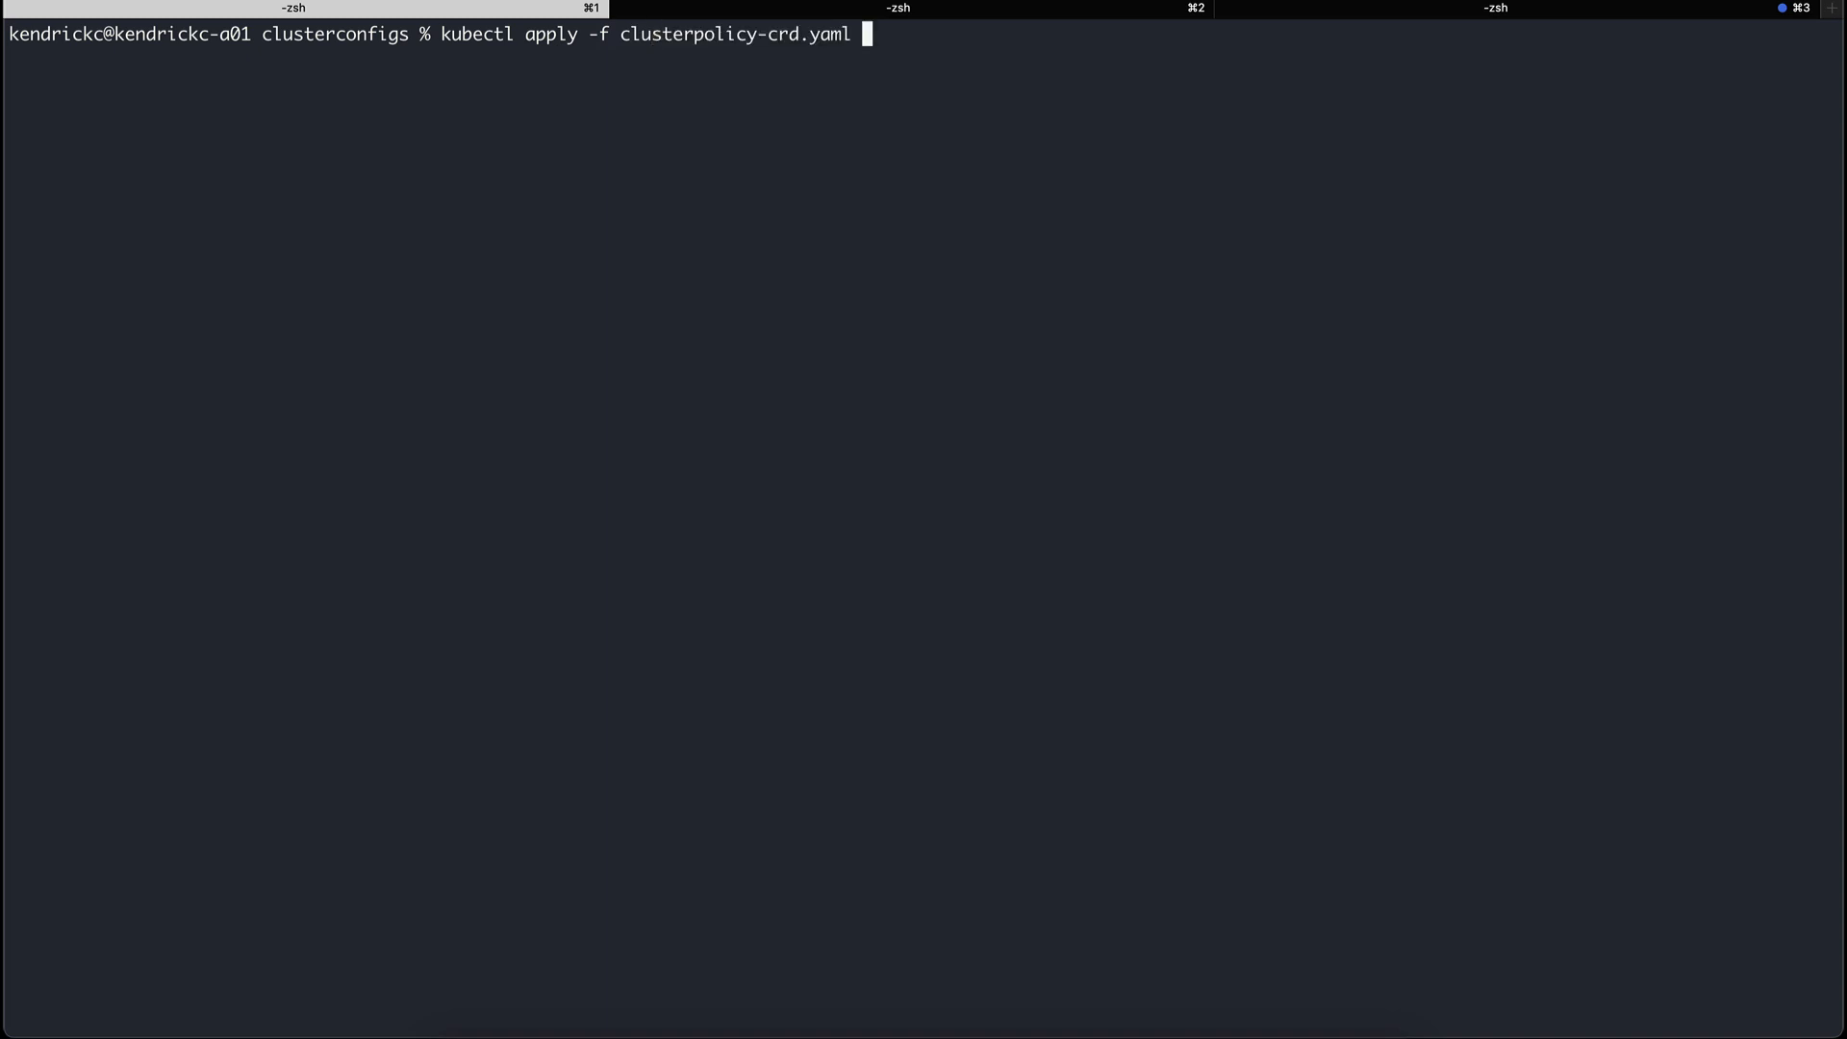
key(Return)
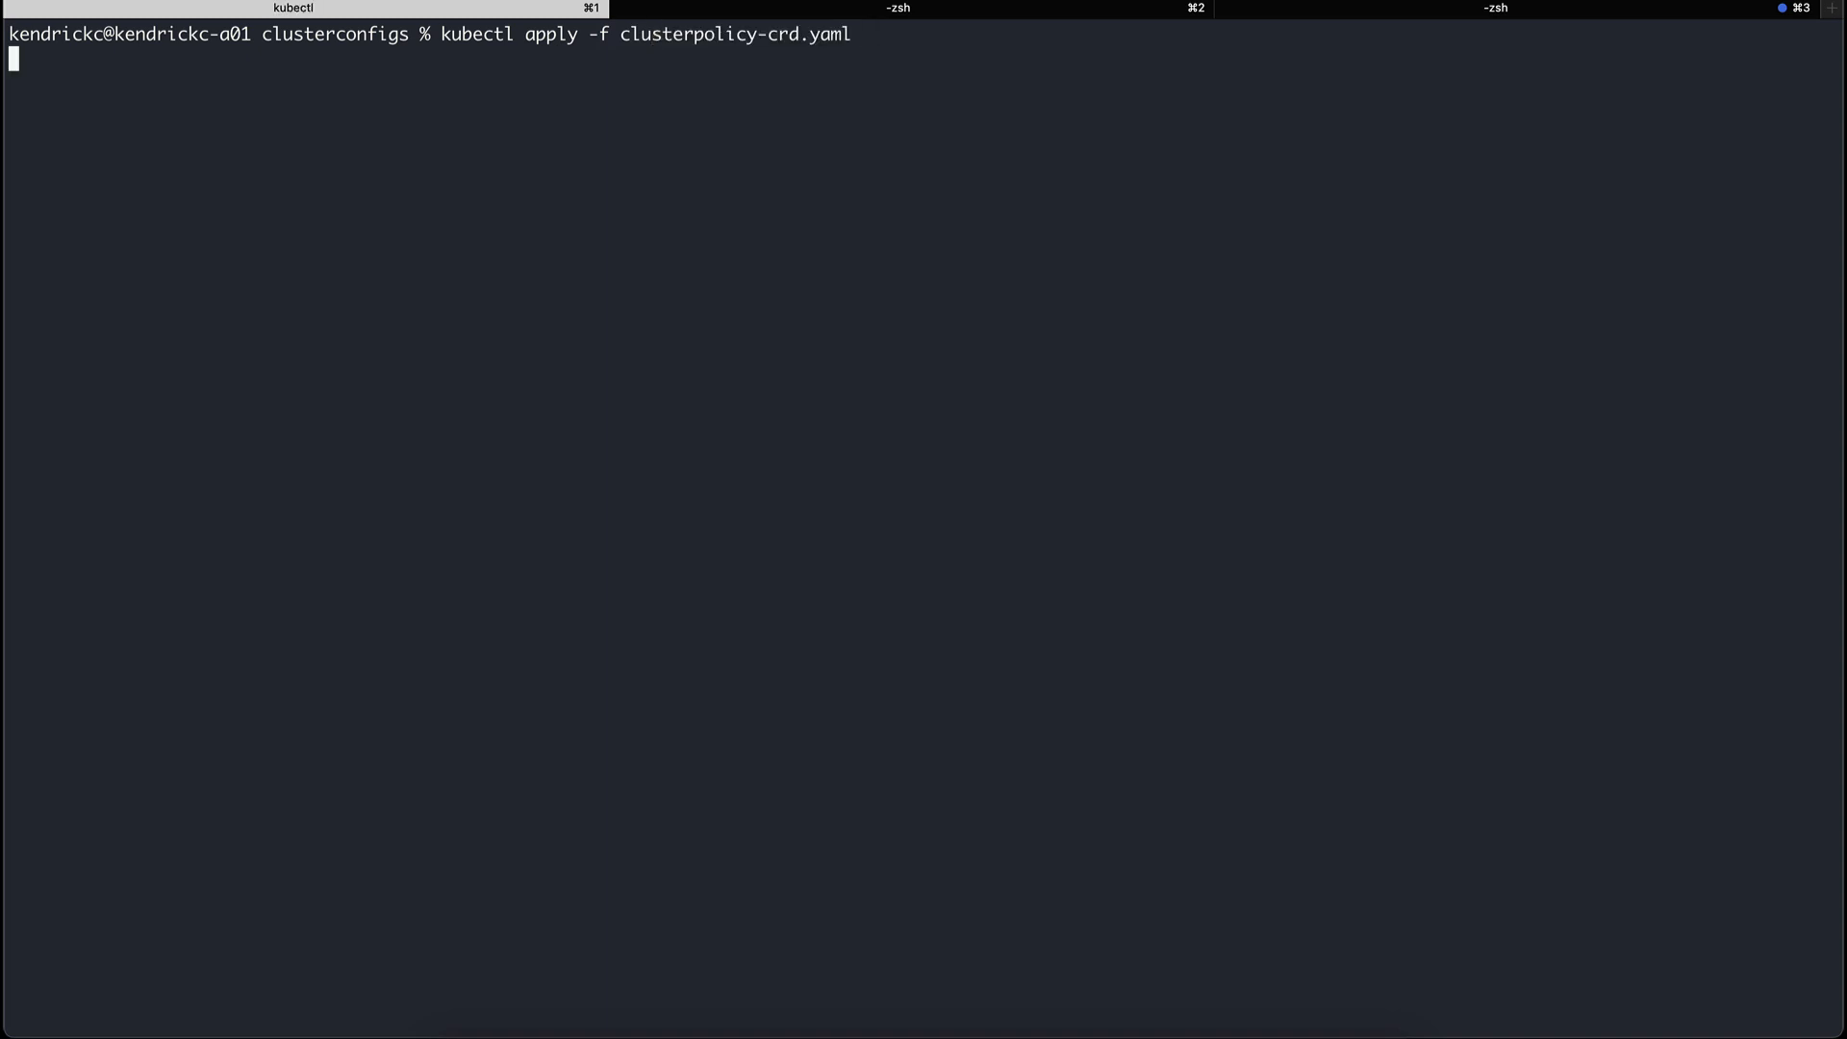
key(Return)
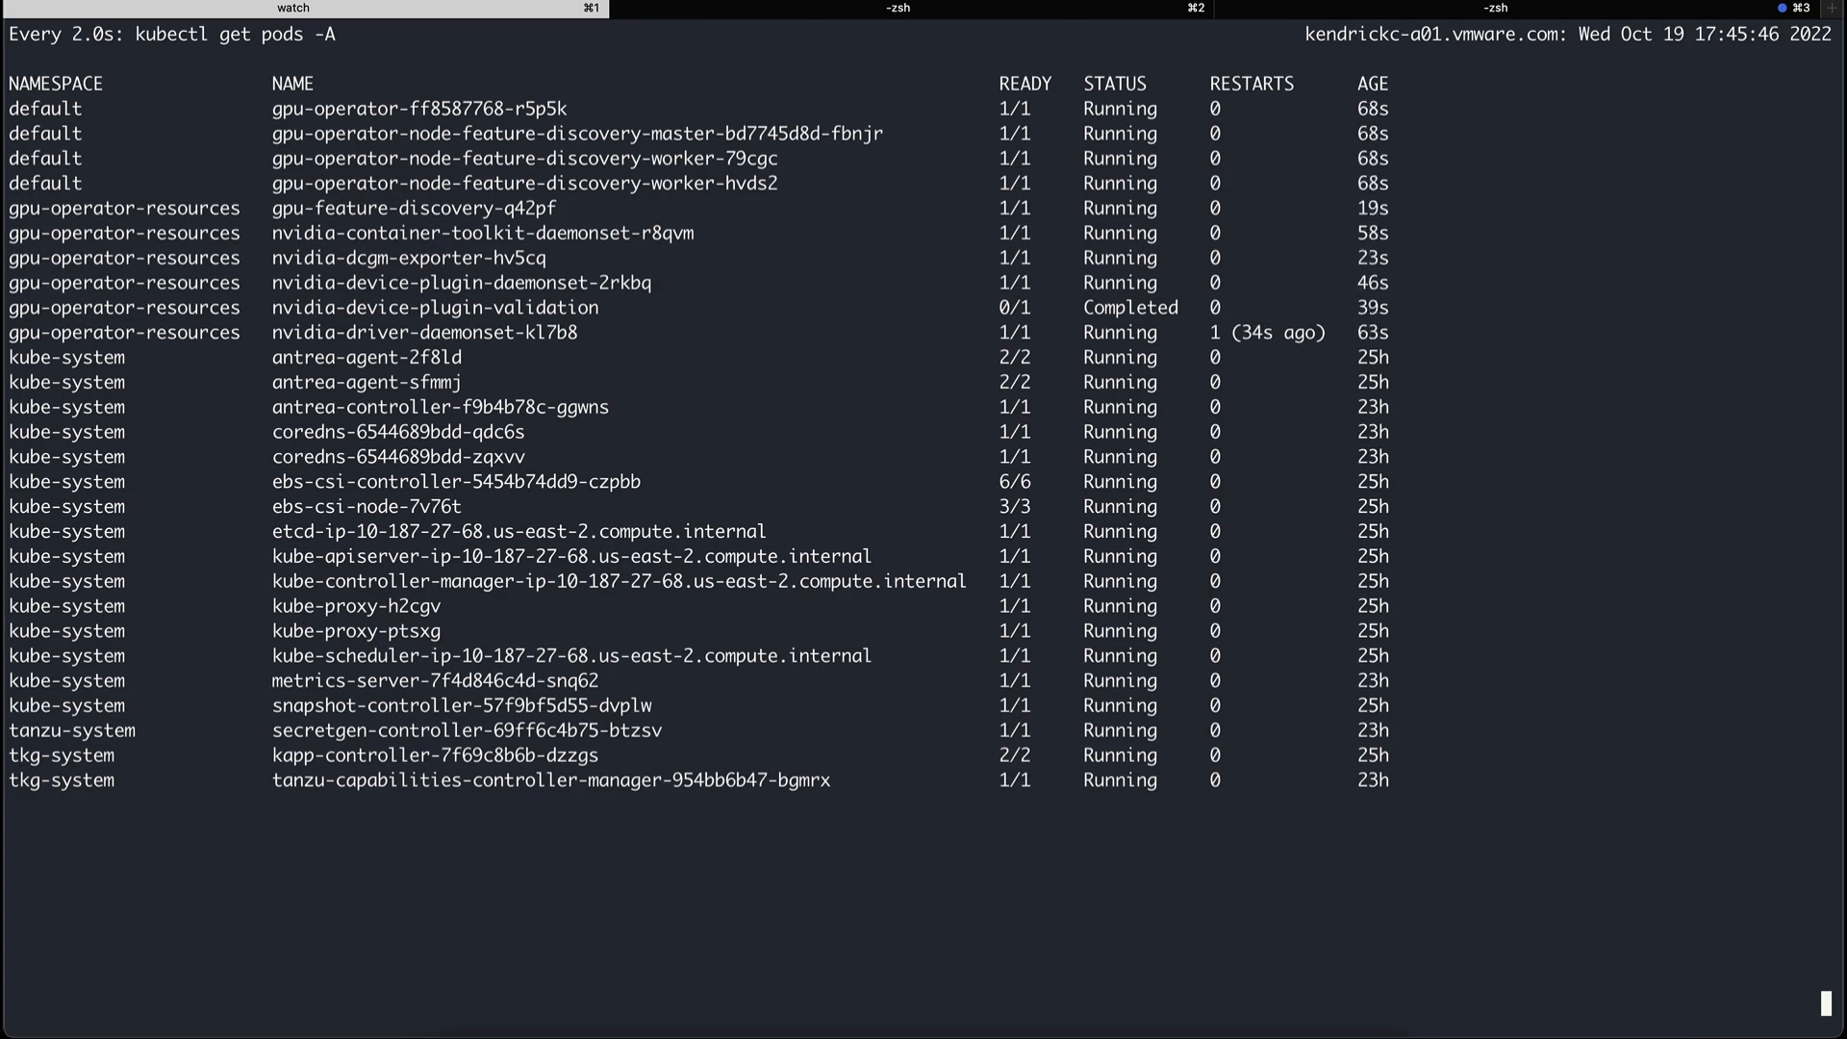
click(504, 1016)
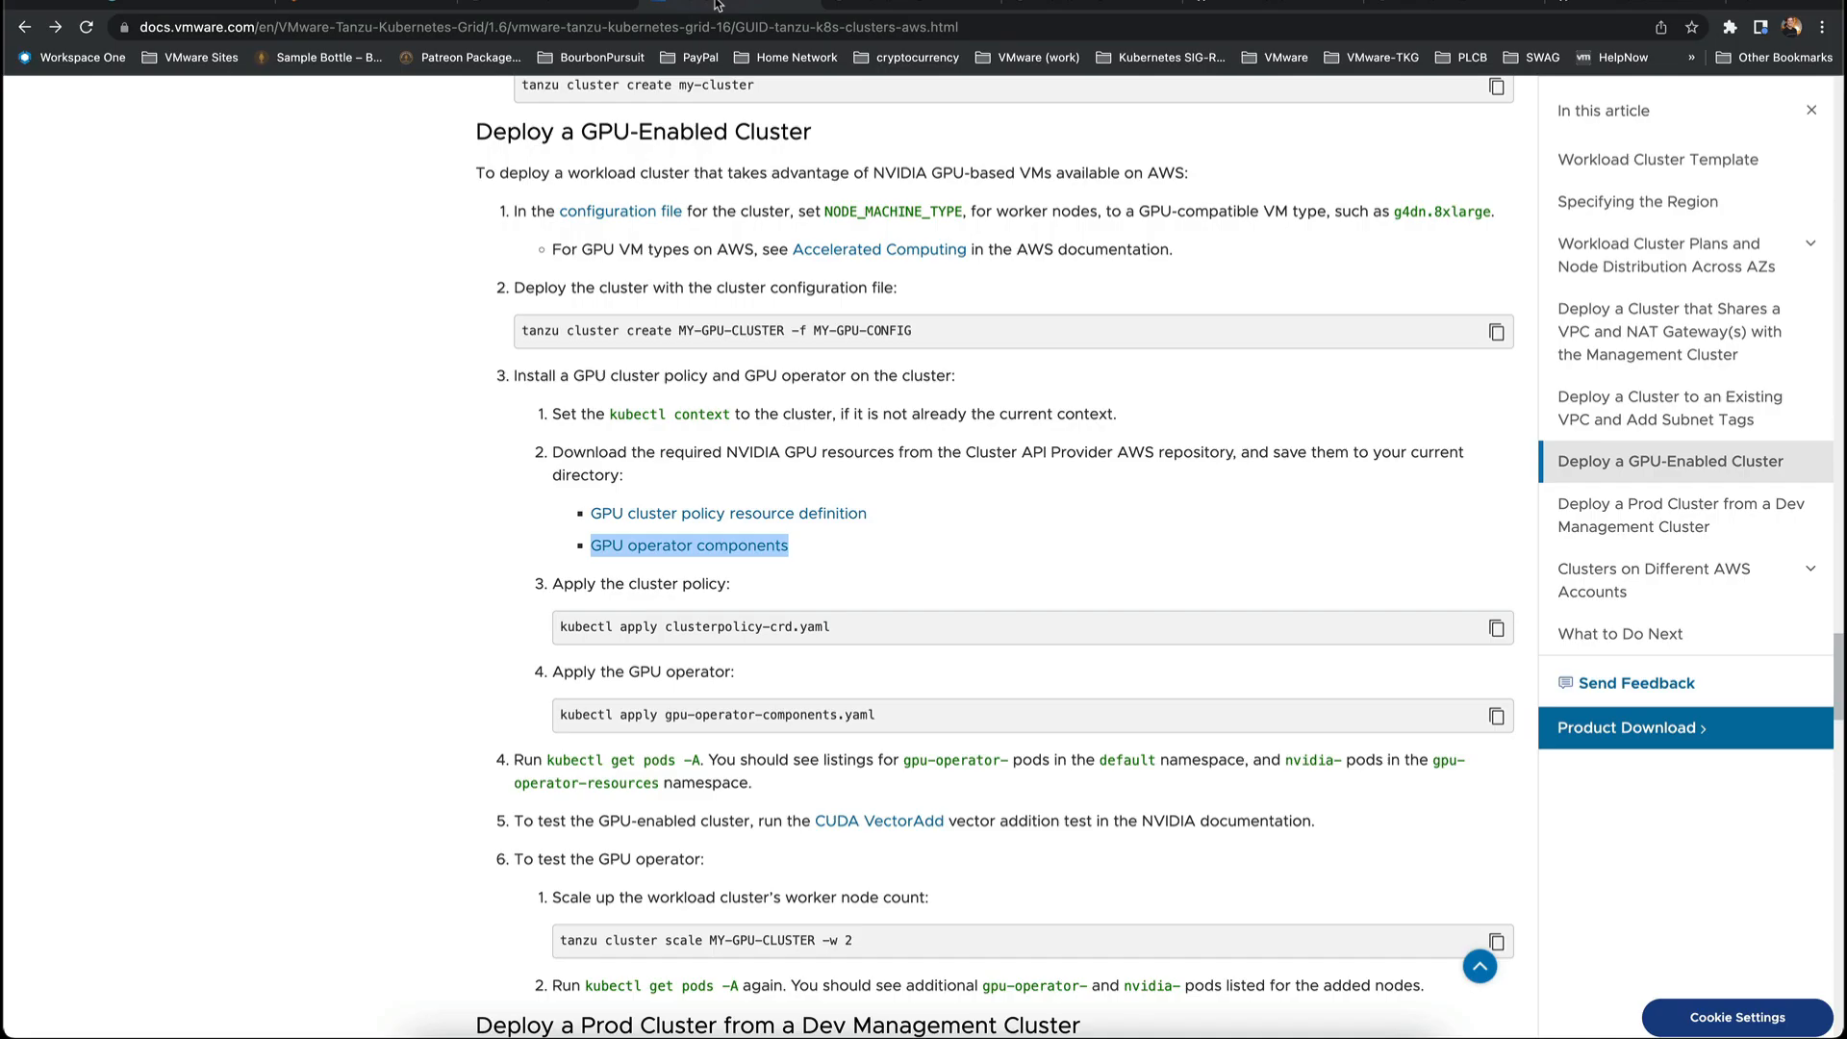
- Open the CUDA VectorAdd test link from the deployment steps in a new tab
scroll(down, 3)
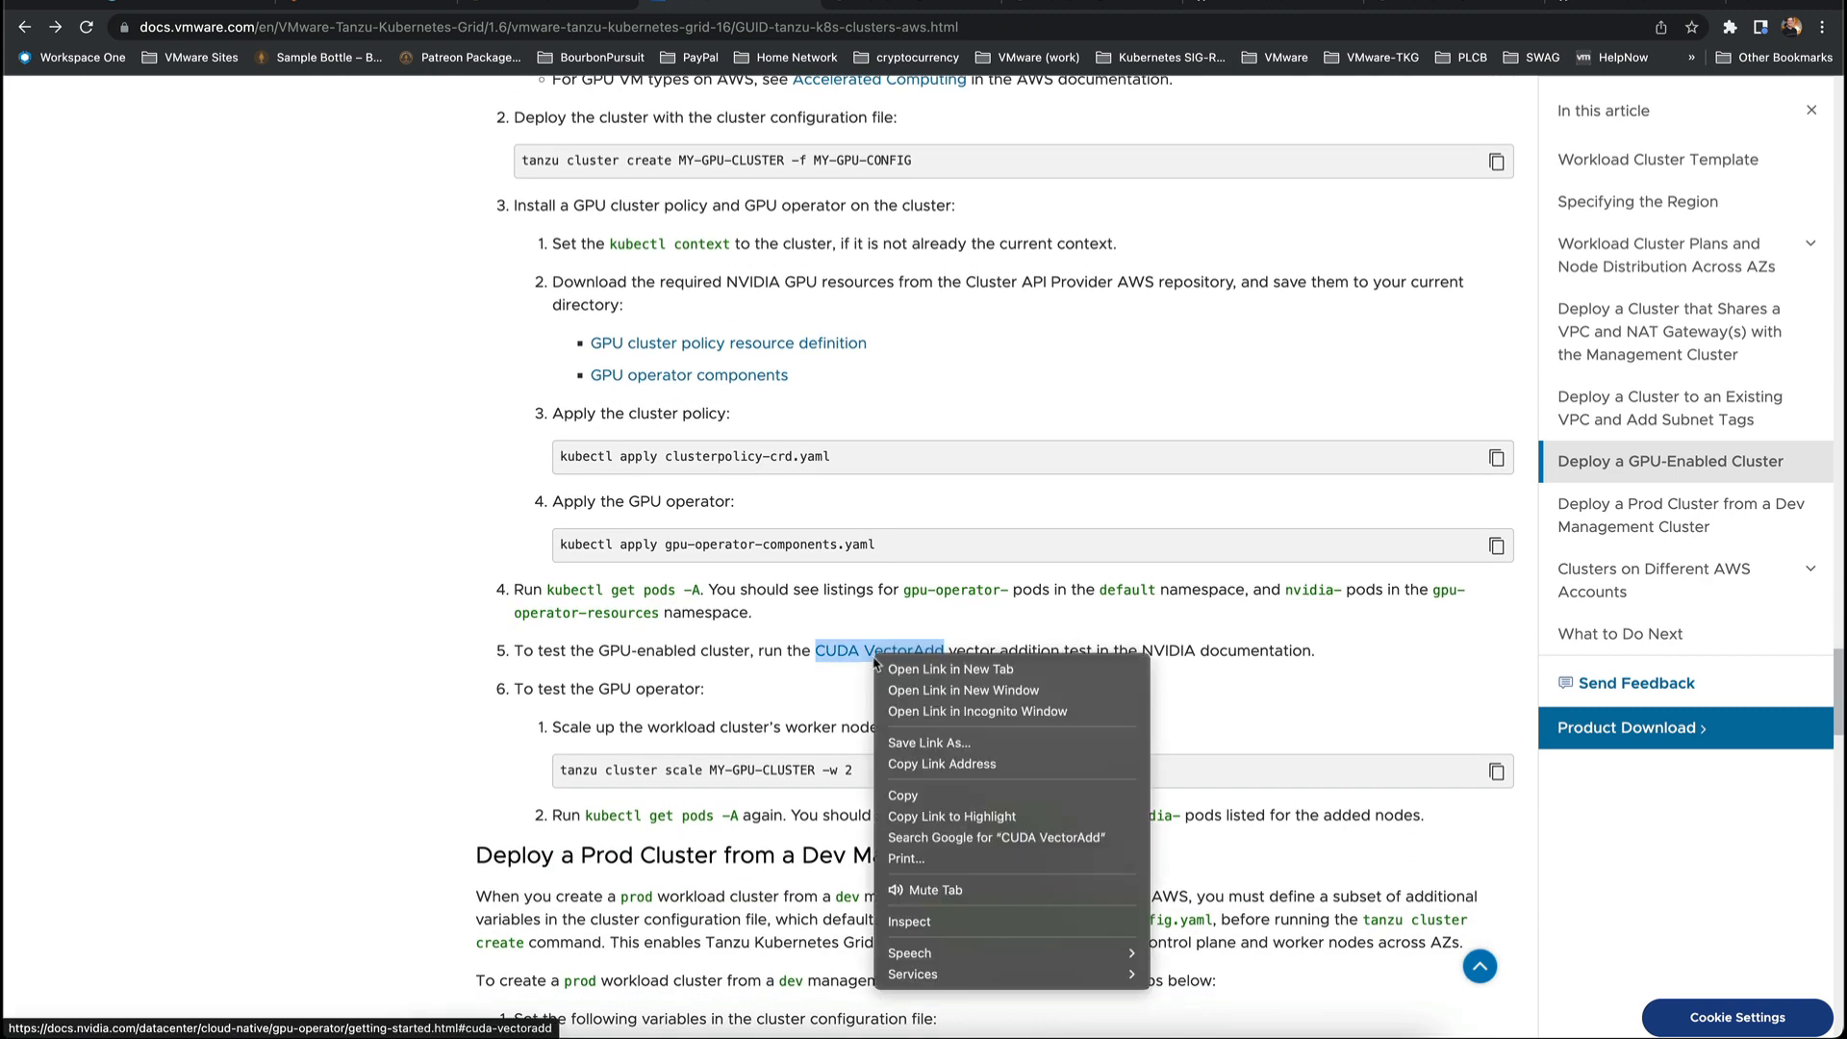
click(948, 669)
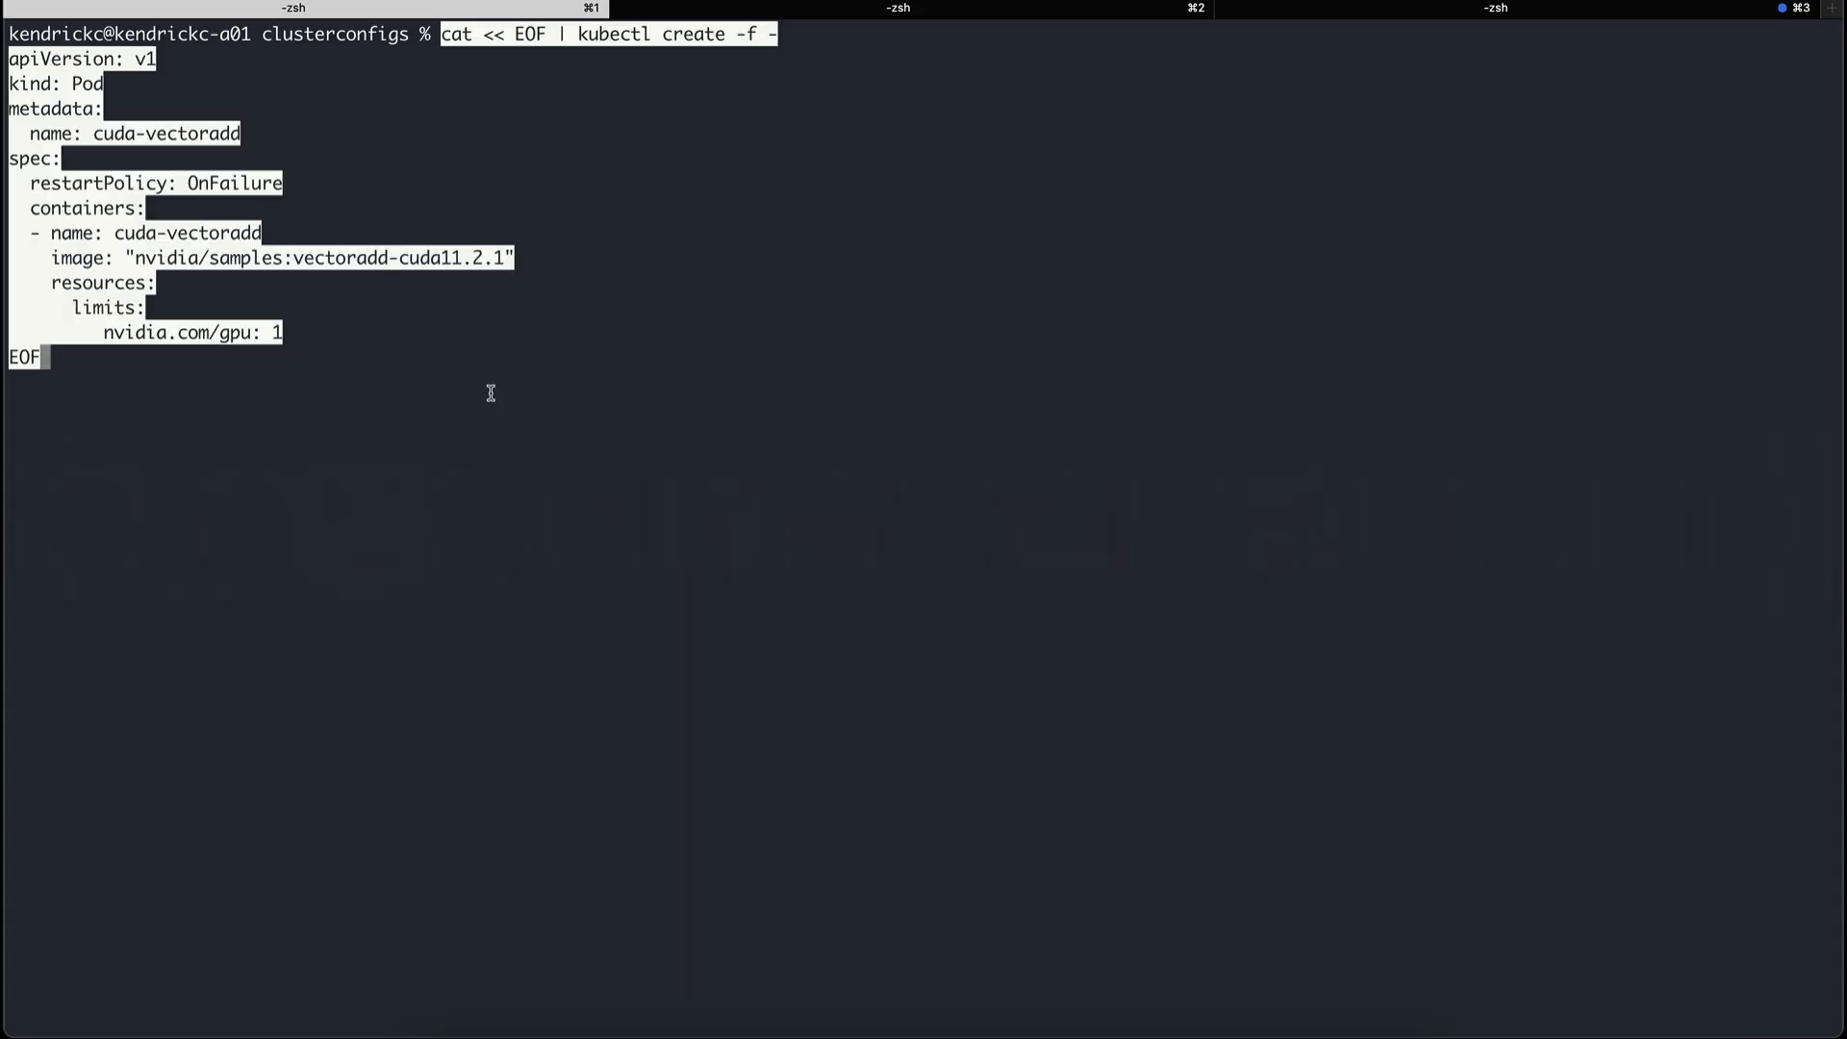
- Create the cuda-vectoradd pod and confirm its logs report Test PASSED
text(kubectl g)
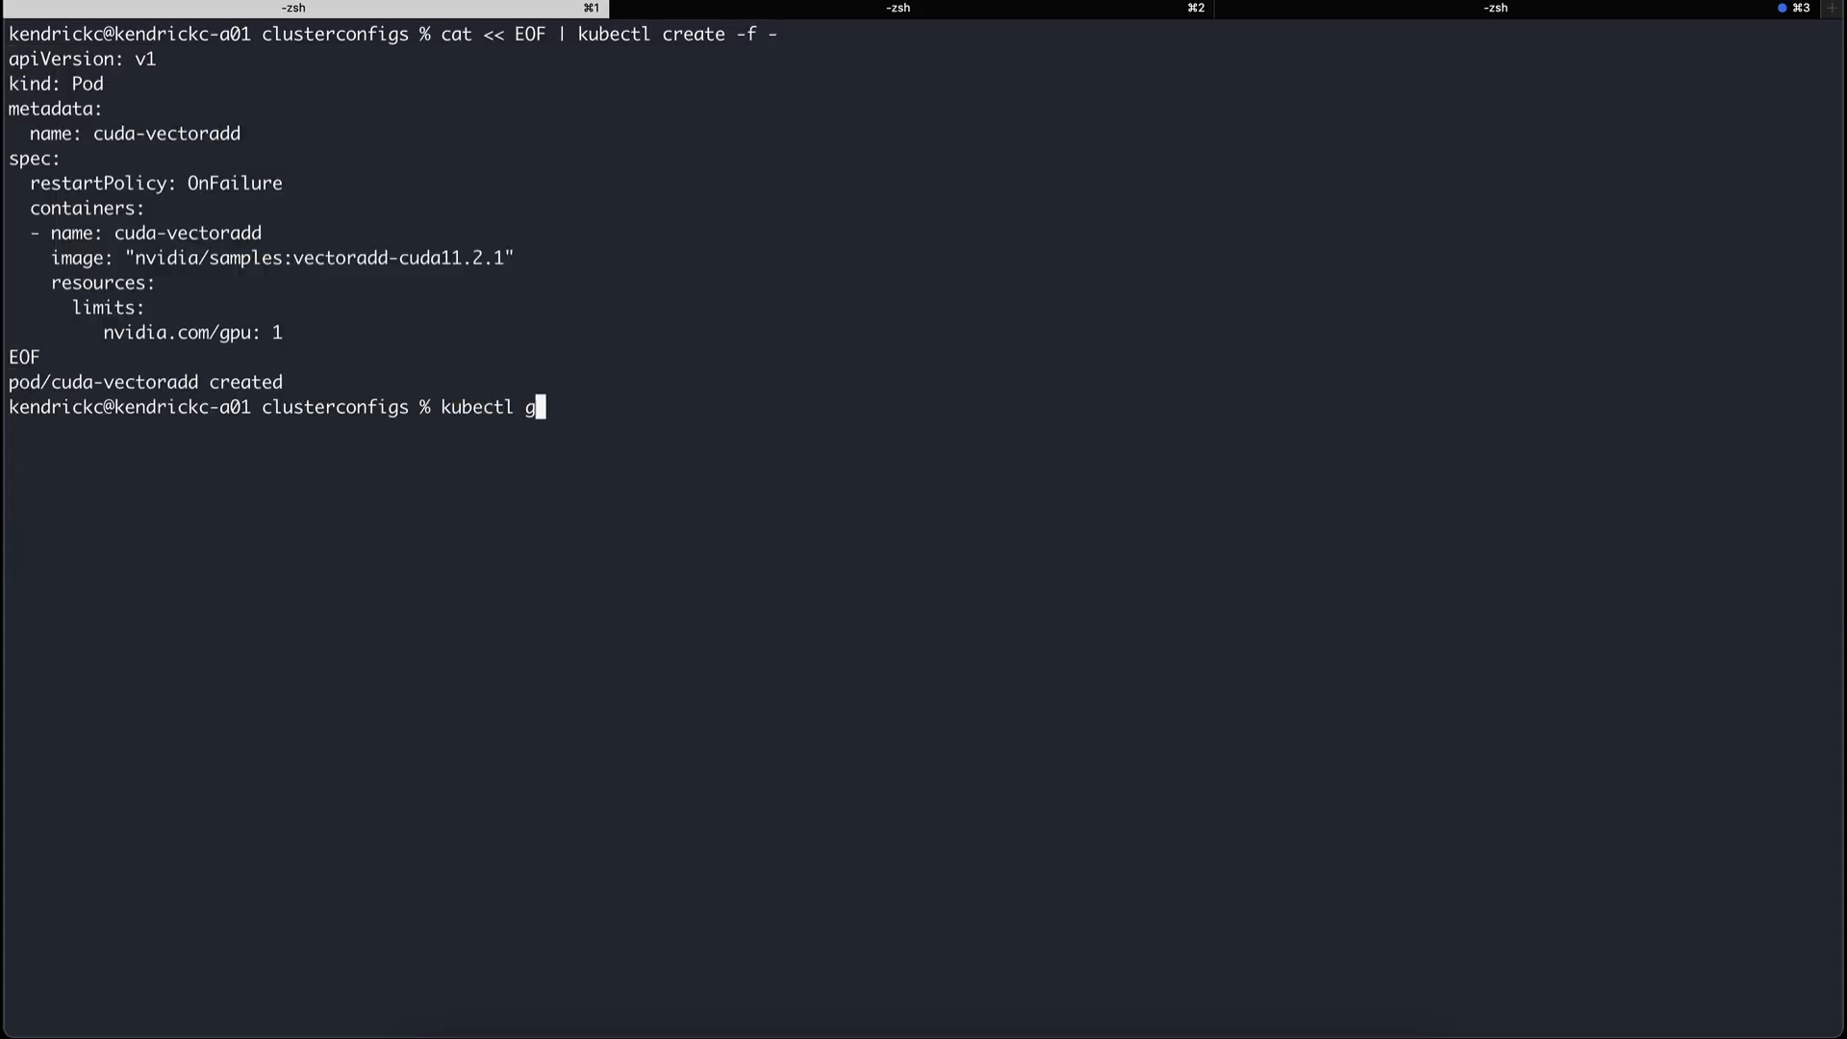
key(Return)
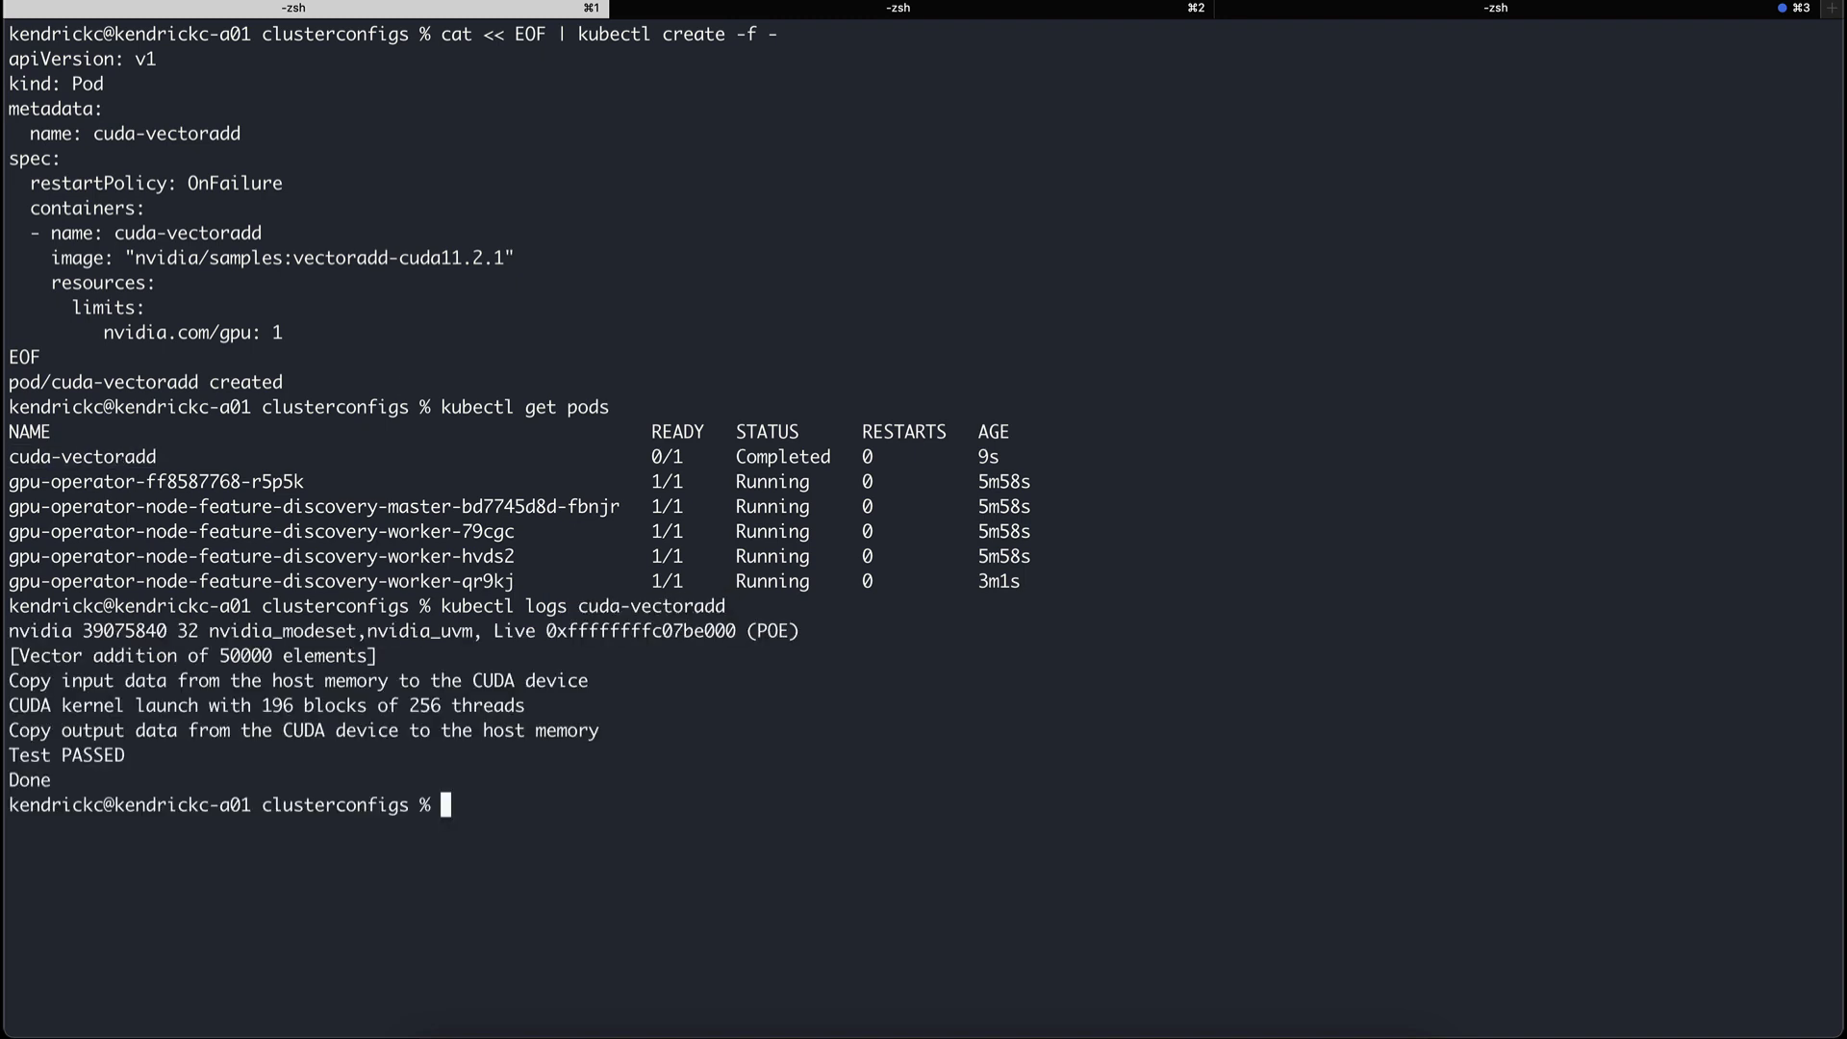
mouse_move(119, 463)
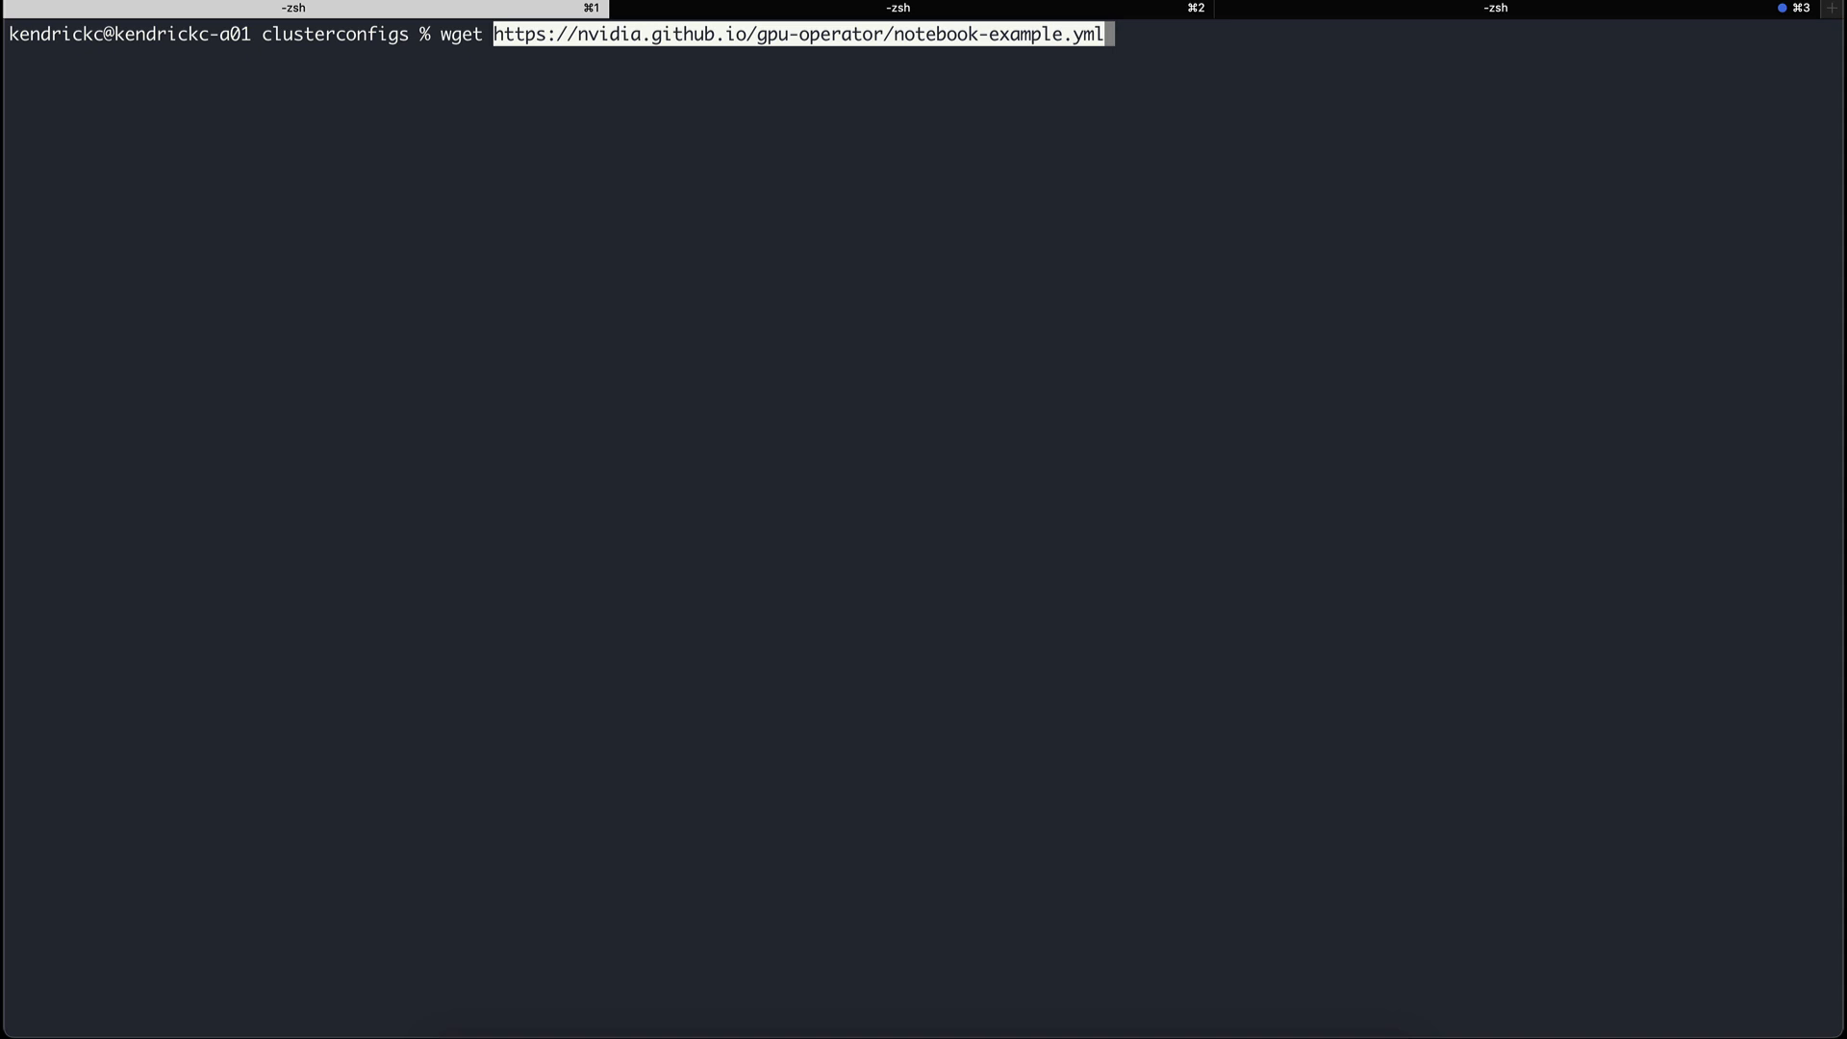
- Download notebook-example.yml, change NodePort to LoadBalancer, apply it and check the tf-notebook service
key(Return)
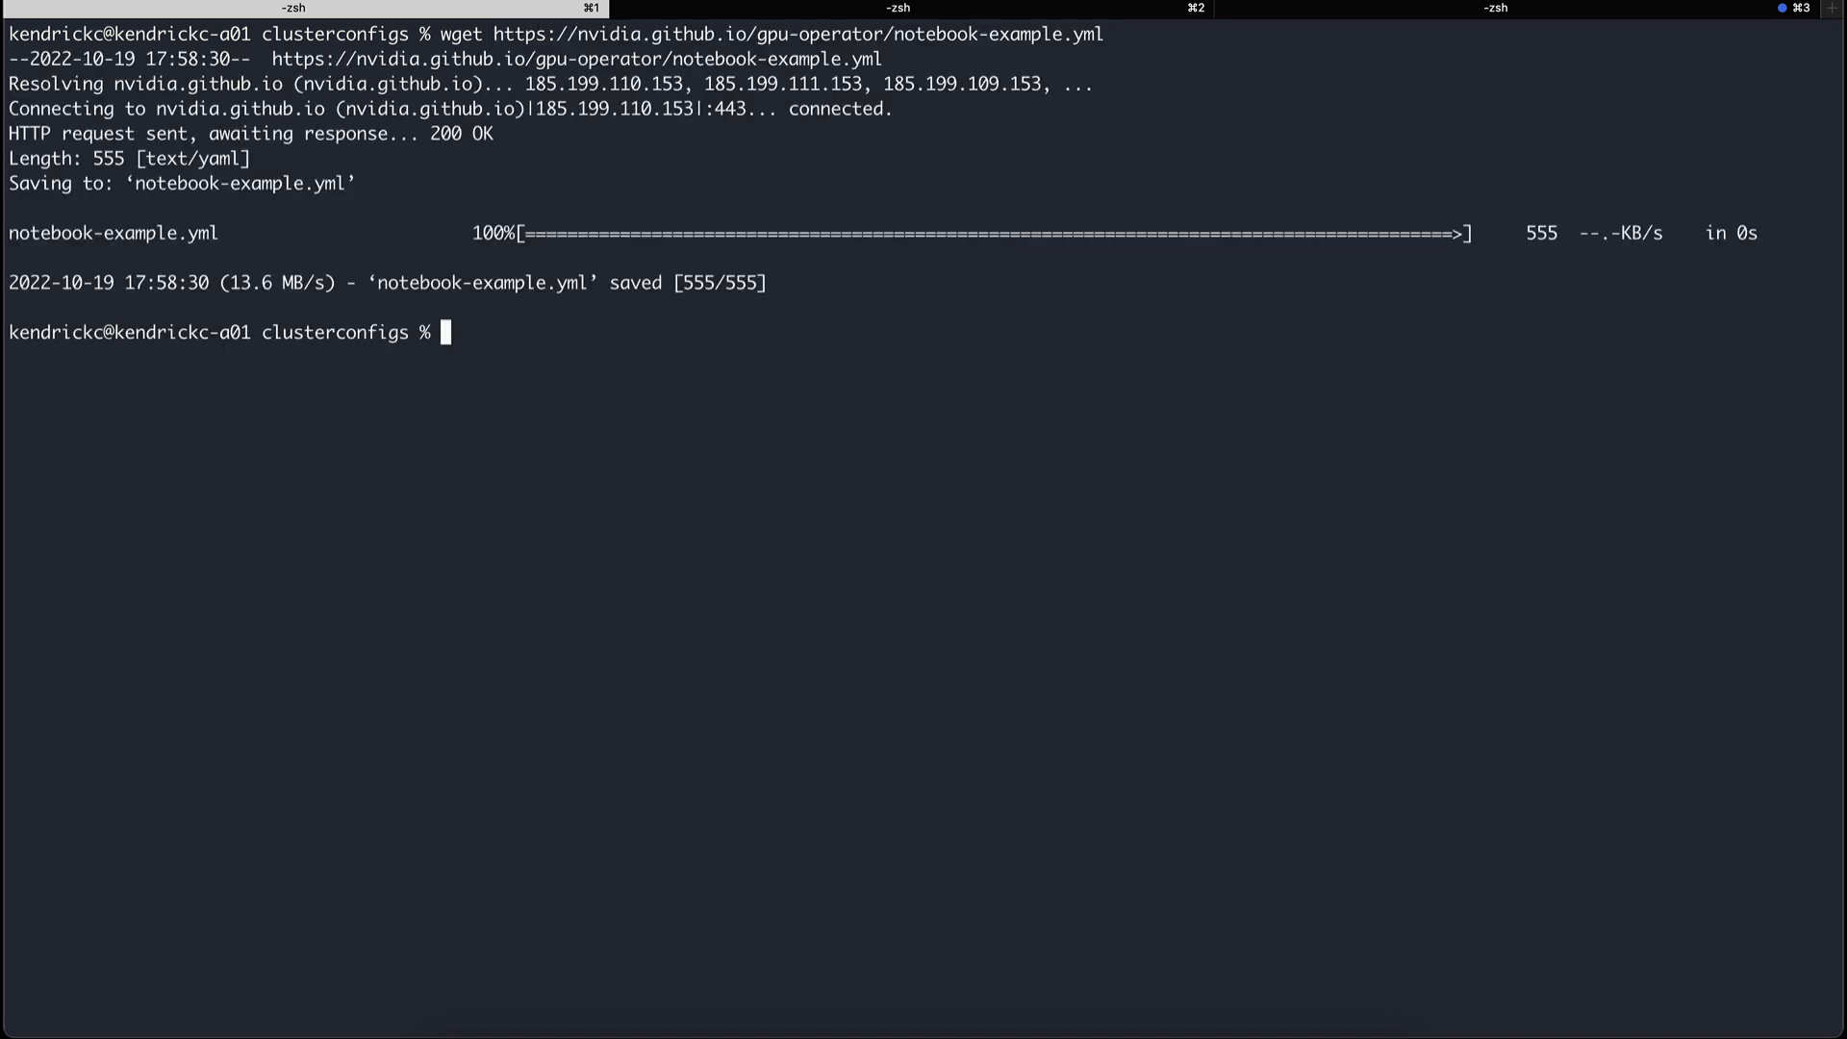
text(vi notebook-example.yml)
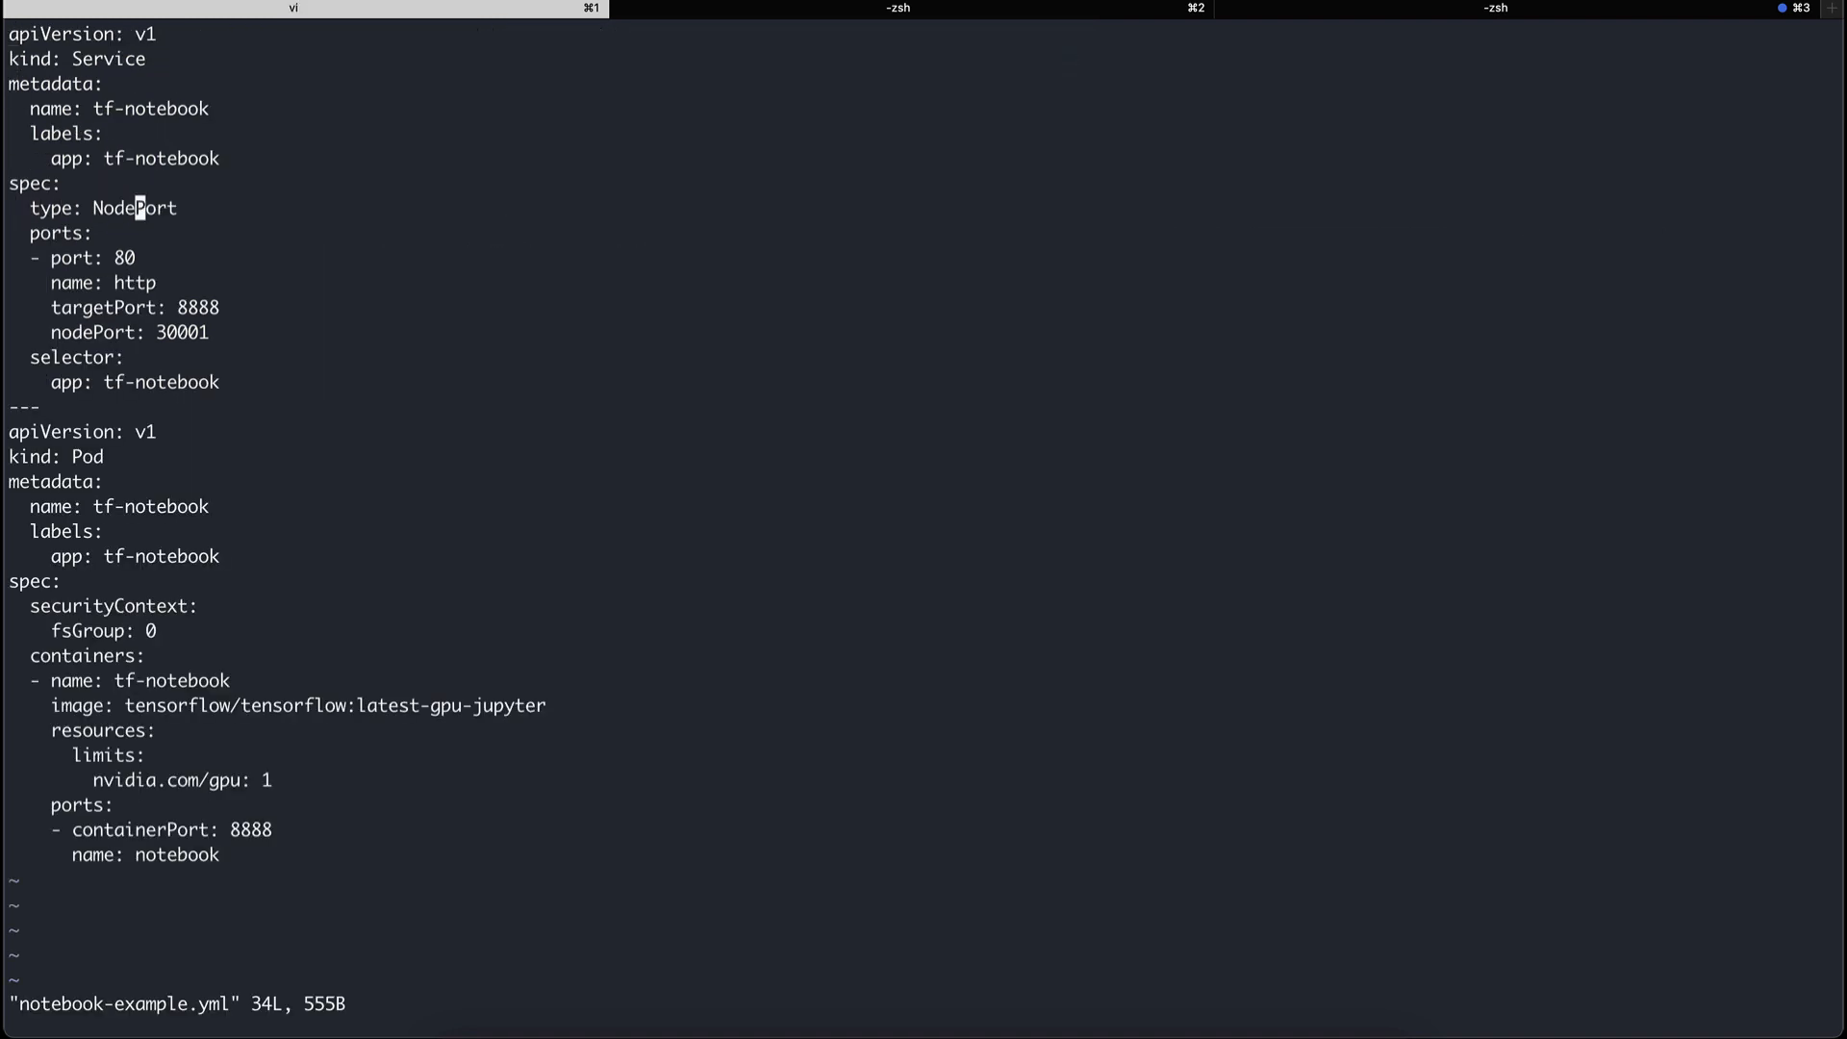
text(LoadBalancer)
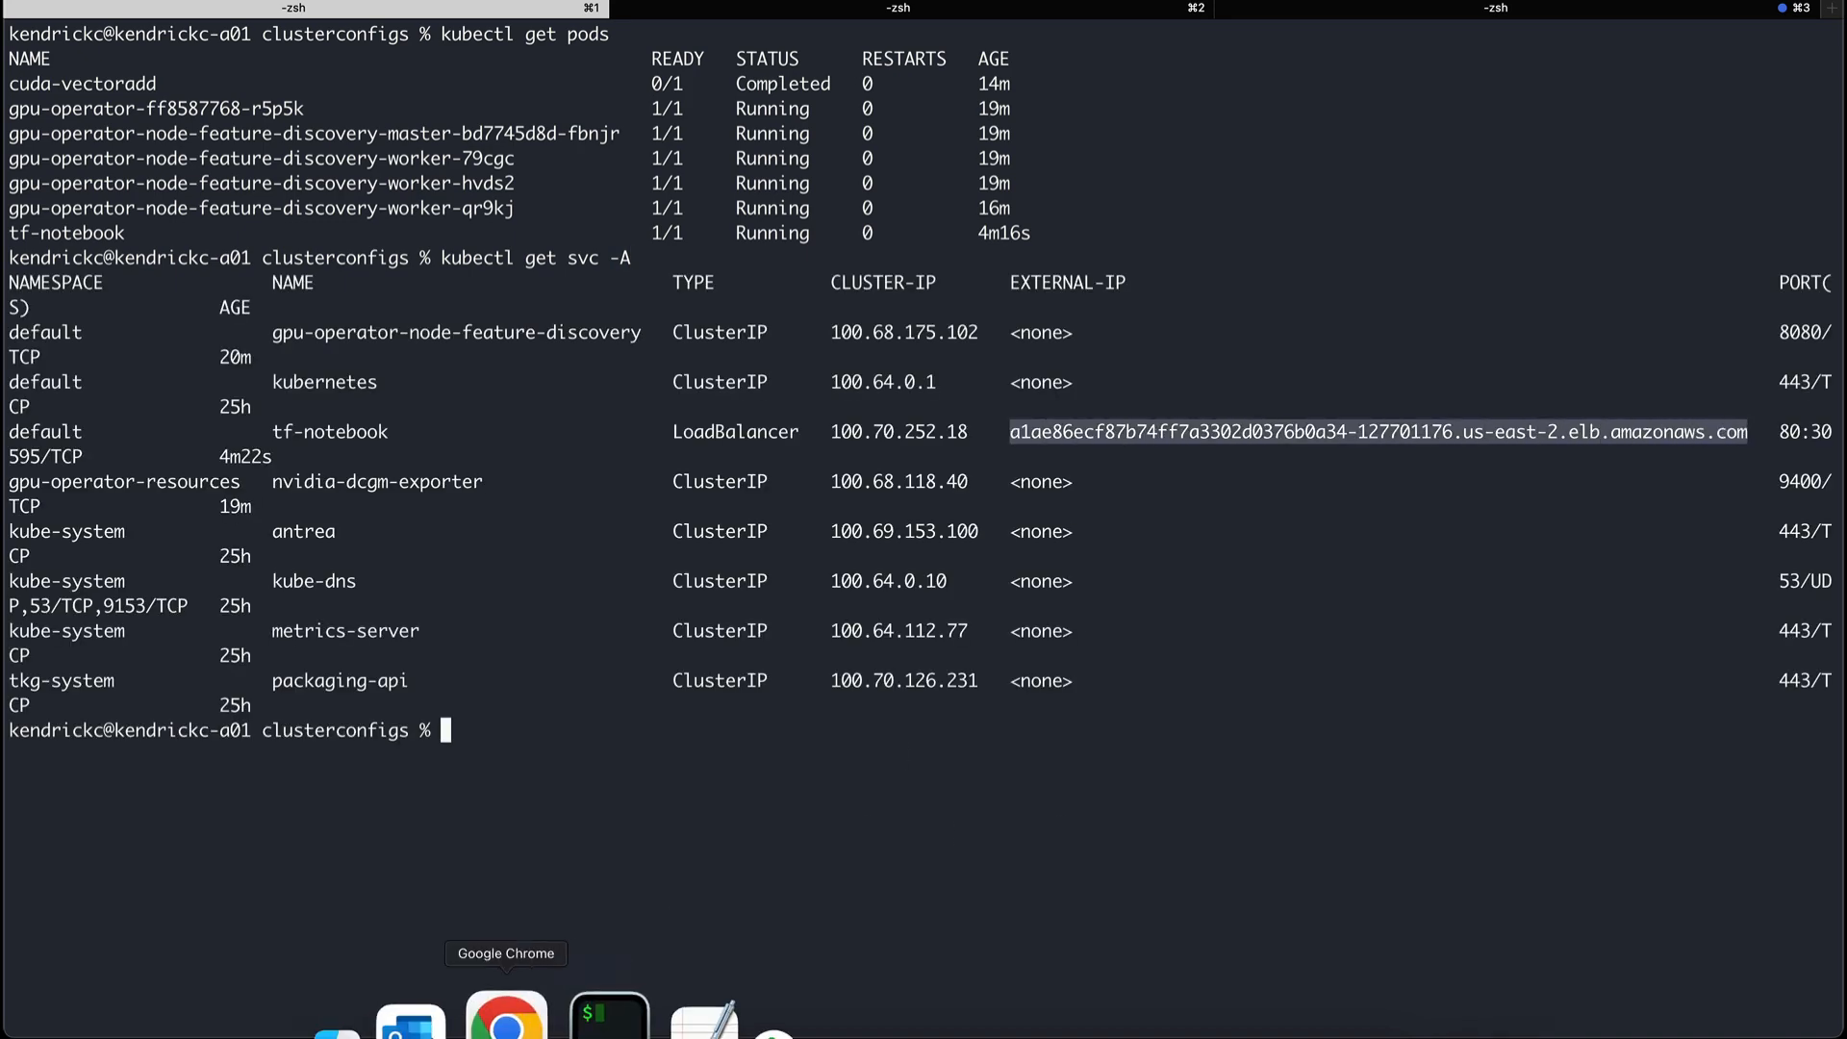
mouse_move(558, 879)
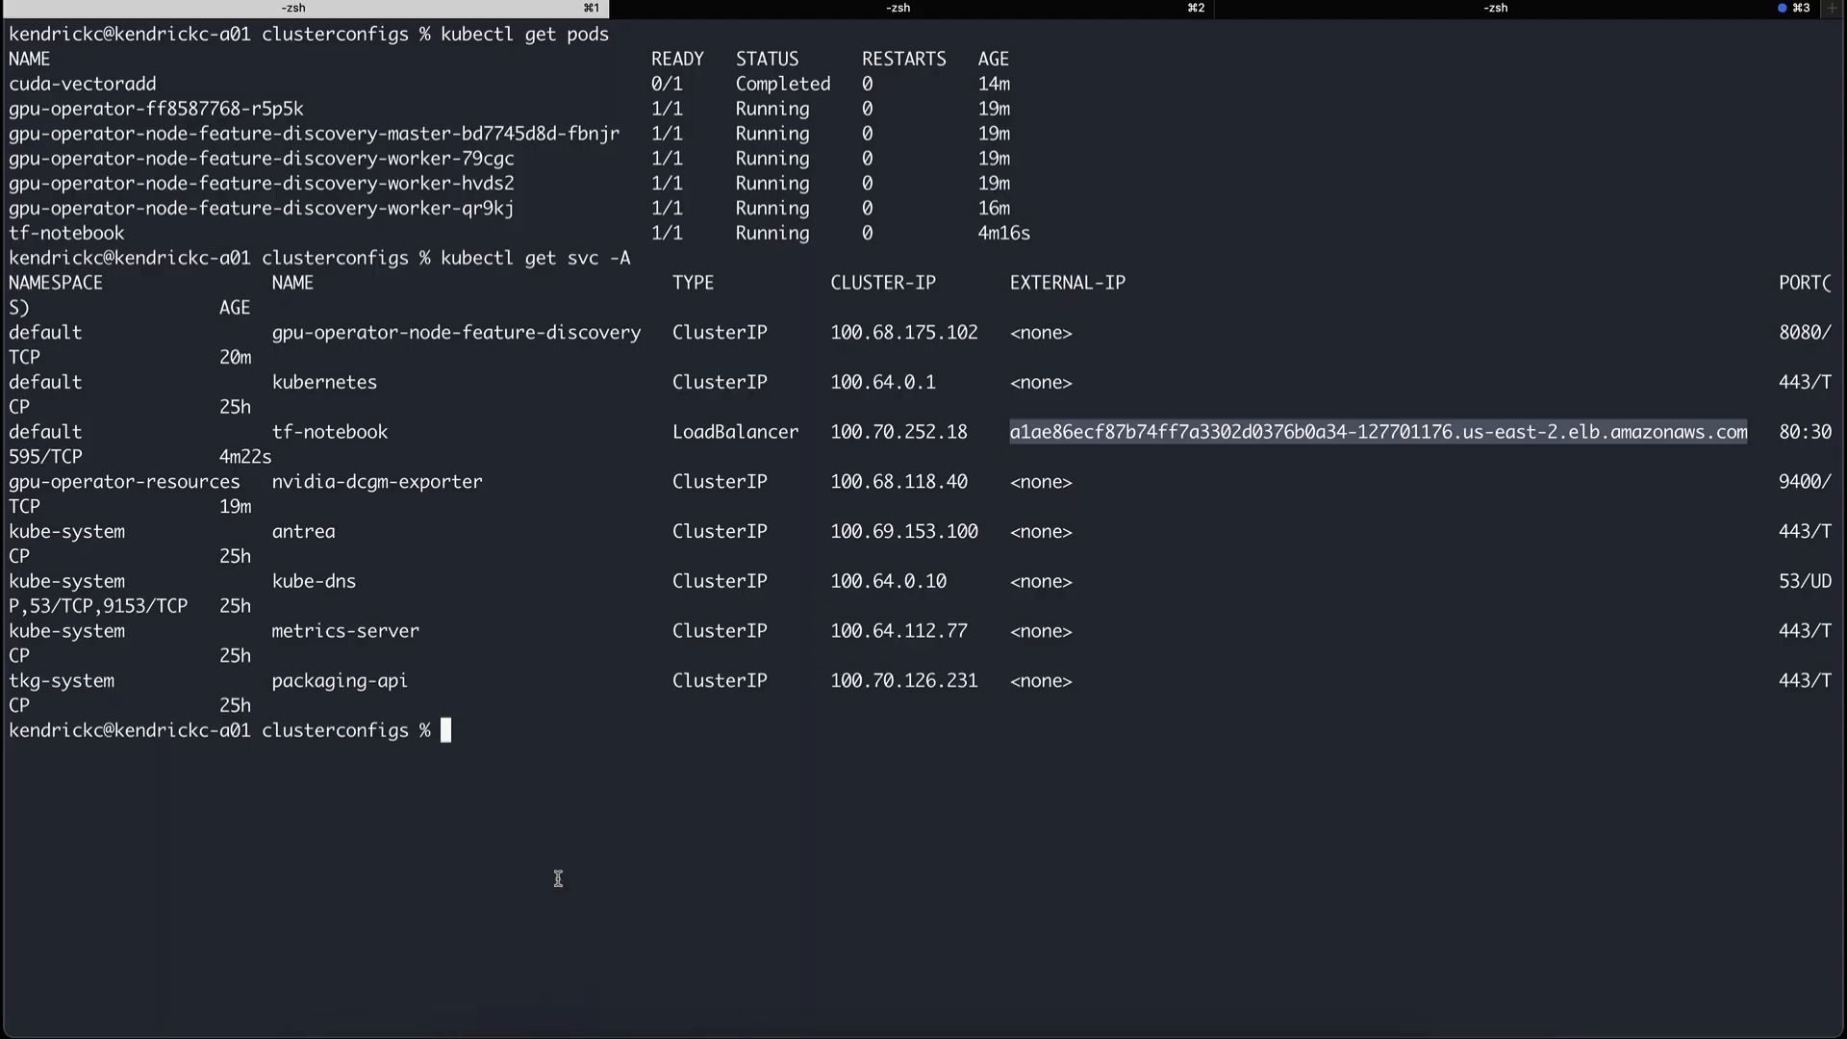
text(kubectl logs -f)
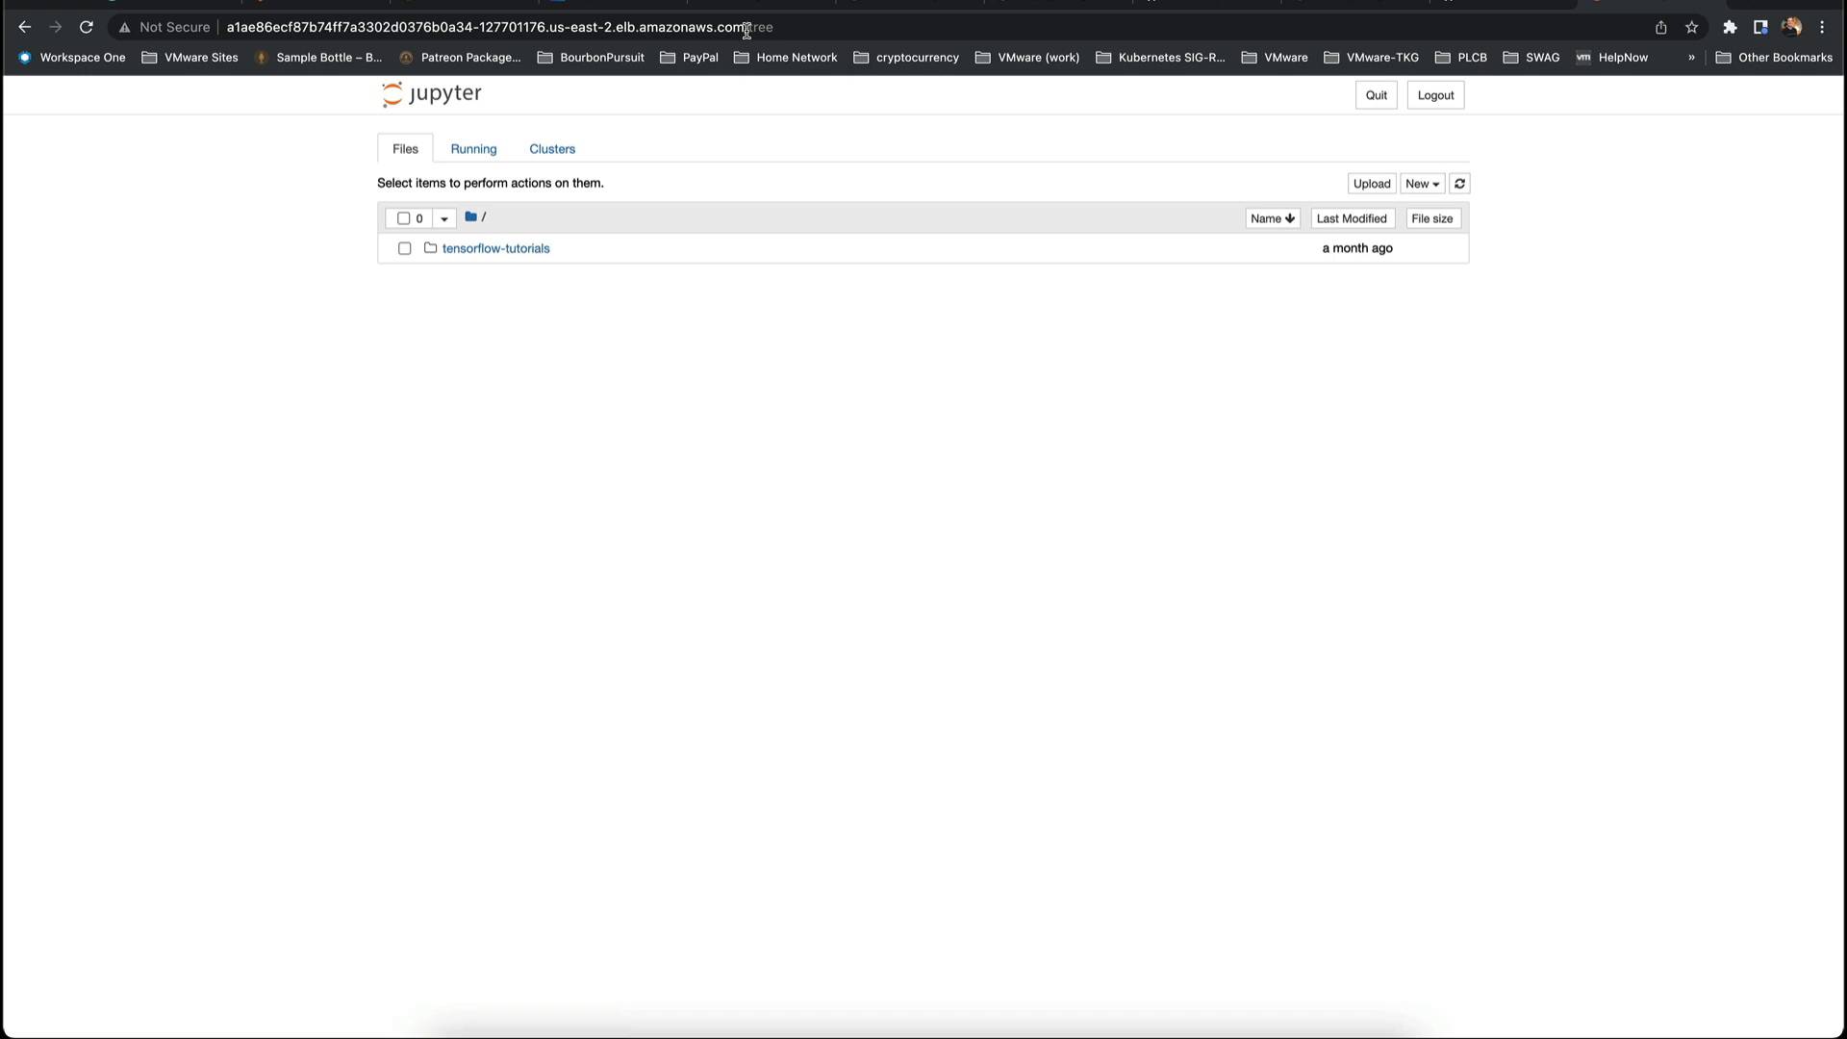
- Open the Jupyter server via the tf-notebook ELB hostname and view its Clusters page
click(552, 148)
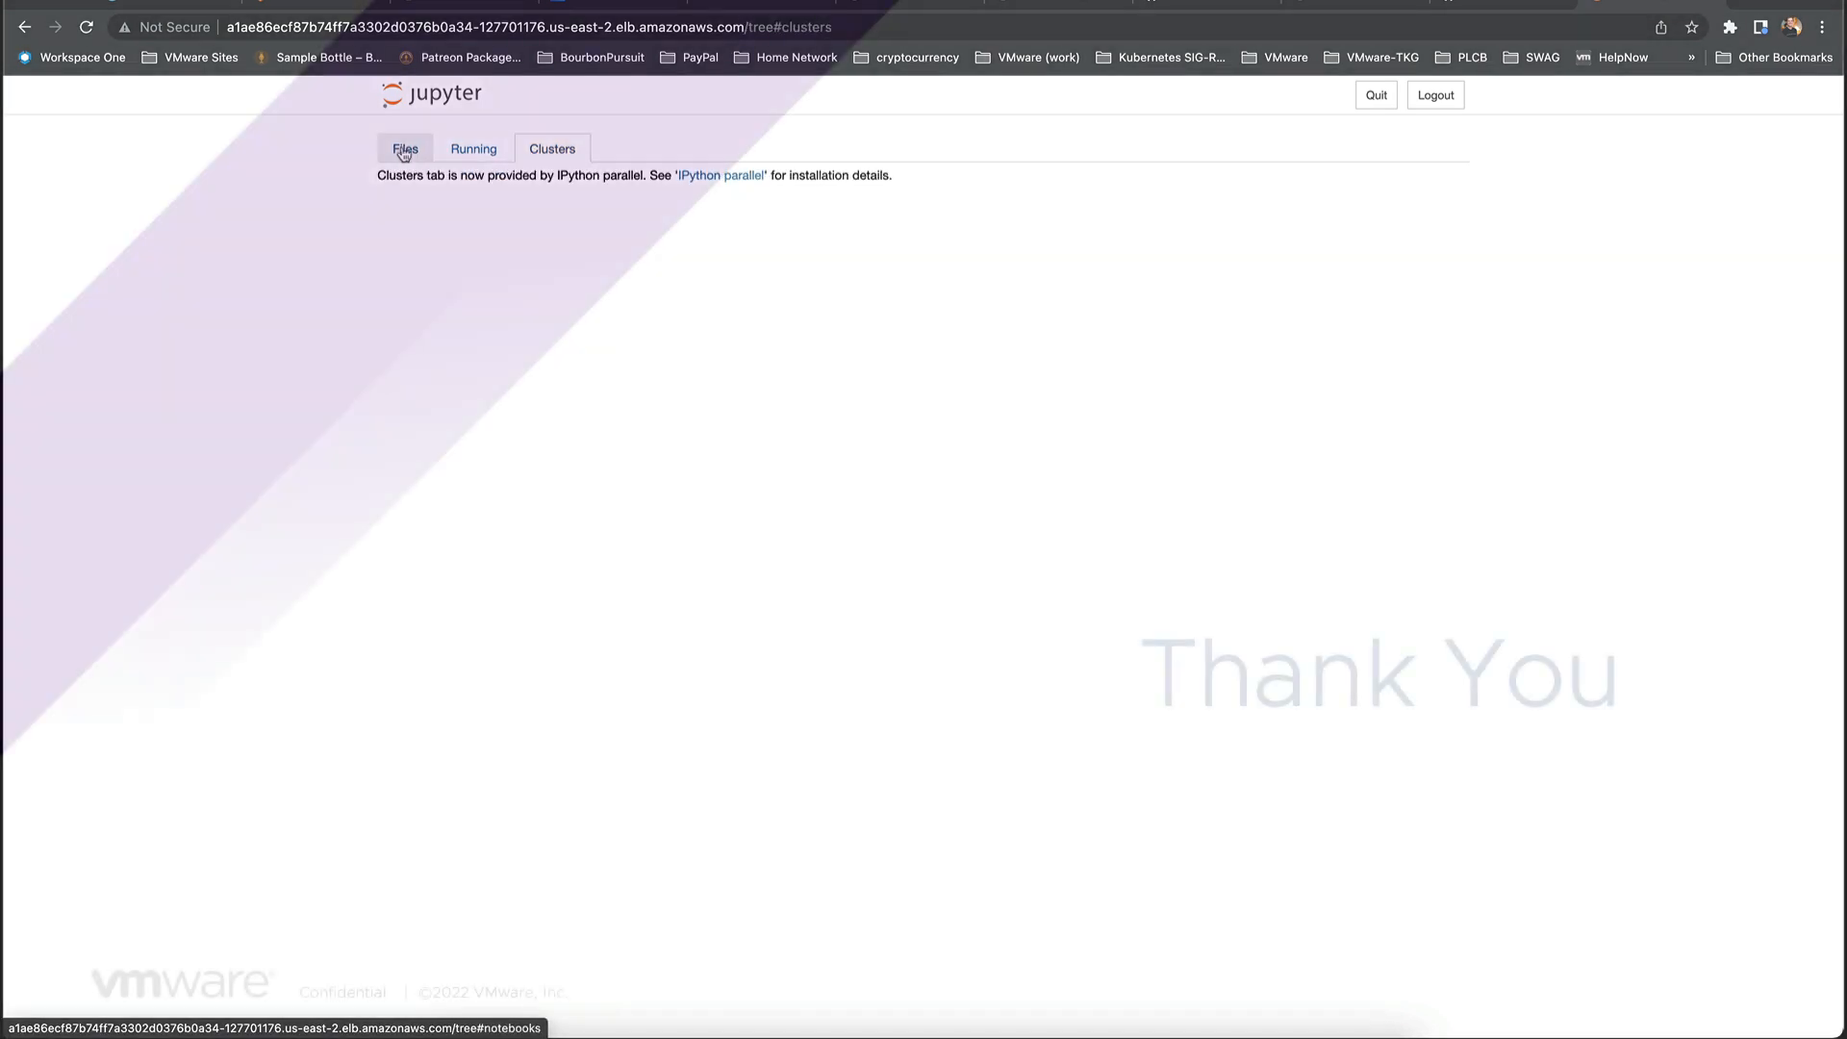